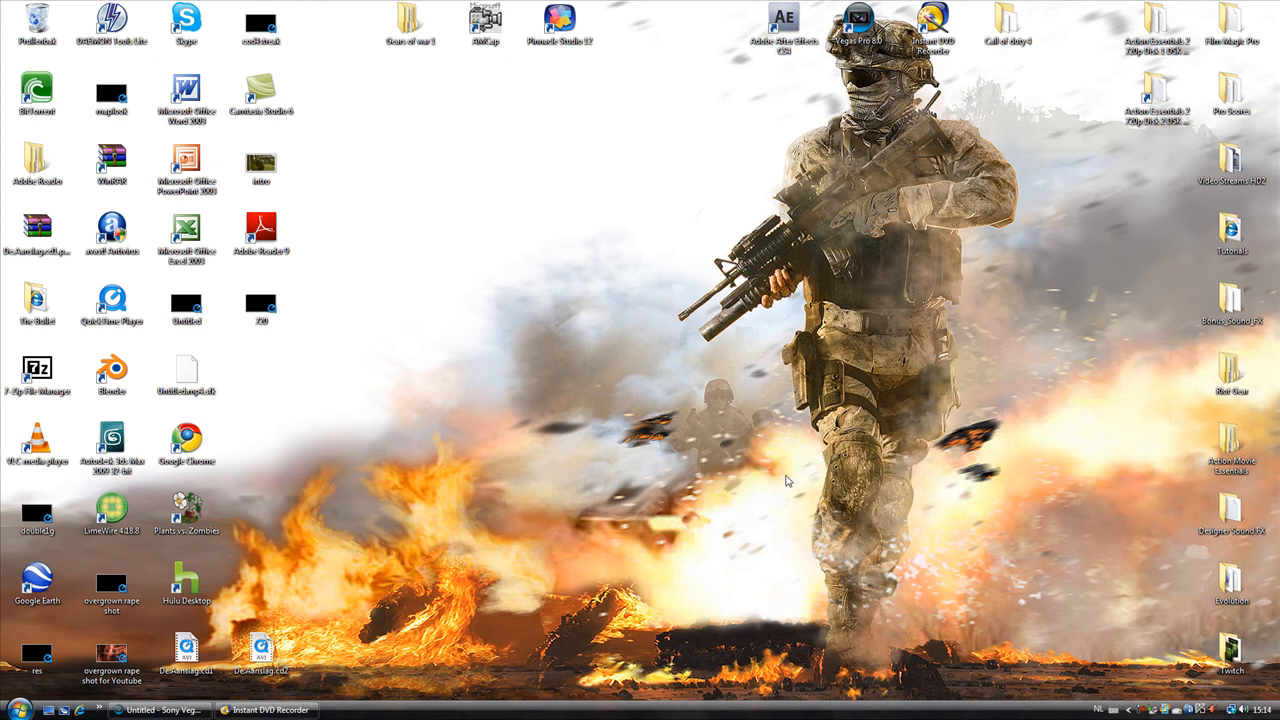
{"action": "mouse_move", "coordinate": [681, 528]}
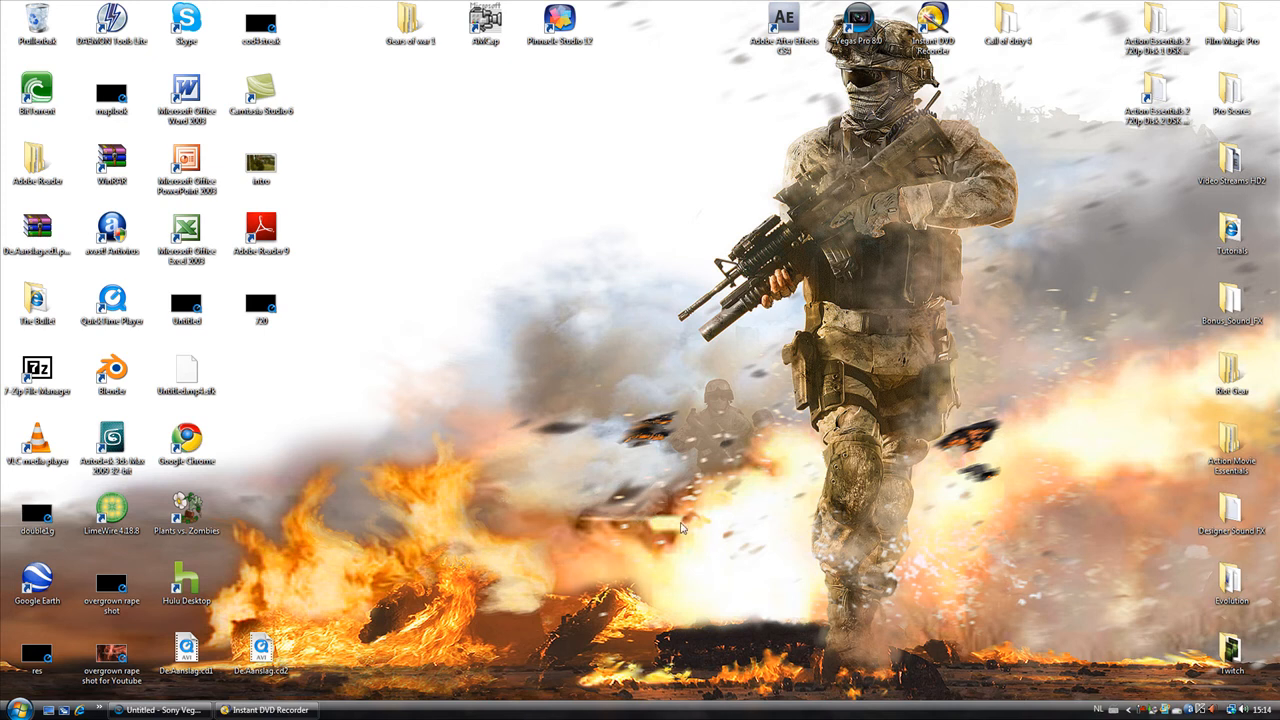
{"action": "mouse_move", "coordinate": [468, 687]}
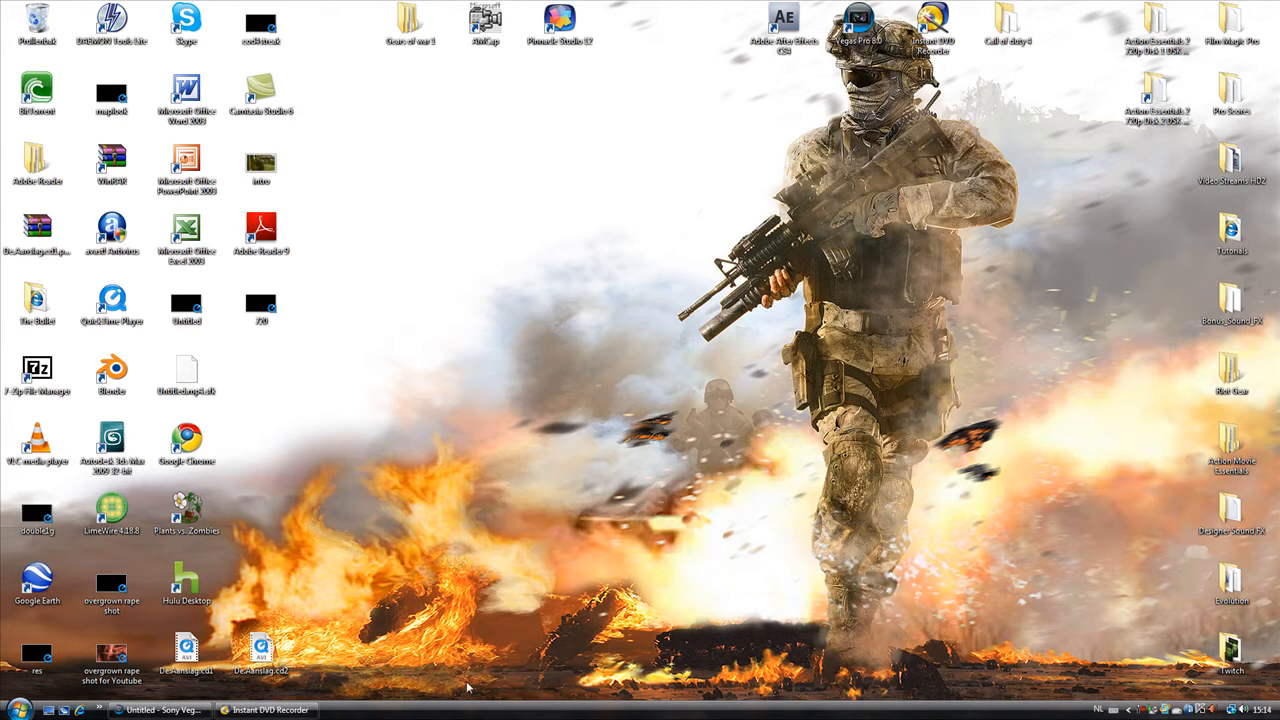
{"action": "mouse_move", "coordinate": [474, 657]}
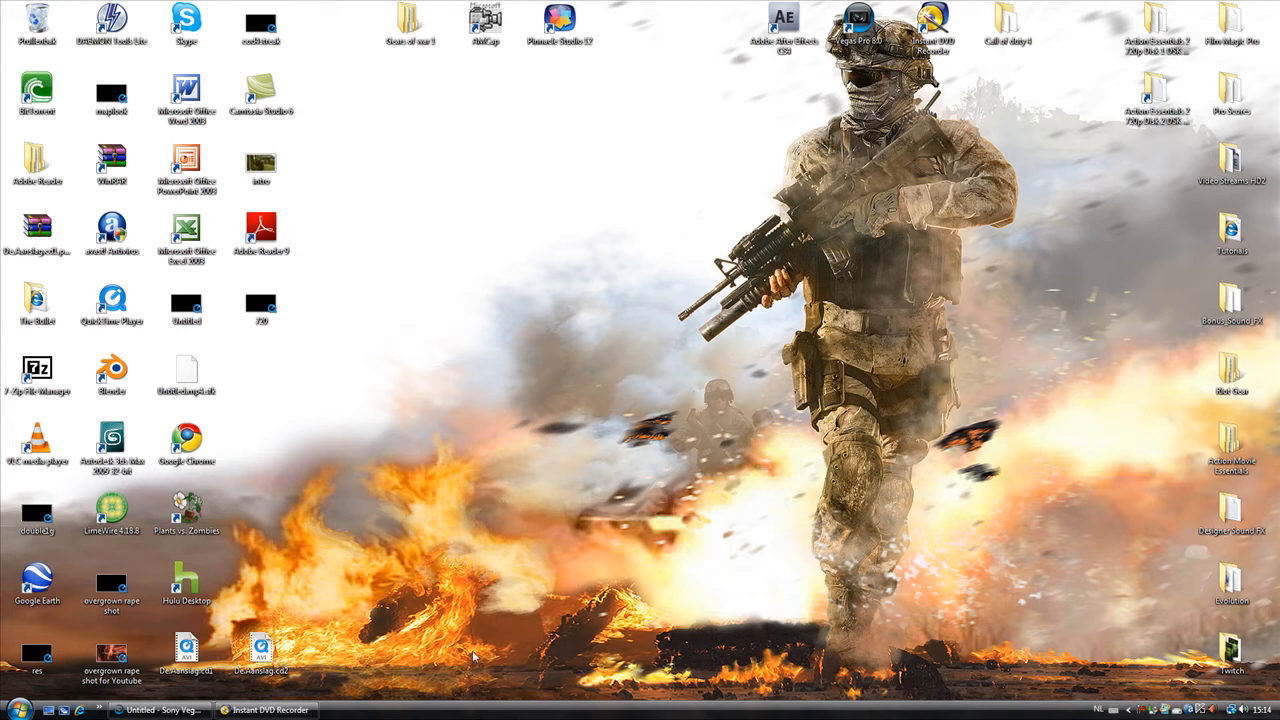
{"action": "mouse_move", "coordinate": [480, 648]}
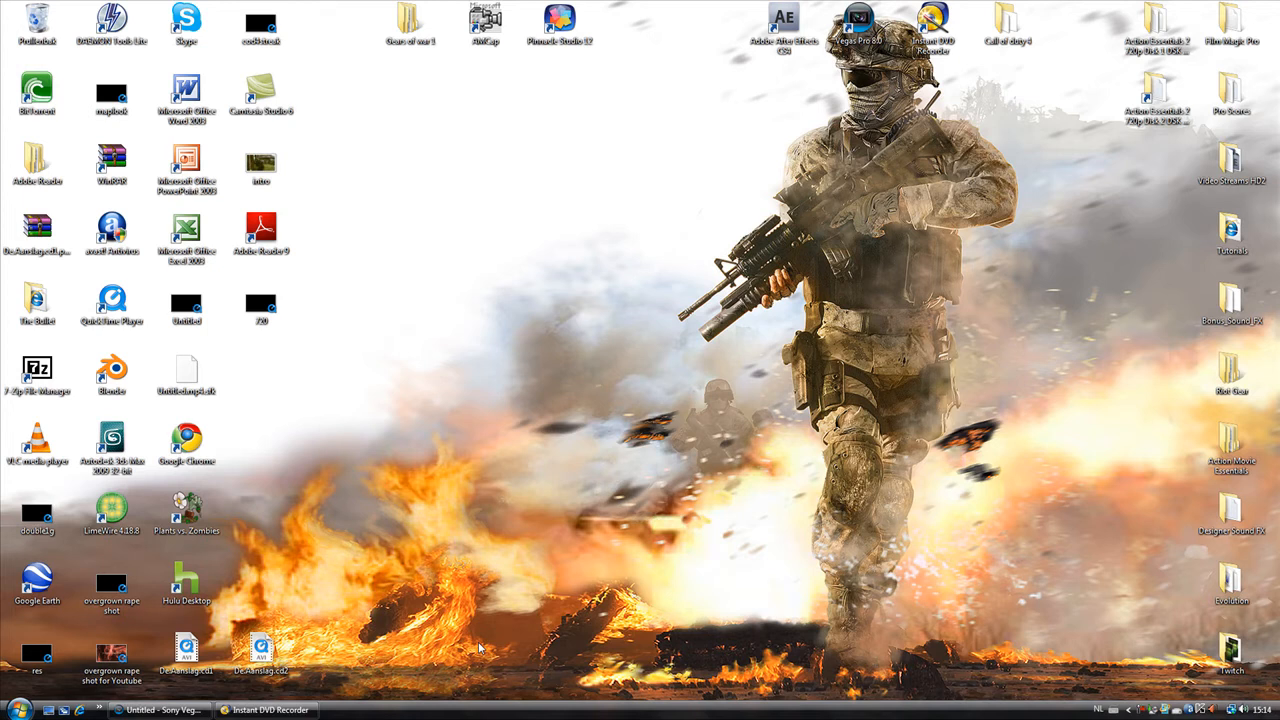
{"action": "mouse_move", "coordinate": [345, 657]}
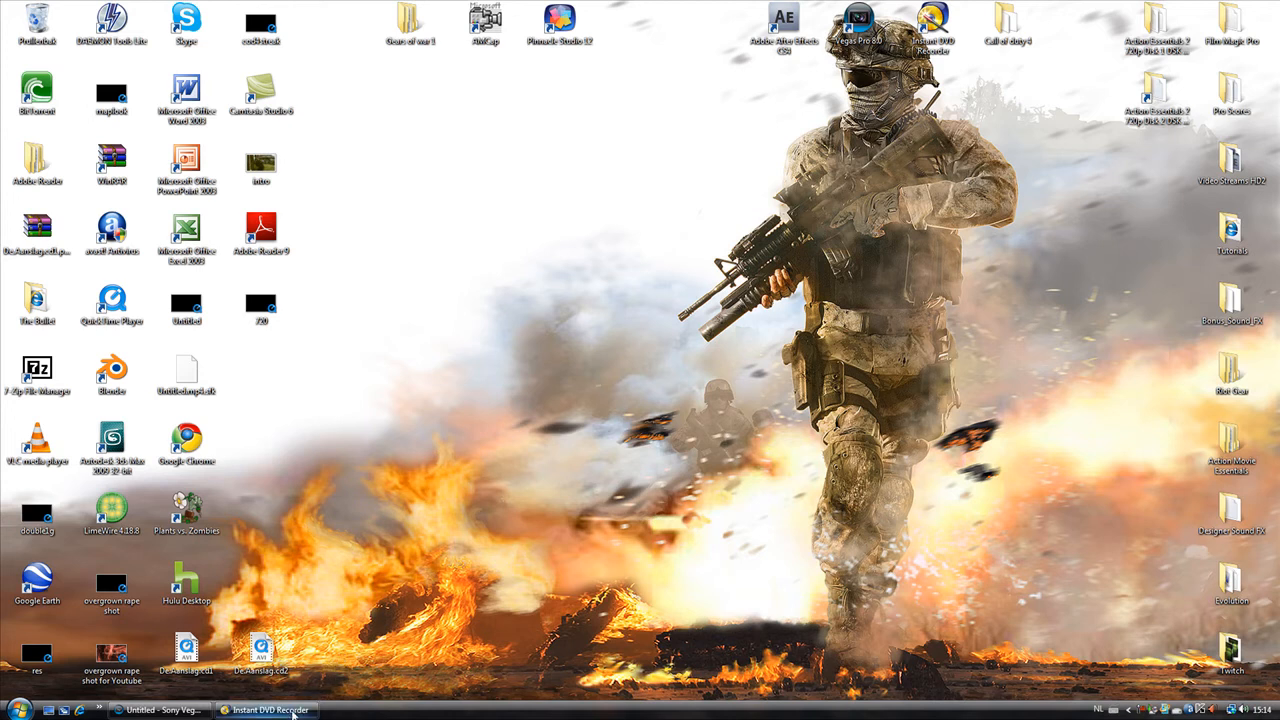
Step: Restore Instant DVD Recorder and set its capture source to Dazzle DVC100
{"action": "left_click", "coordinate": [267, 710]}
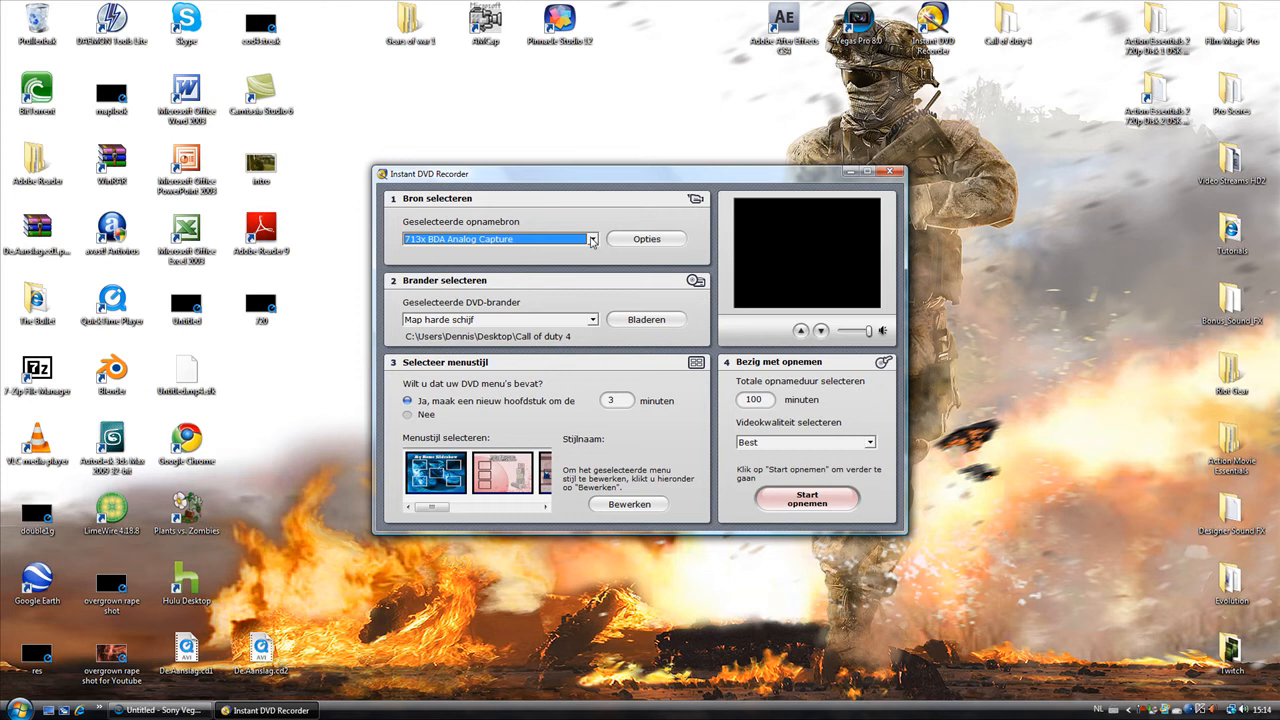
{"action": "mouse_move", "coordinate": [592, 243]}
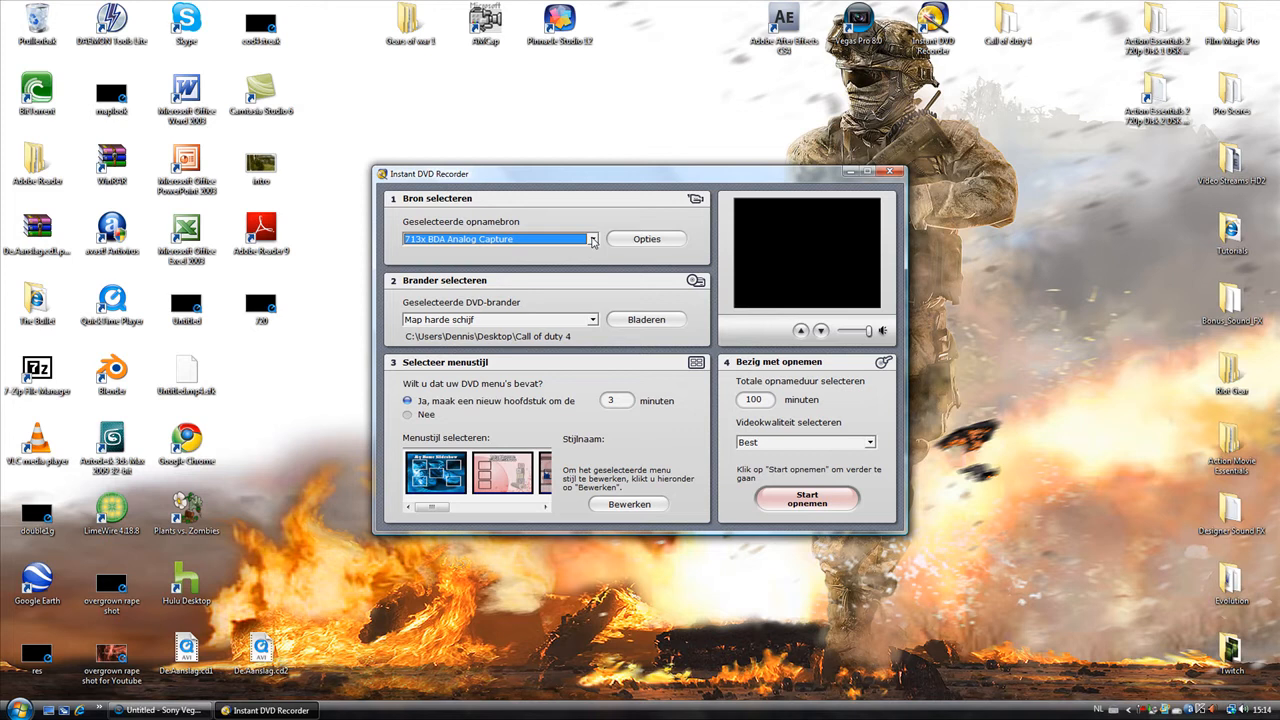
{"action": "left_click", "coordinate": [592, 238]}
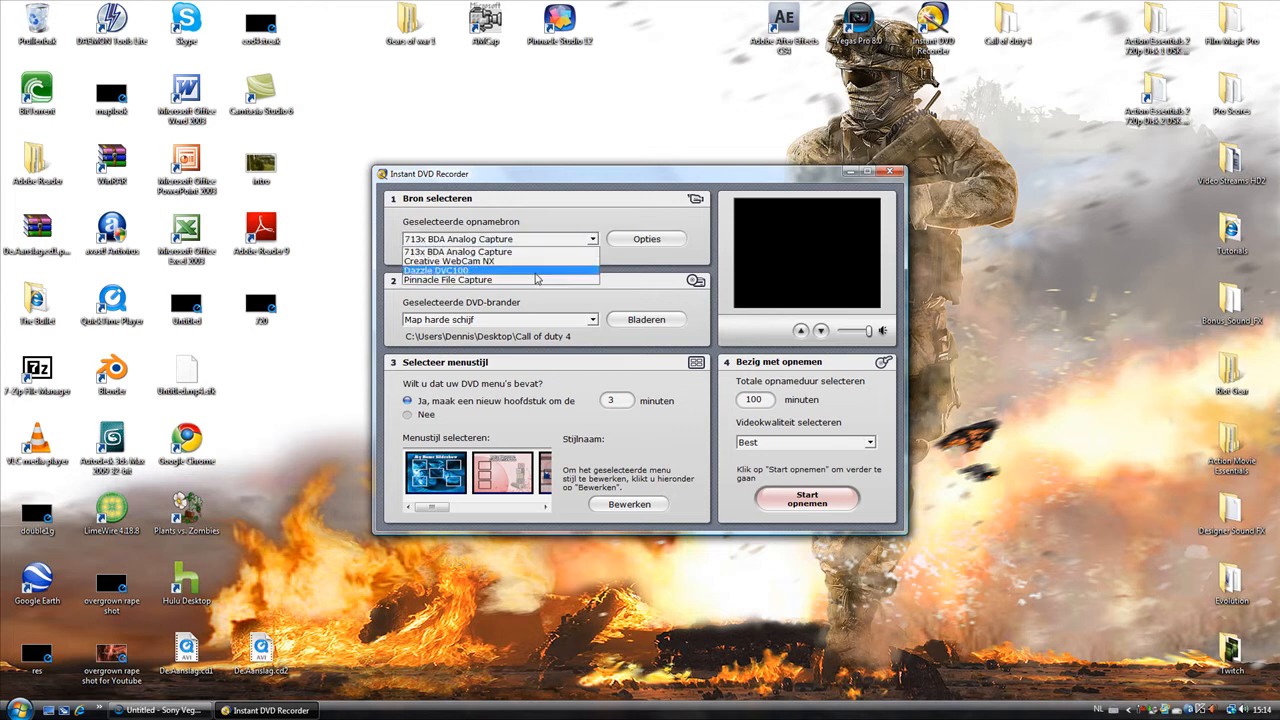
{"action": "left_click", "coordinate": [435, 270]}
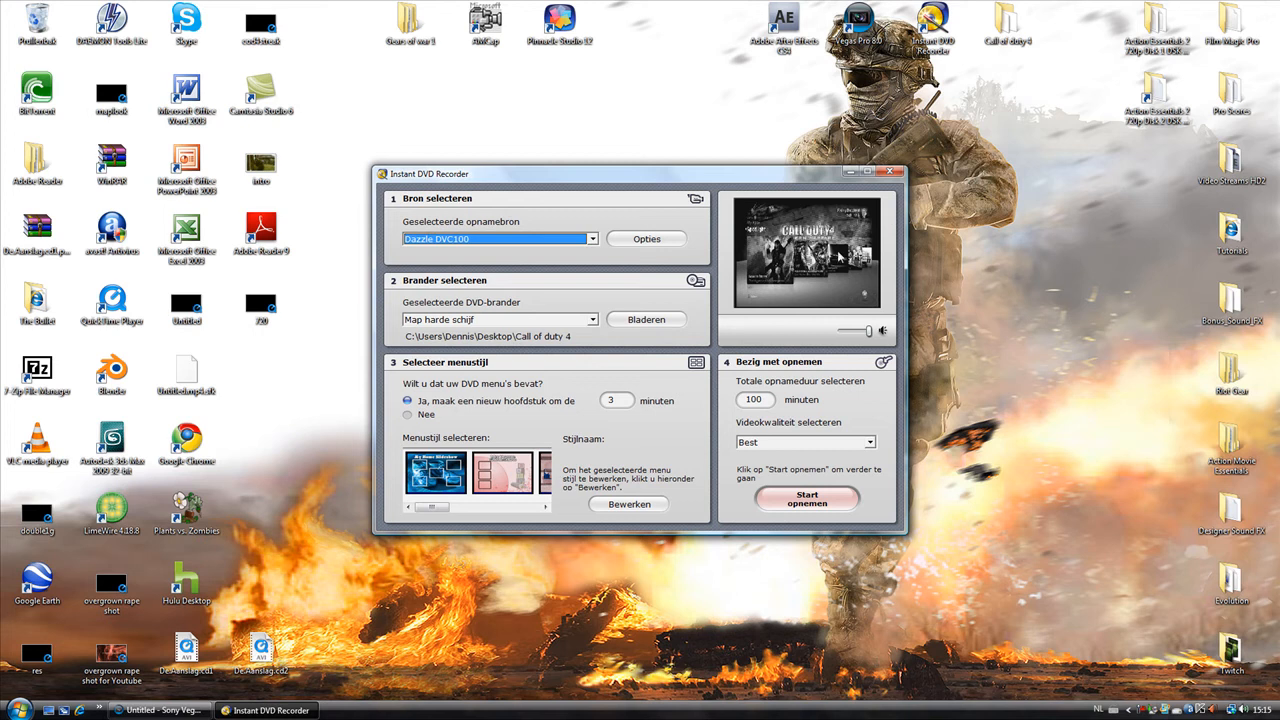
{"action": "mouse_move", "coordinate": [800, 217]}
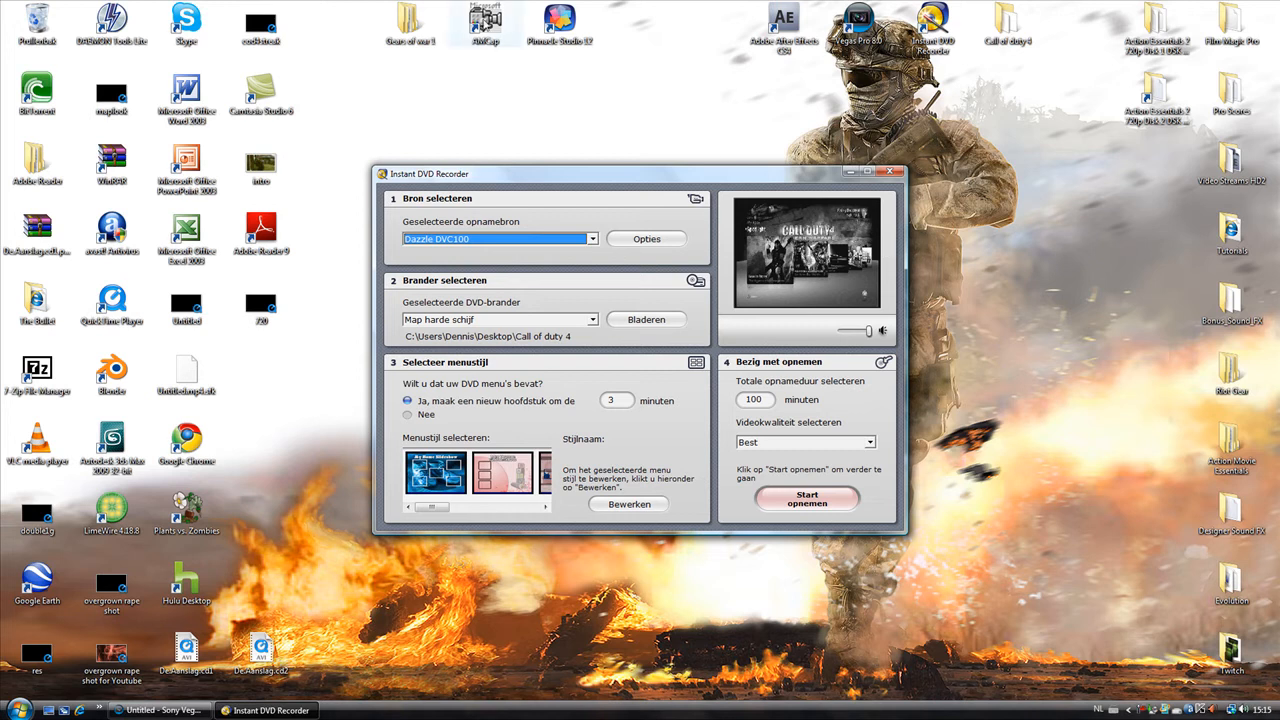
{"action": "mouse_move", "coordinate": [590, 149]}
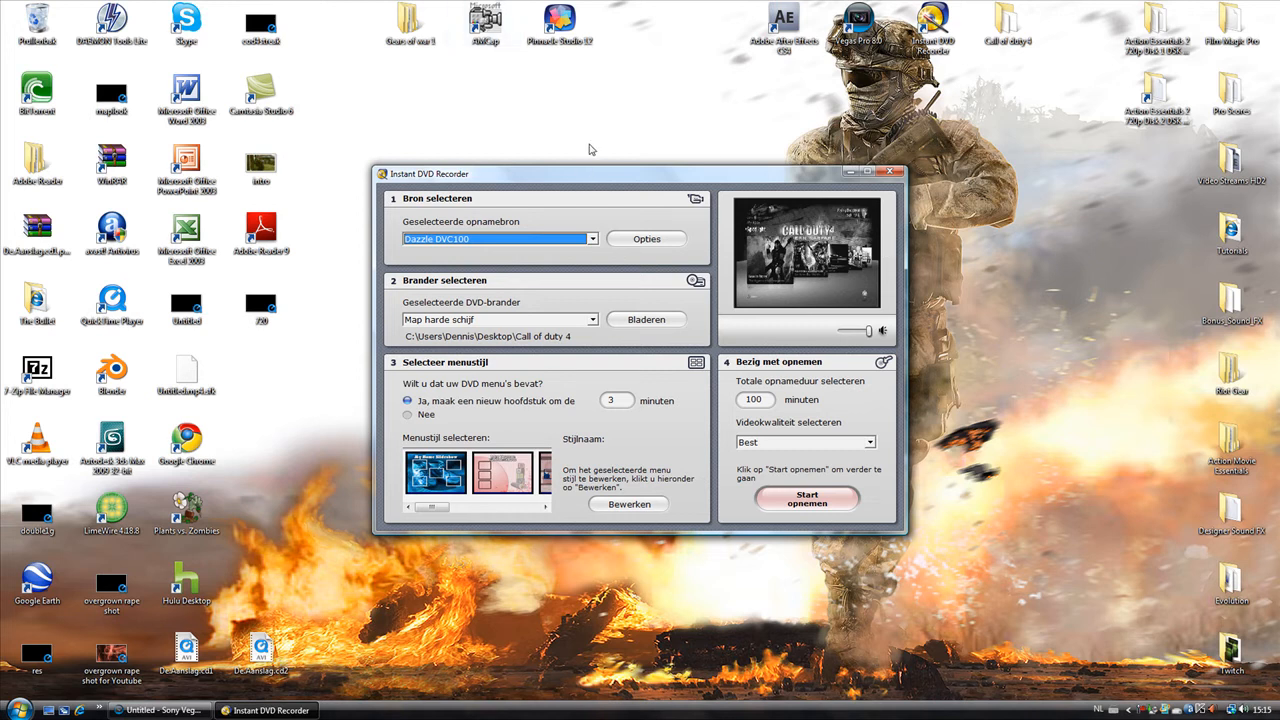
{"action": "mouse_move", "coordinate": [565, 273]}
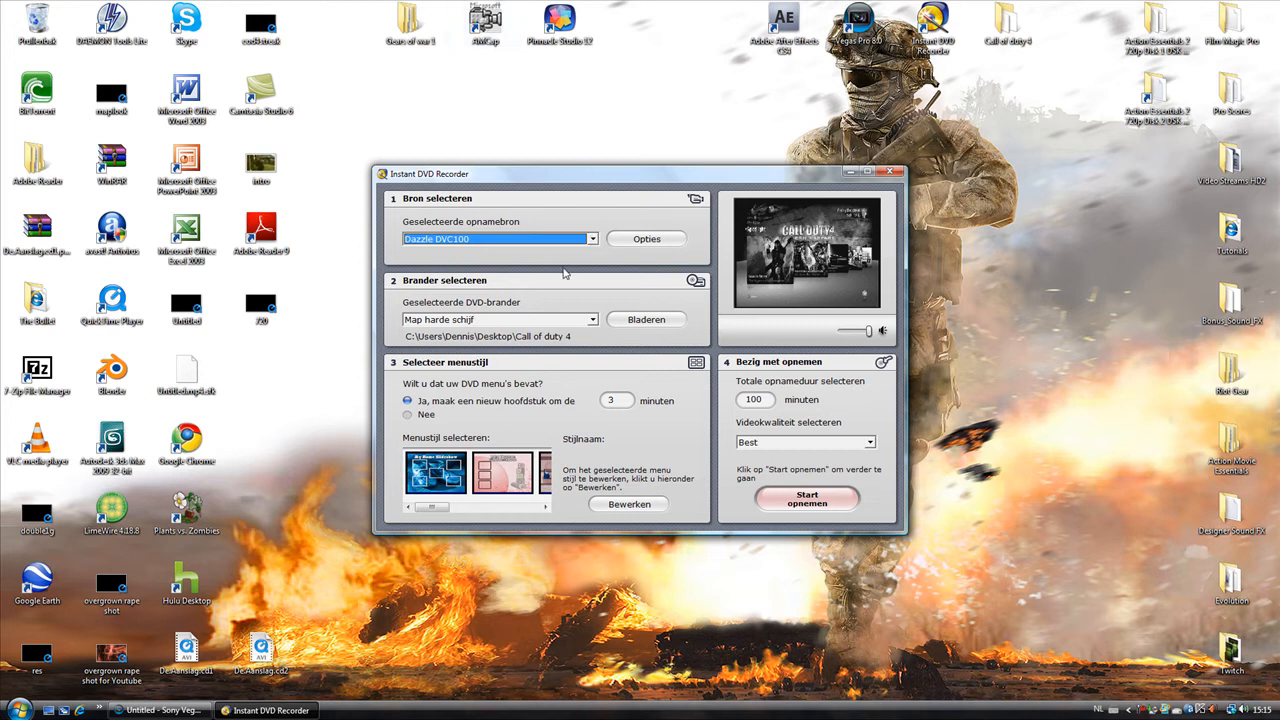
{"action": "mouse_move", "coordinate": [590, 335]}
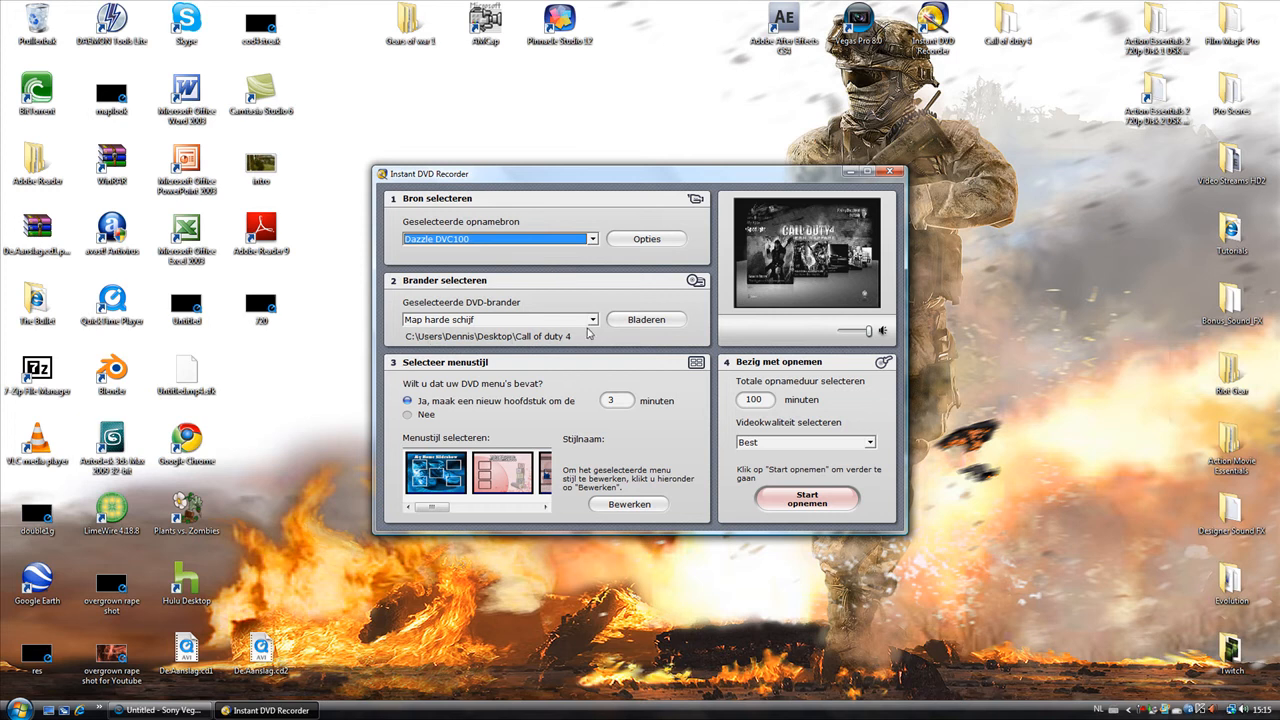
{"action": "mouse_move", "coordinate": [447, 349]}
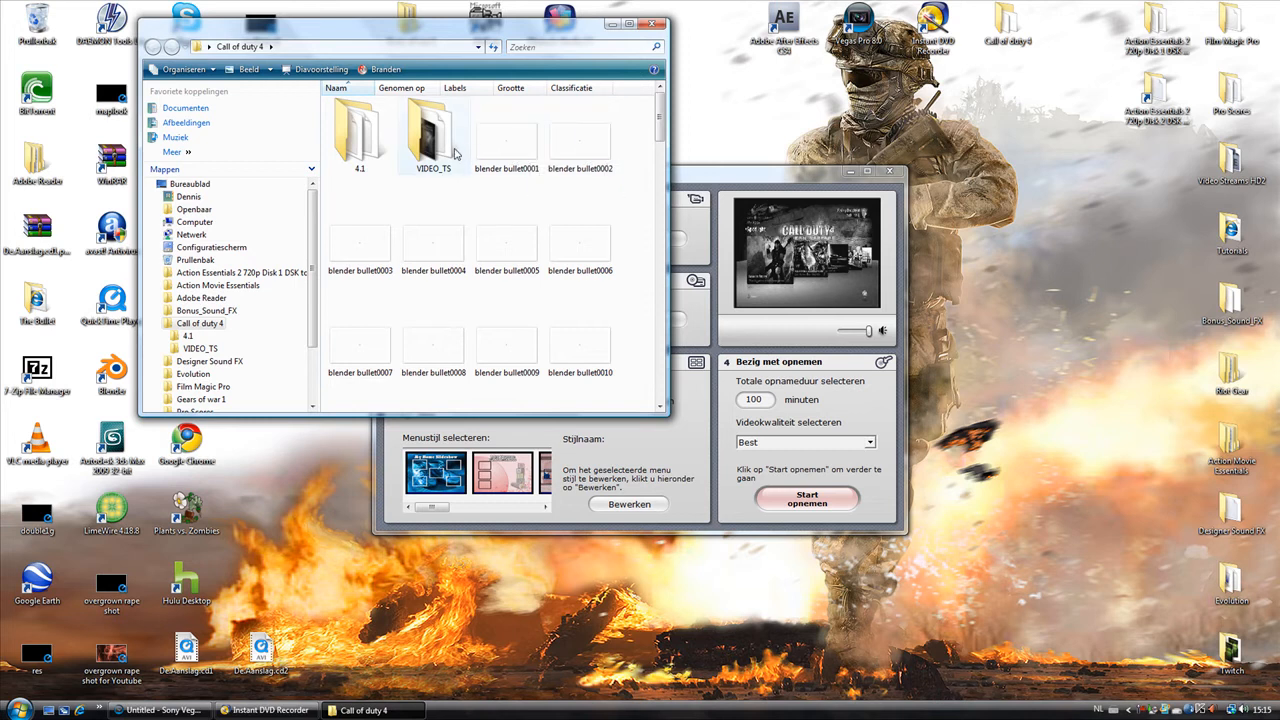
{"action": "mouse_move", "coordinate": [433, 135]}
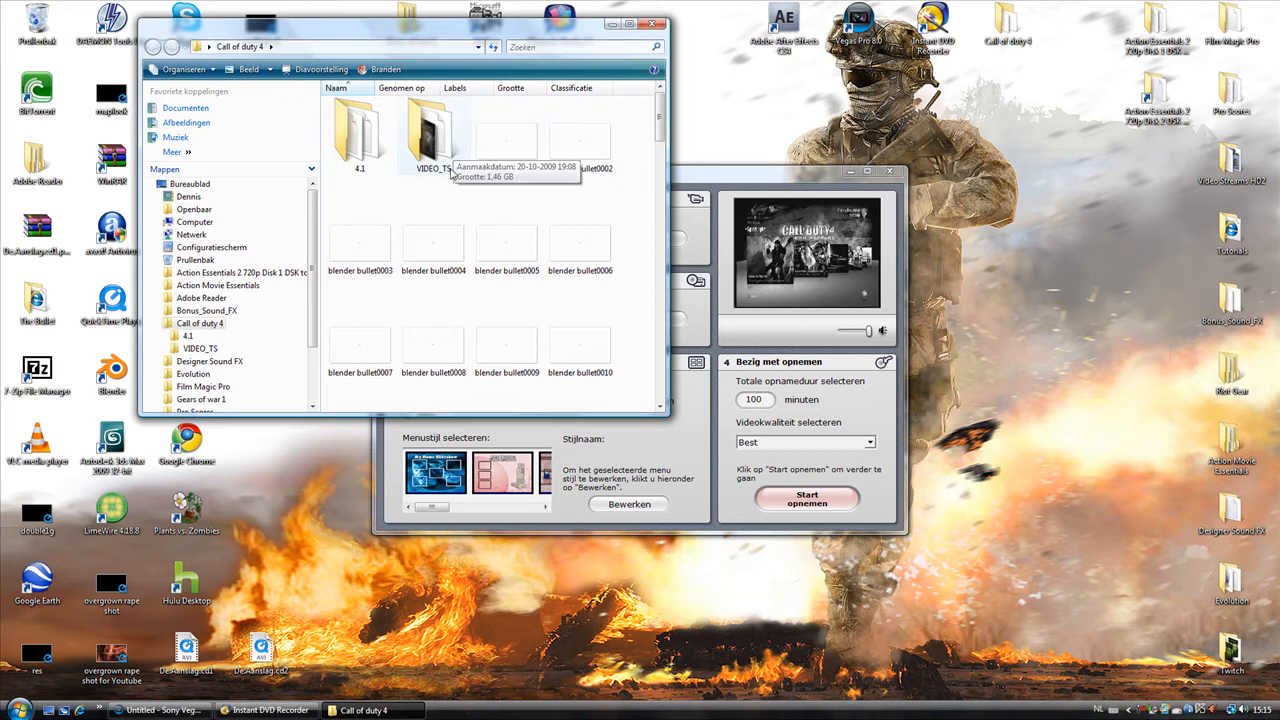
{"action": "mouse_move", "coordinate": [436, 175]}
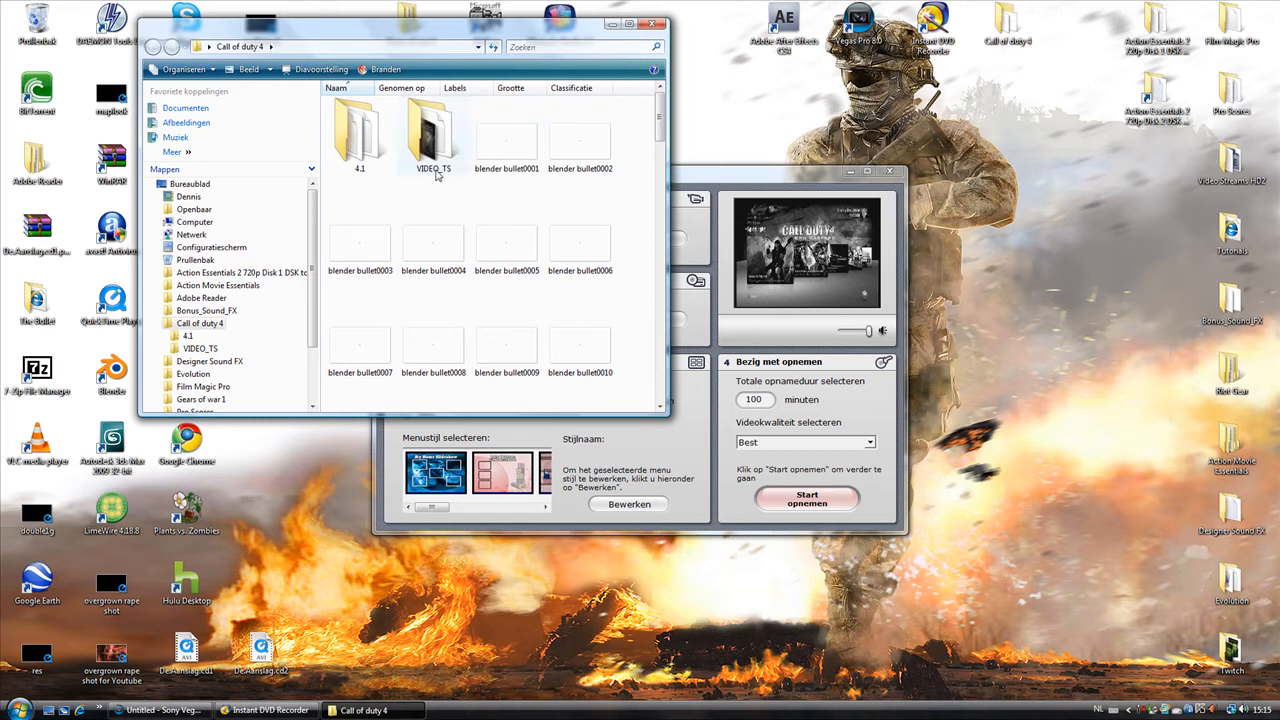
Step: Rename the VIDEO_TS folder in Call of duty 4 to '4.2'
{"action": "right_click", "coordinate": [433, 135]}
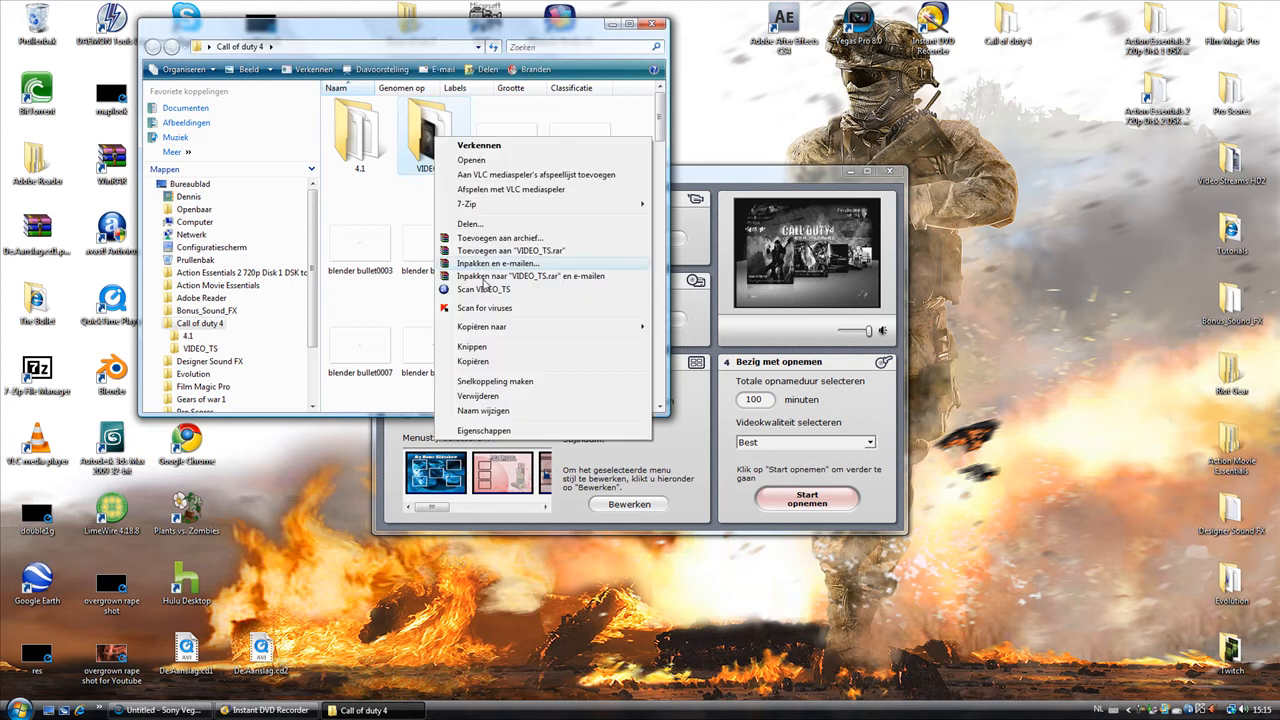
{"action": "mouse_move", "coordinate": [487, 411]}
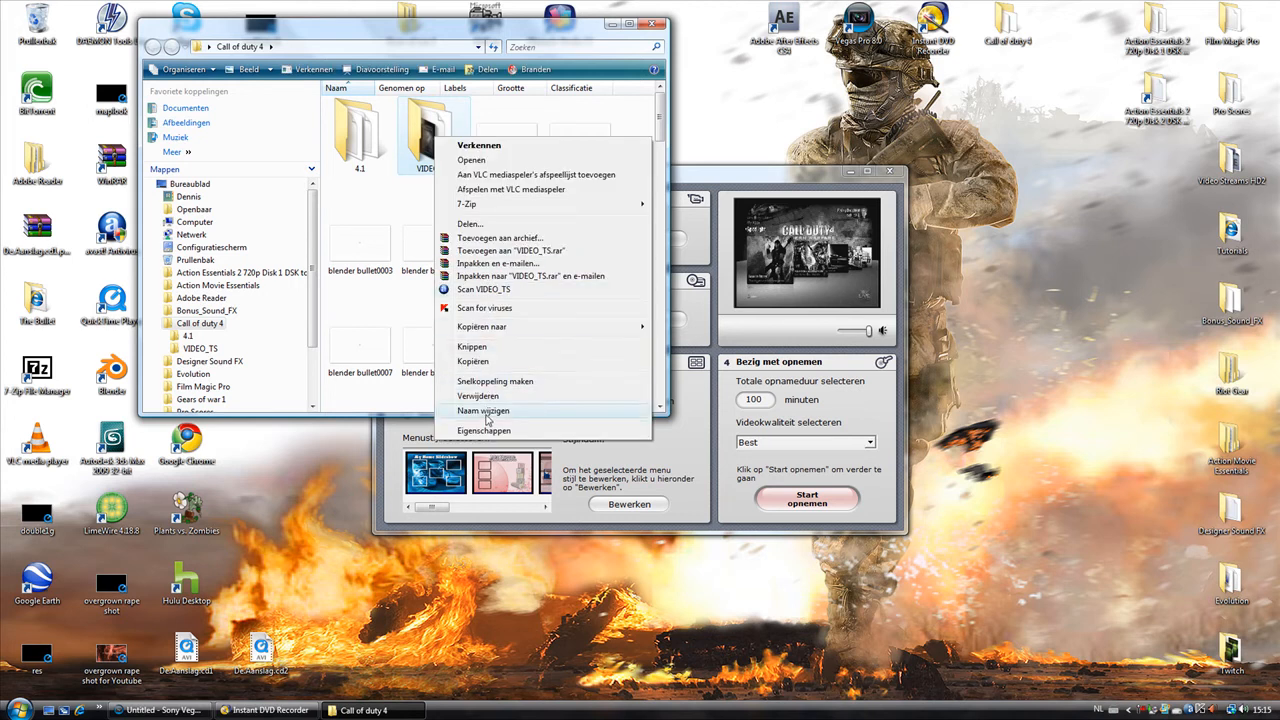
{"action": "left_click", "coordinate": [484, 411]}
{"action": "type", "text": "4.2"}
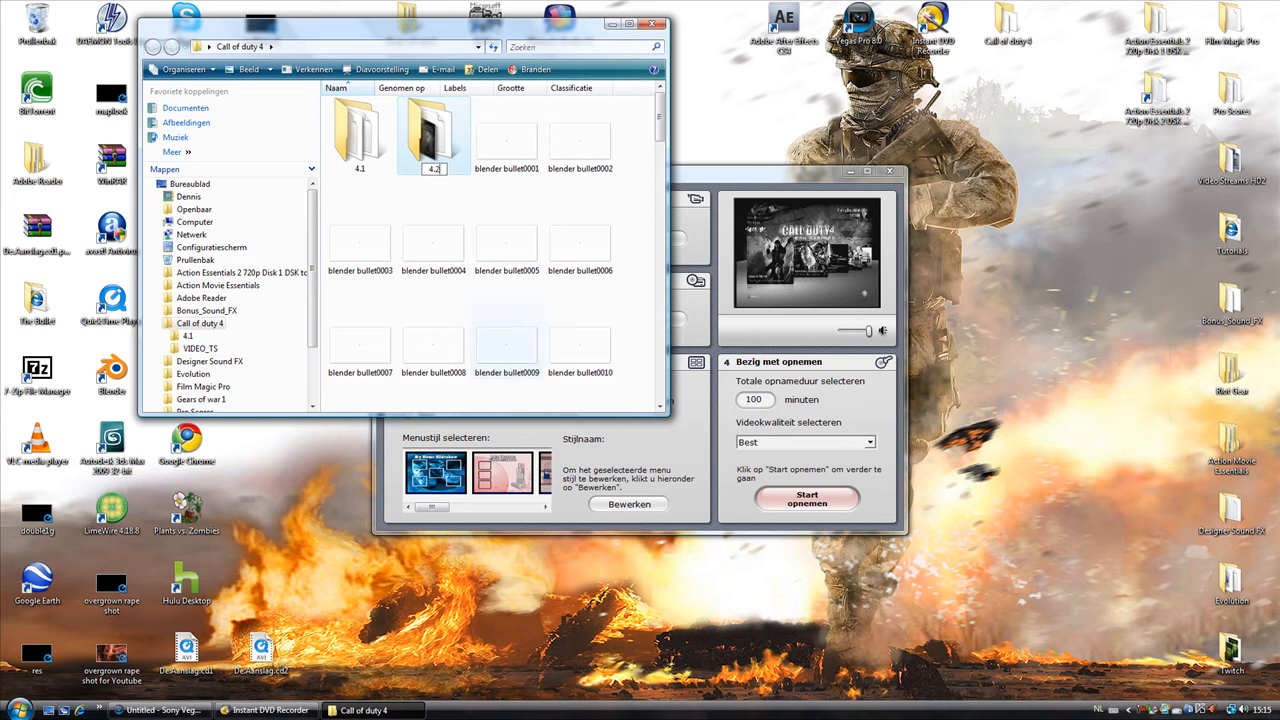
{"action": "left_click", "coordinate": [433, 135]}
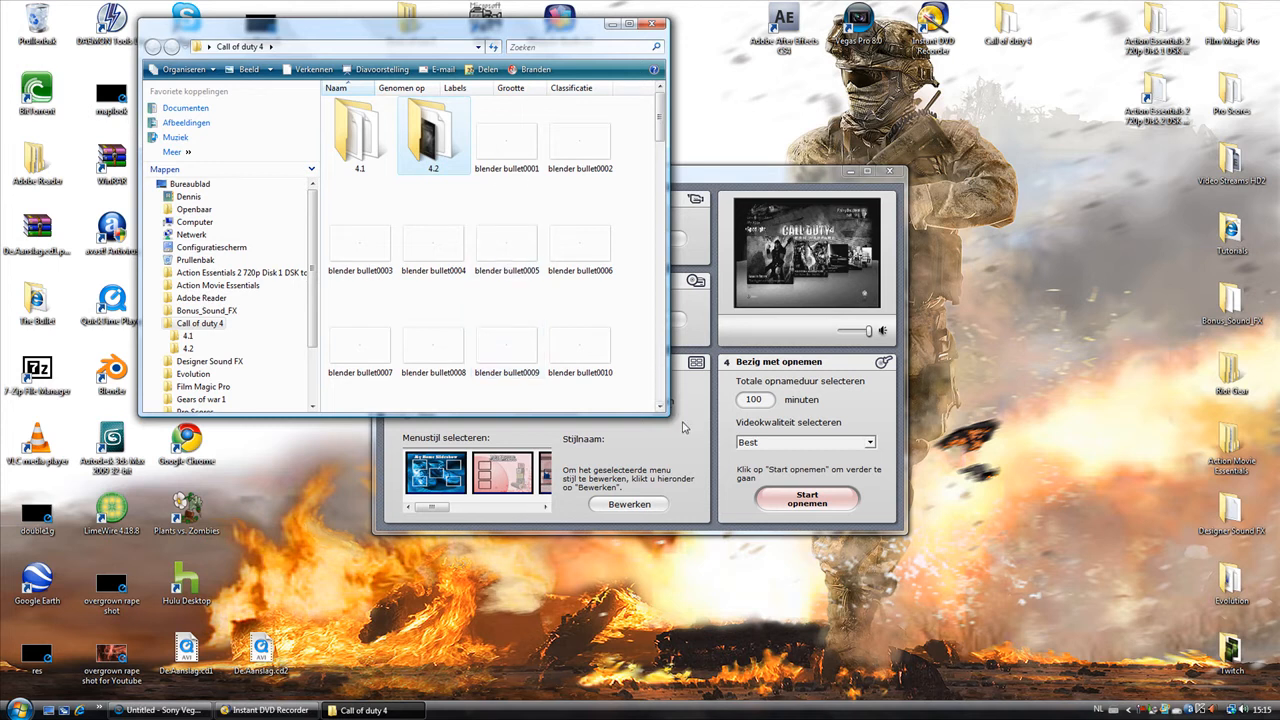
{"action": "mouse_move", "coordinate": [703, 429]}
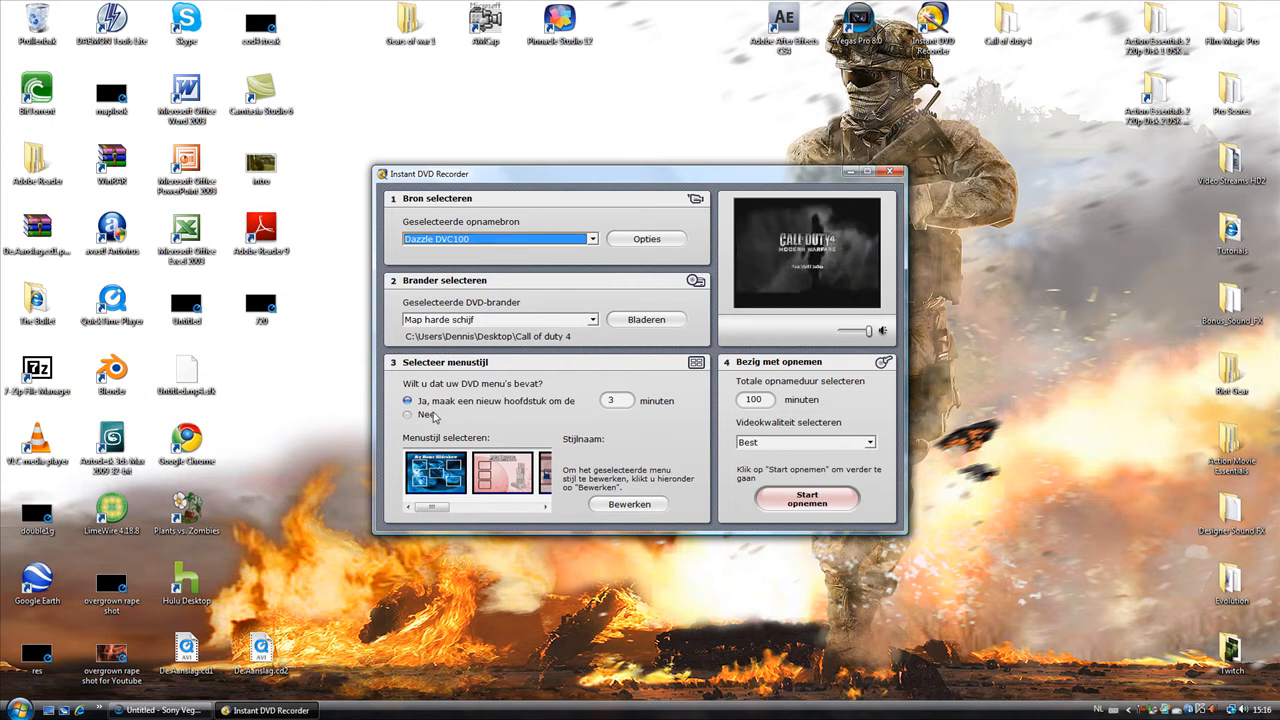
Step: Choose no DVD menu (Nee) and open the video quality choices
{"action": "left_click", "coordinate": [407, 414]}
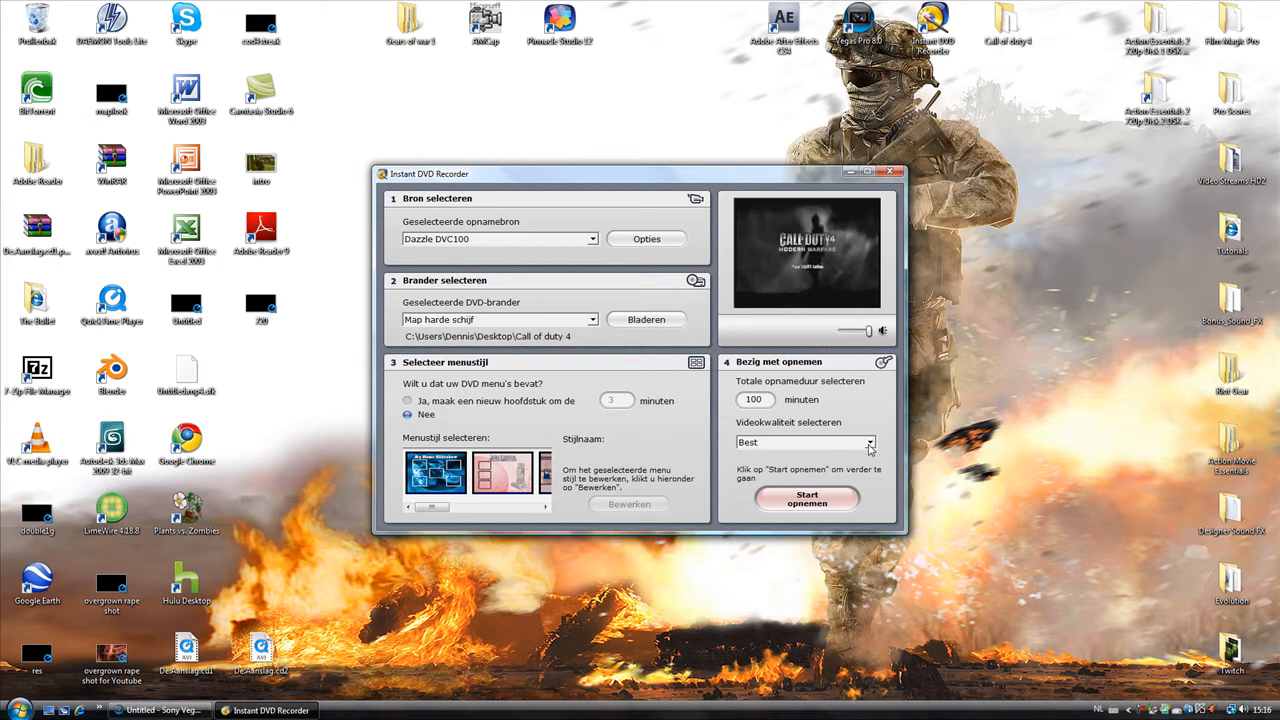
{"action": "left_click", "coordinate": [869, 443]}
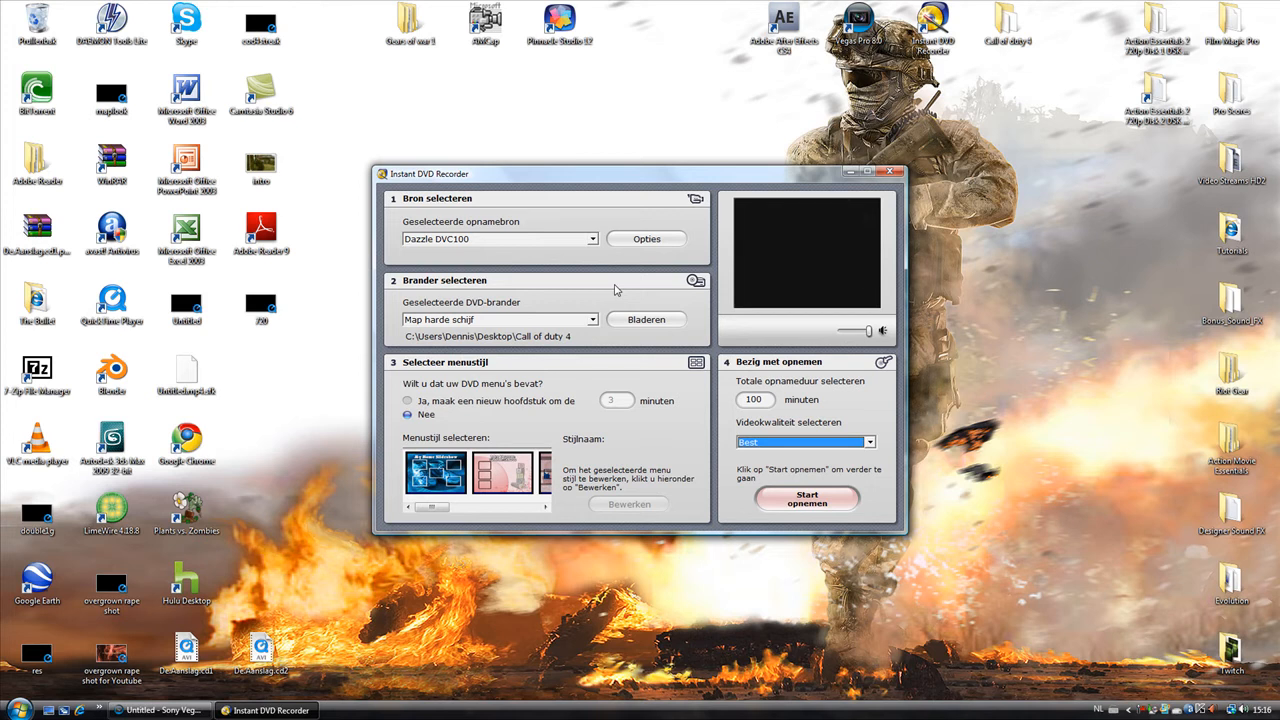
{"action": "mouse_move", "coordinate": [694, 310]}
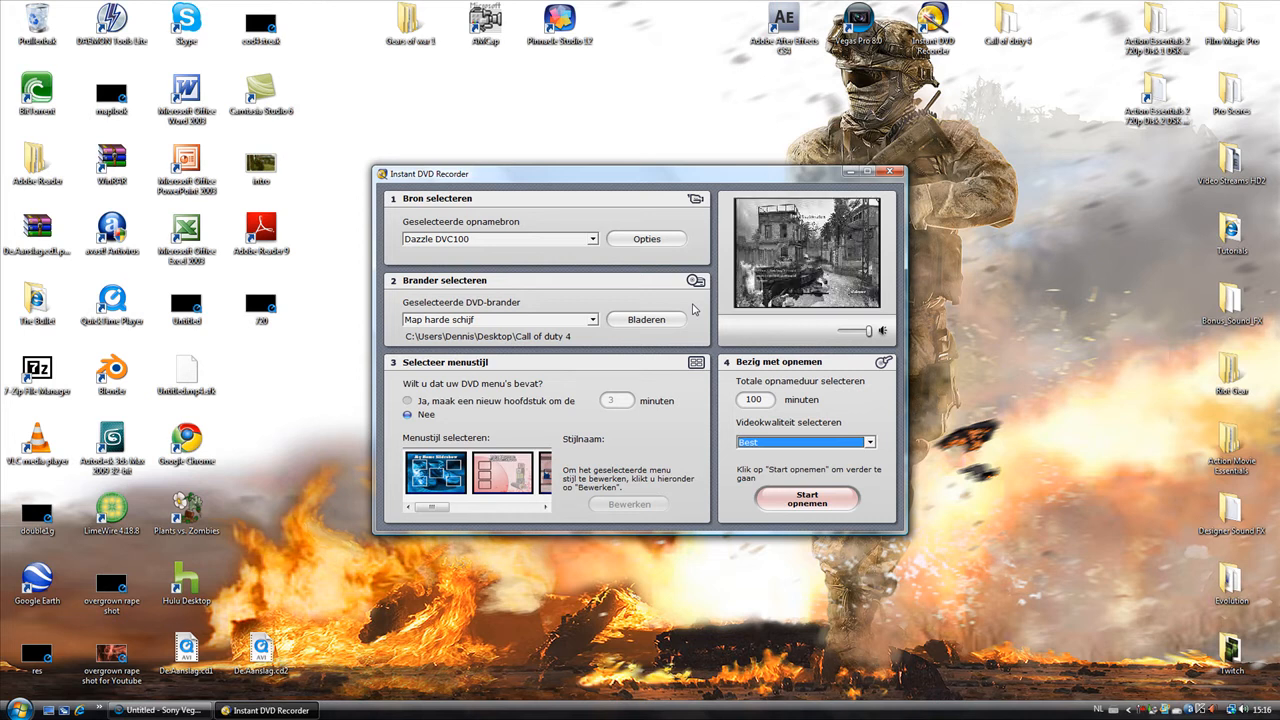
{"action": "mouse_move", "coordinate": [768, 465]}
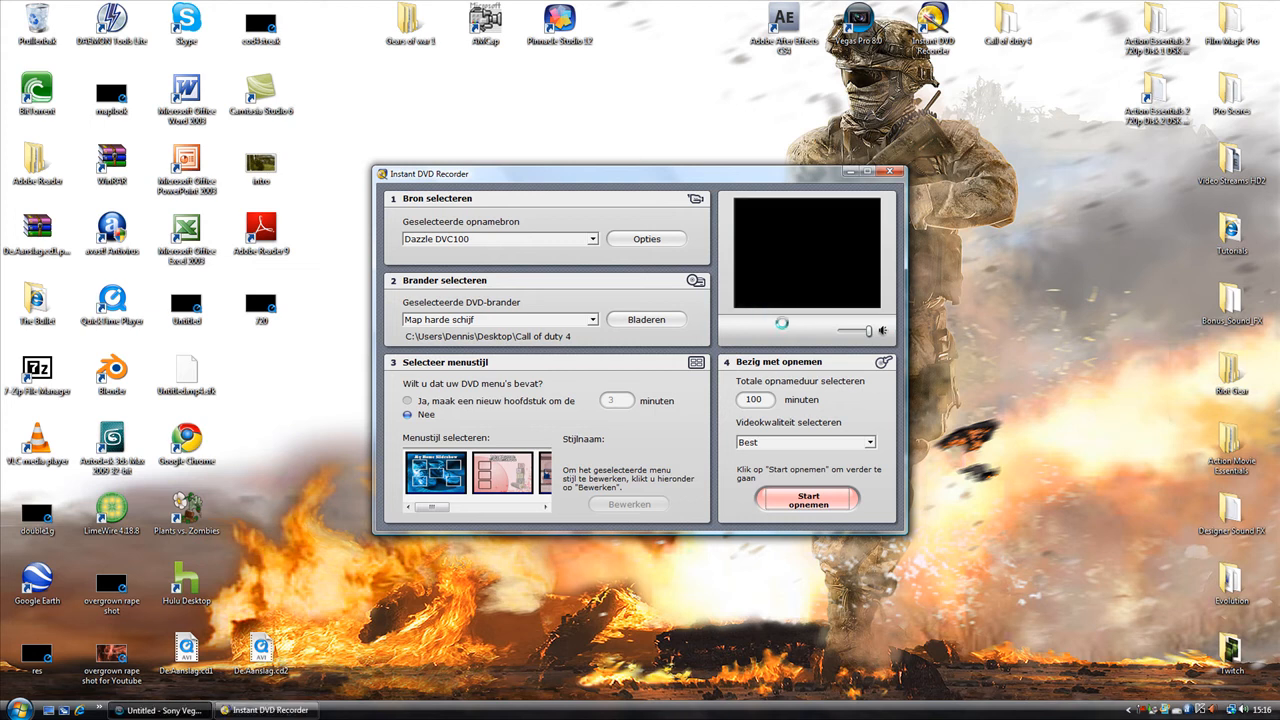
Step: Record the gameplay, dismiss the AMCap error, and close the recorder after the disc finishes
{"action": "left_click", "coordinate": [808, 499]}
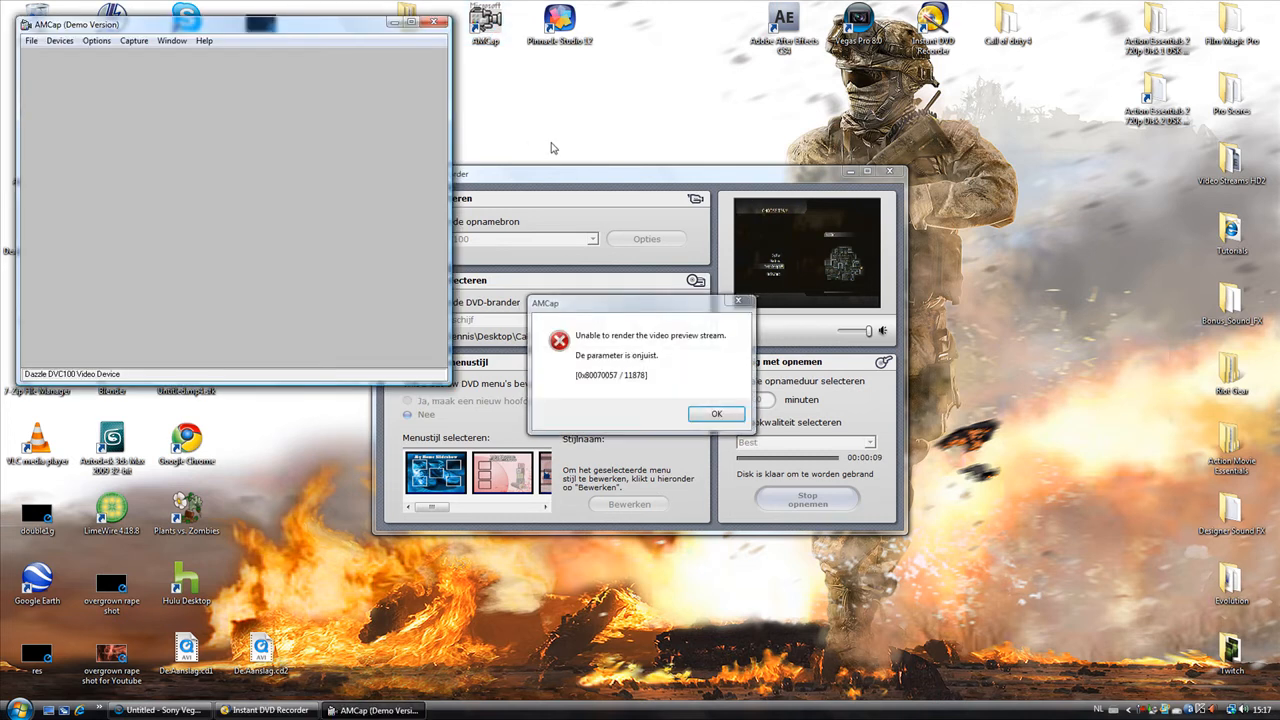
{"action": "left_click", "coordinate": [716, 414]}
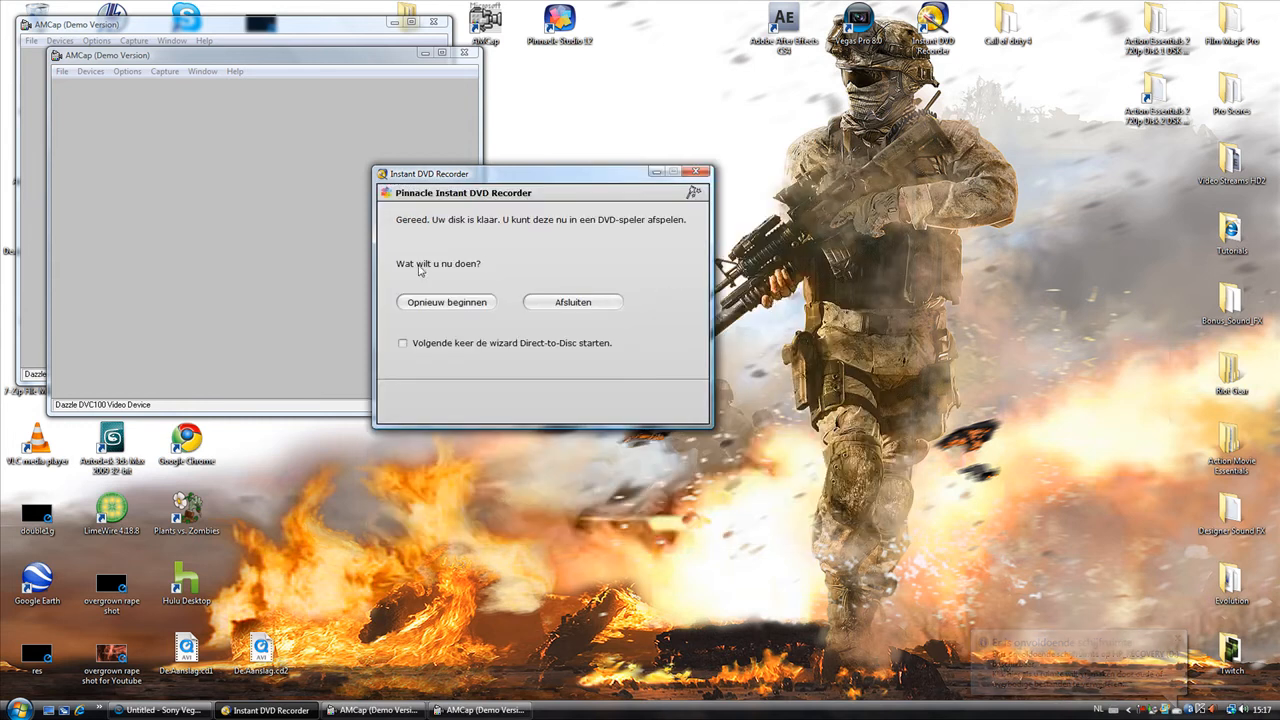
{"action": "mouse_move", "coordinate": [620, 235]}
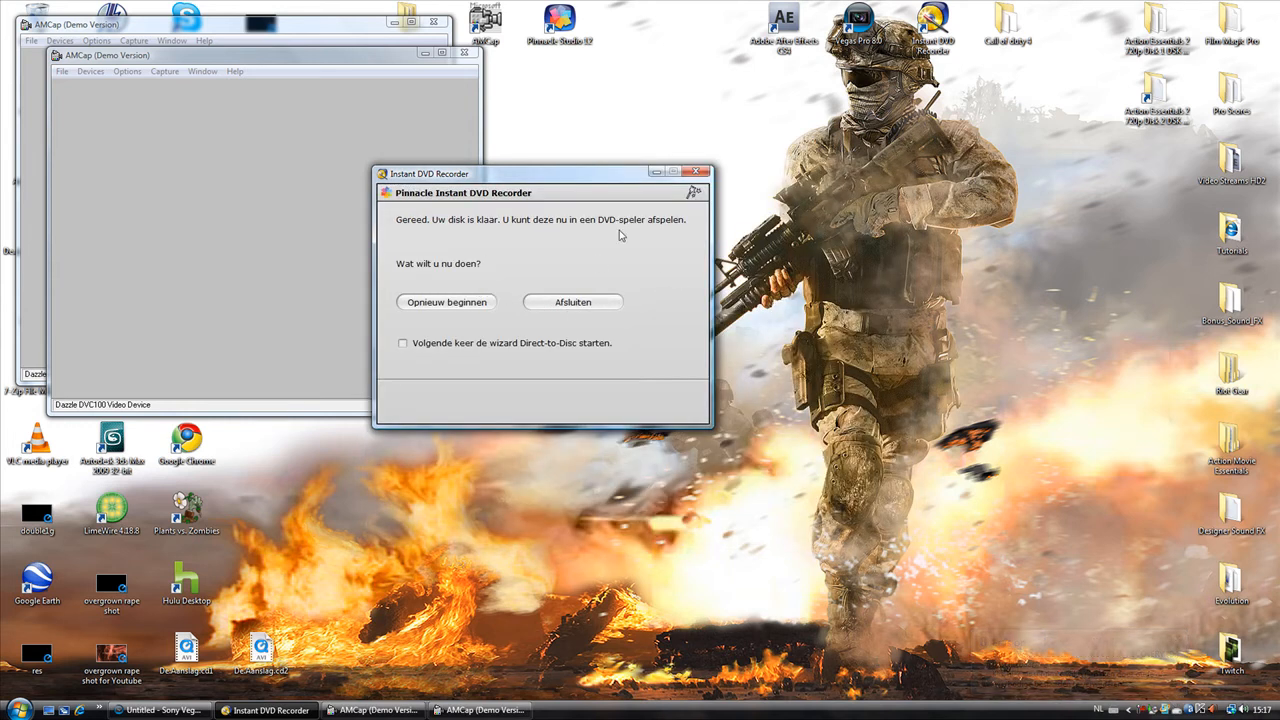
{"action": "left_click", "coordinate": [573, 302]}
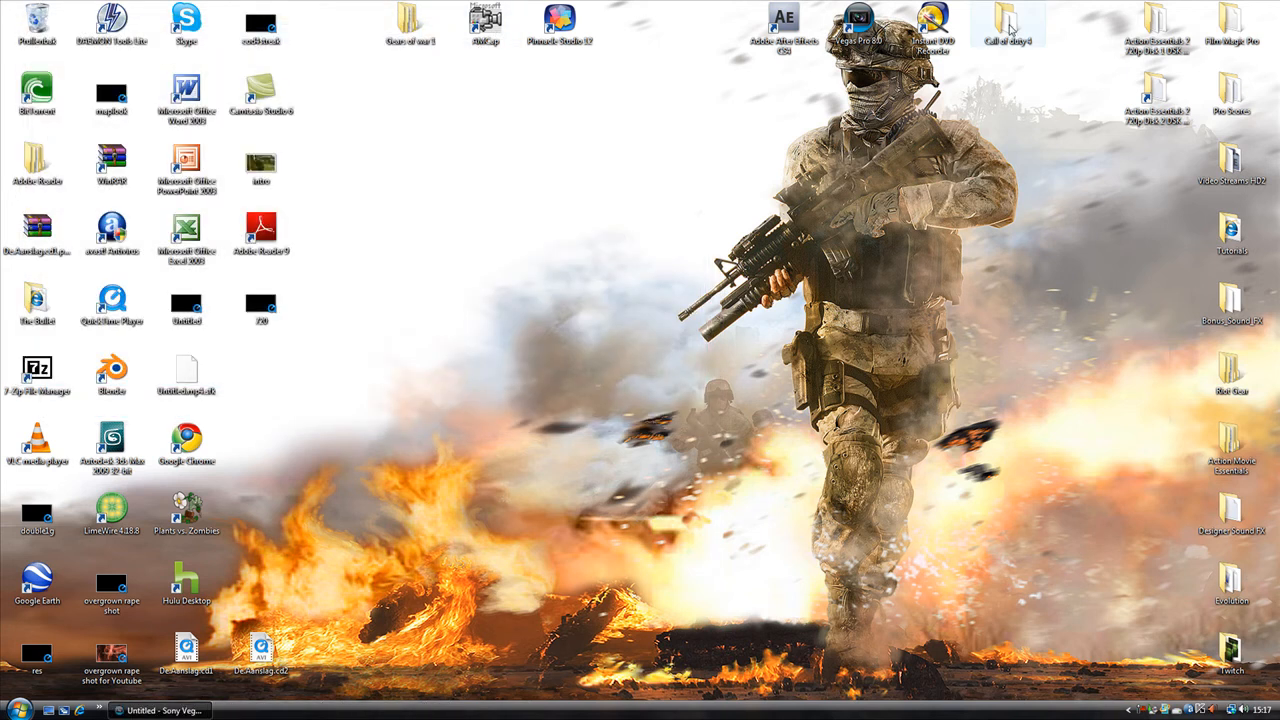
Step: Open Call of duty 4 > VIDEO_TS and select the VTS_01_1 video
{"action": "double_click", "coordinate": [1008, 22]}
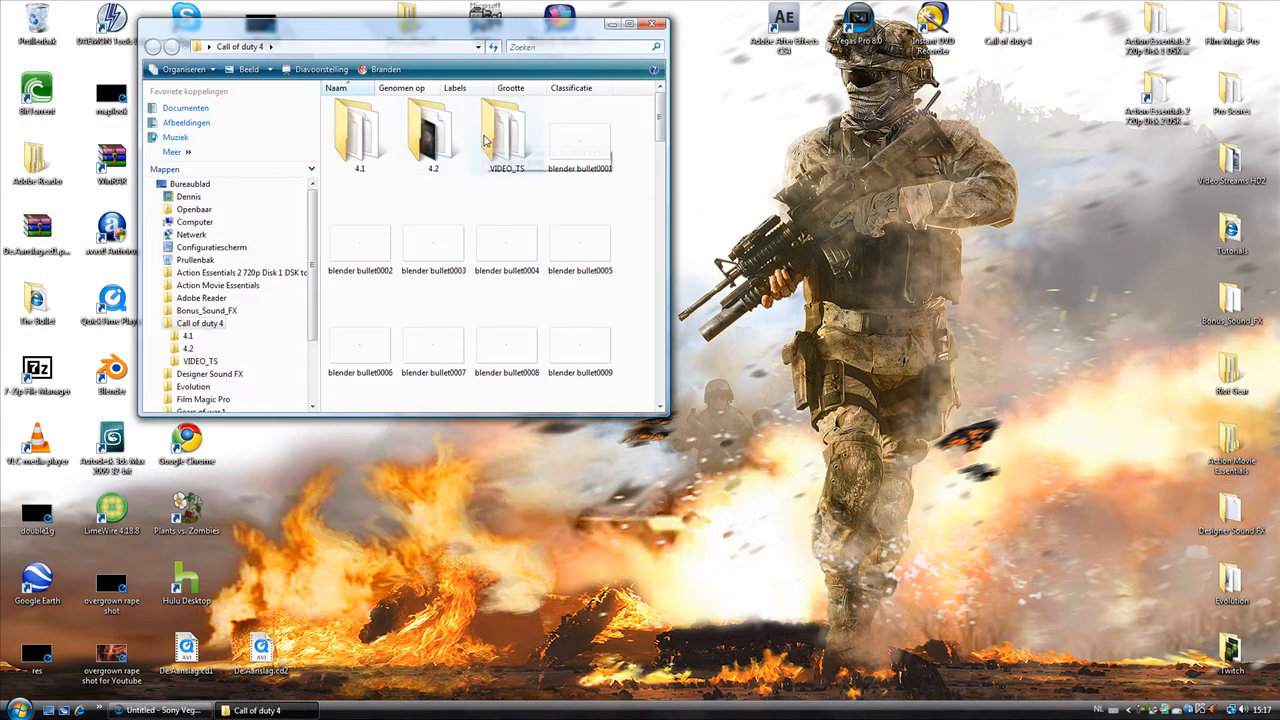
{"action": "double_click", "coordinate": [505, 135]}
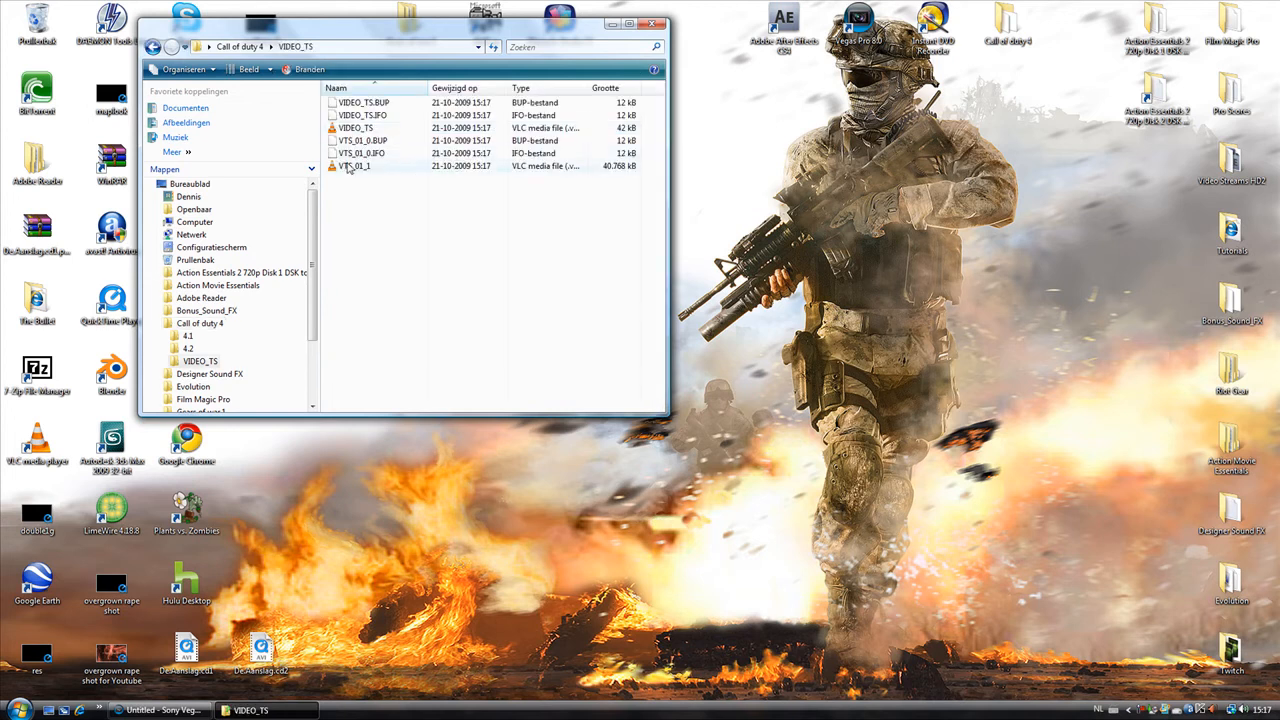
{"action": "mouse_move", "coordinate": [350, 166]}
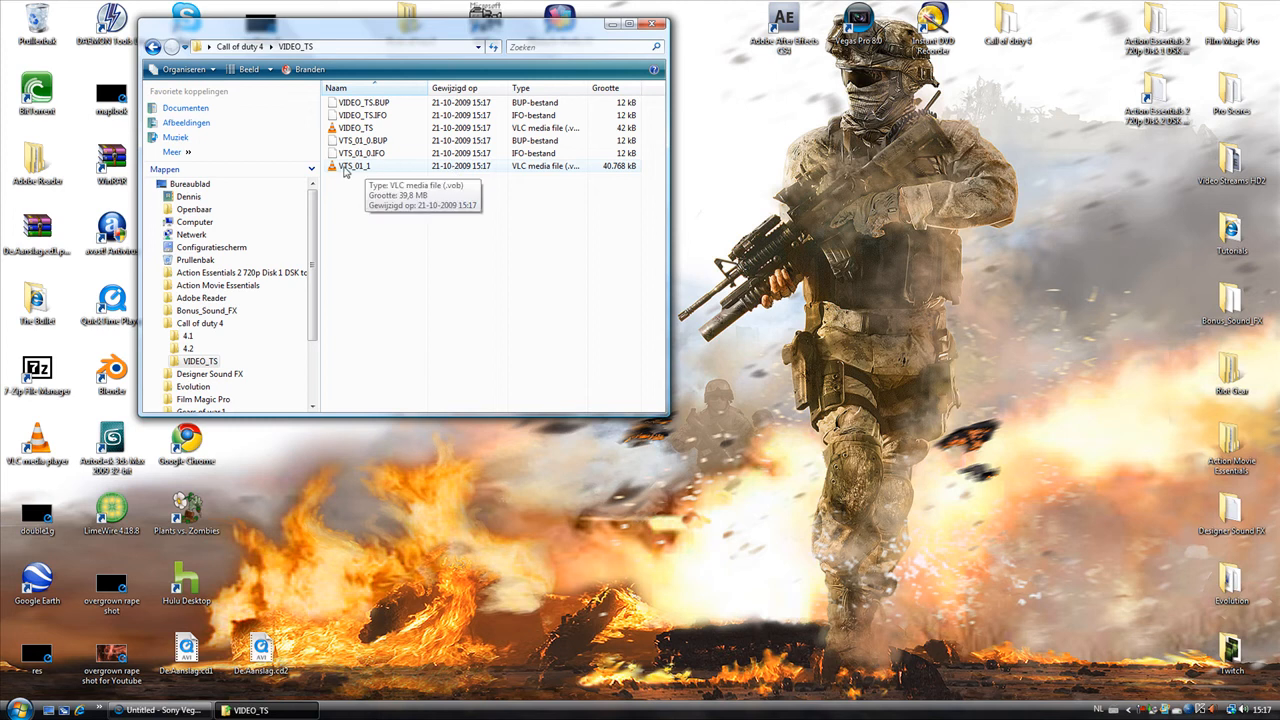
{"action": "mouse_move", "coordinate": [358, 172]}
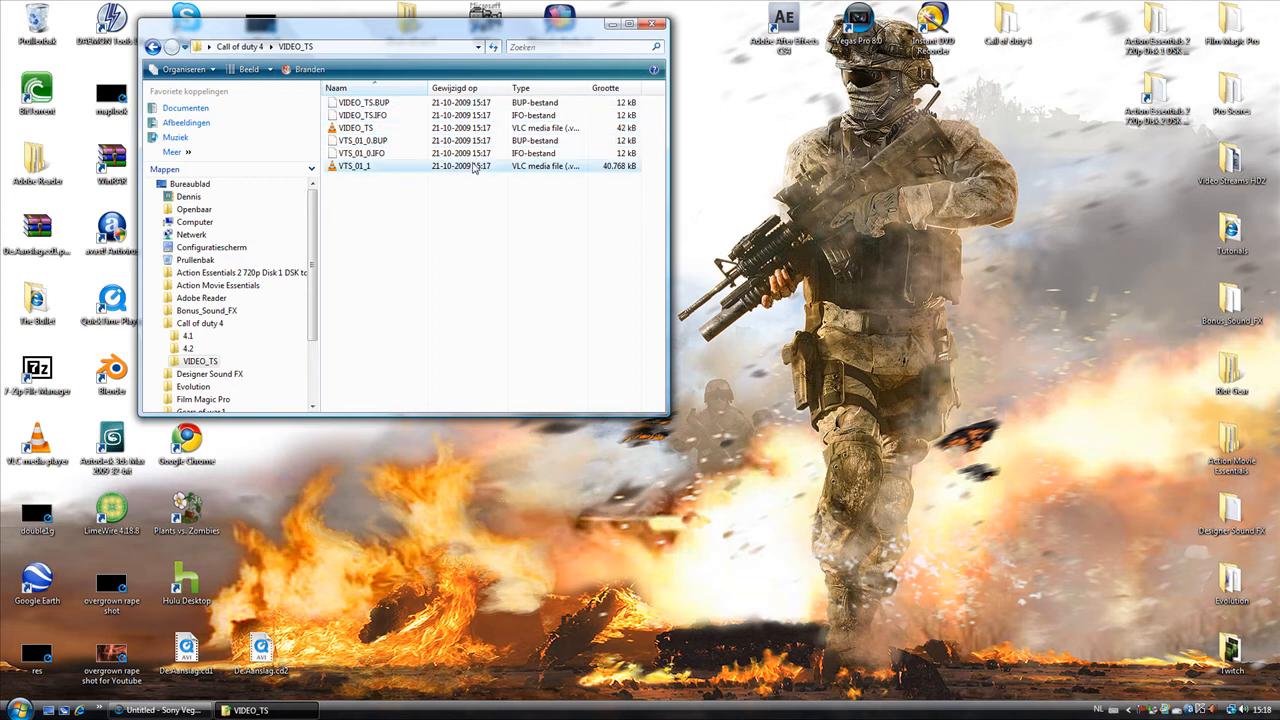
{"action": "left_click", "coordinate": [355, 166]}
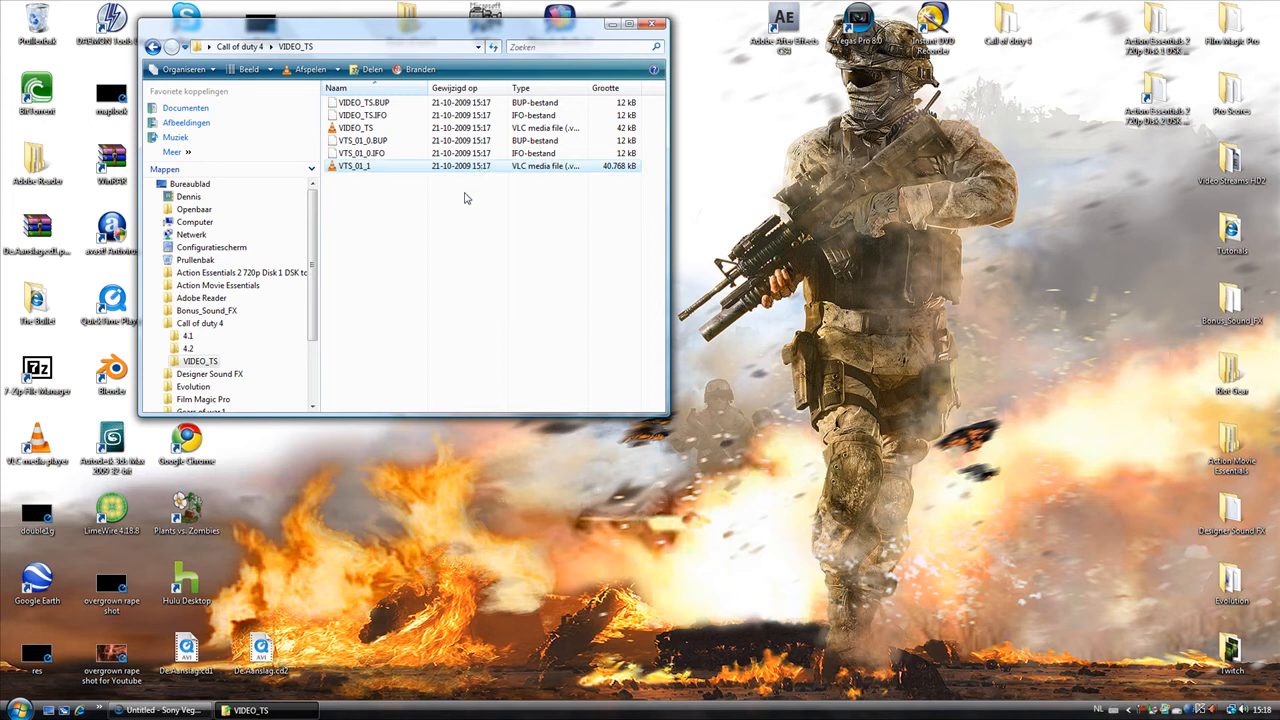
Step: Play VTS_01_1 in VLC and pause the playback
{"action": "double_click", "coordinate": [354, 165]}
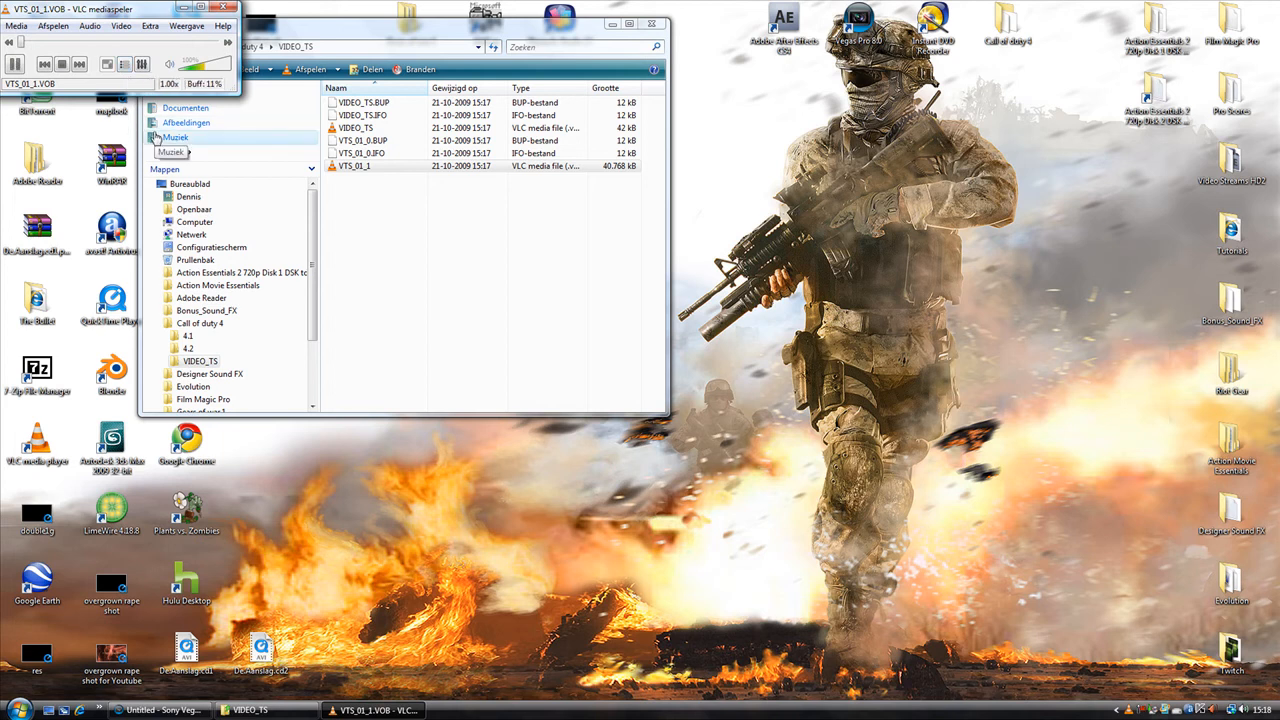
{"action": "mouse_move", "coordinate": [197, 137]}
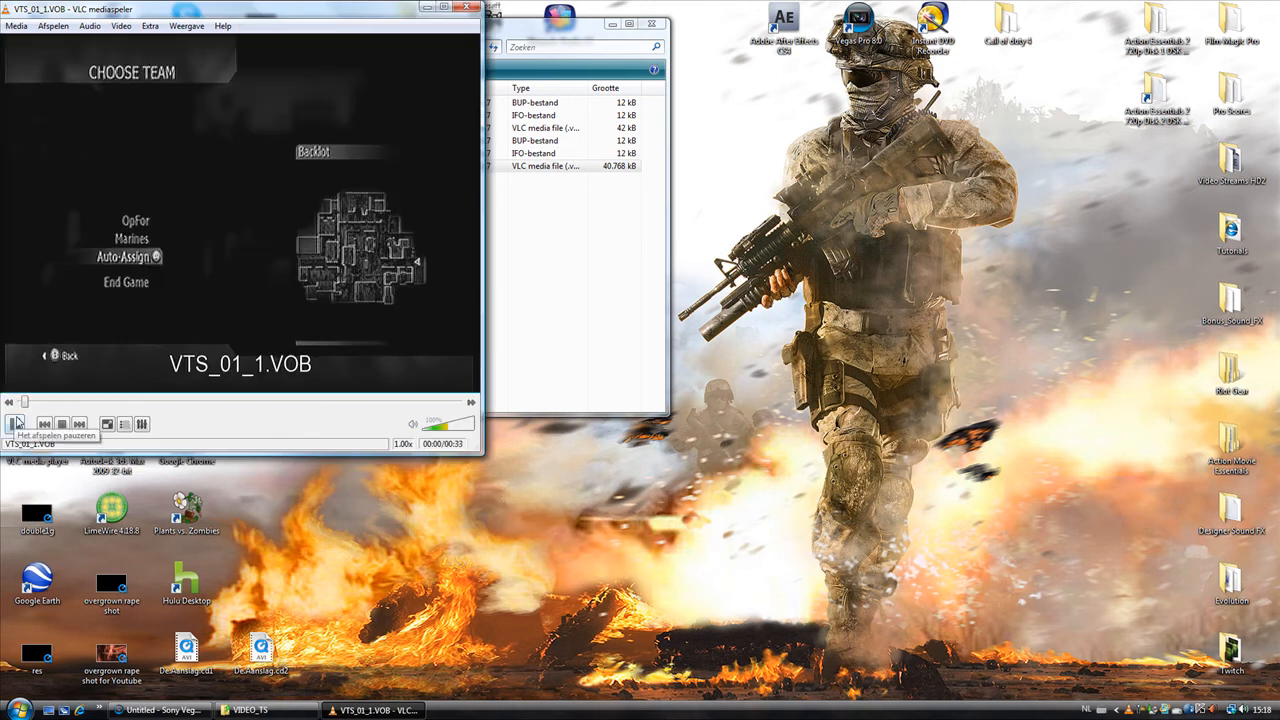
{"action": "left_click", "coordinate": [15, 423]}
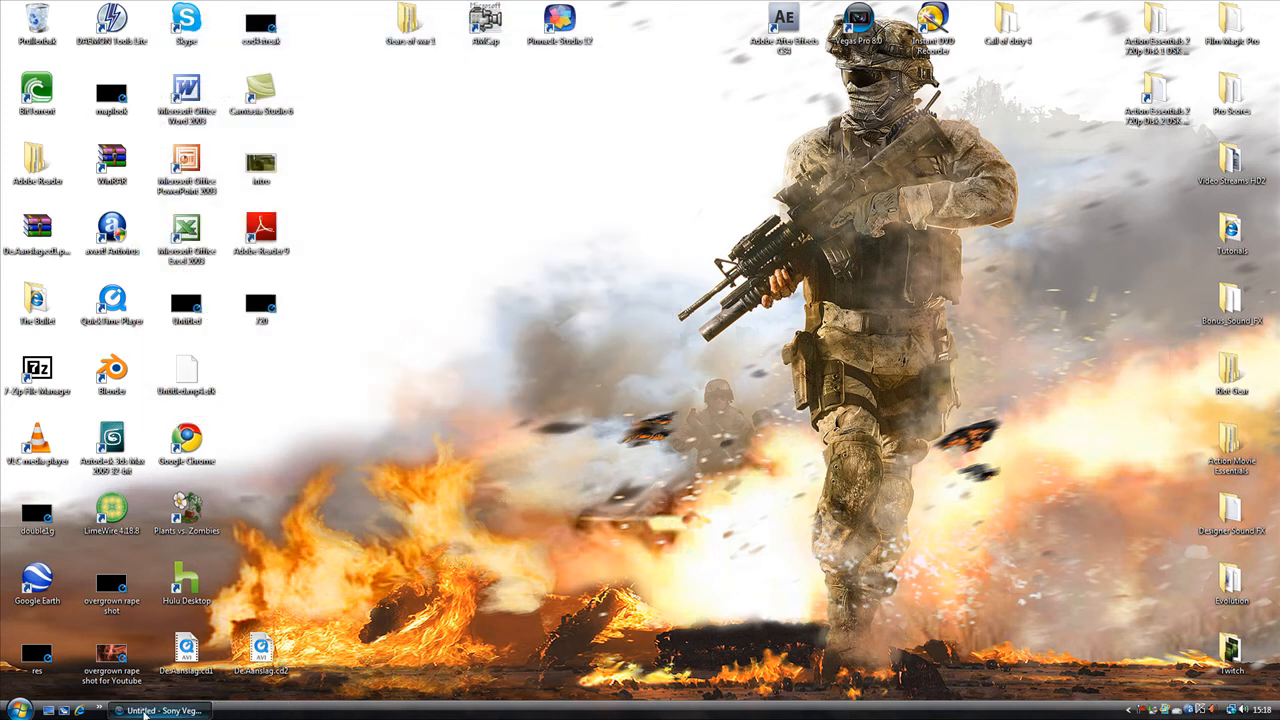
Step: Reopen the VIDEO_TS folder and select the VTS_01_1 video file
{"action": "left_click", "coordinate": [160, 710]}
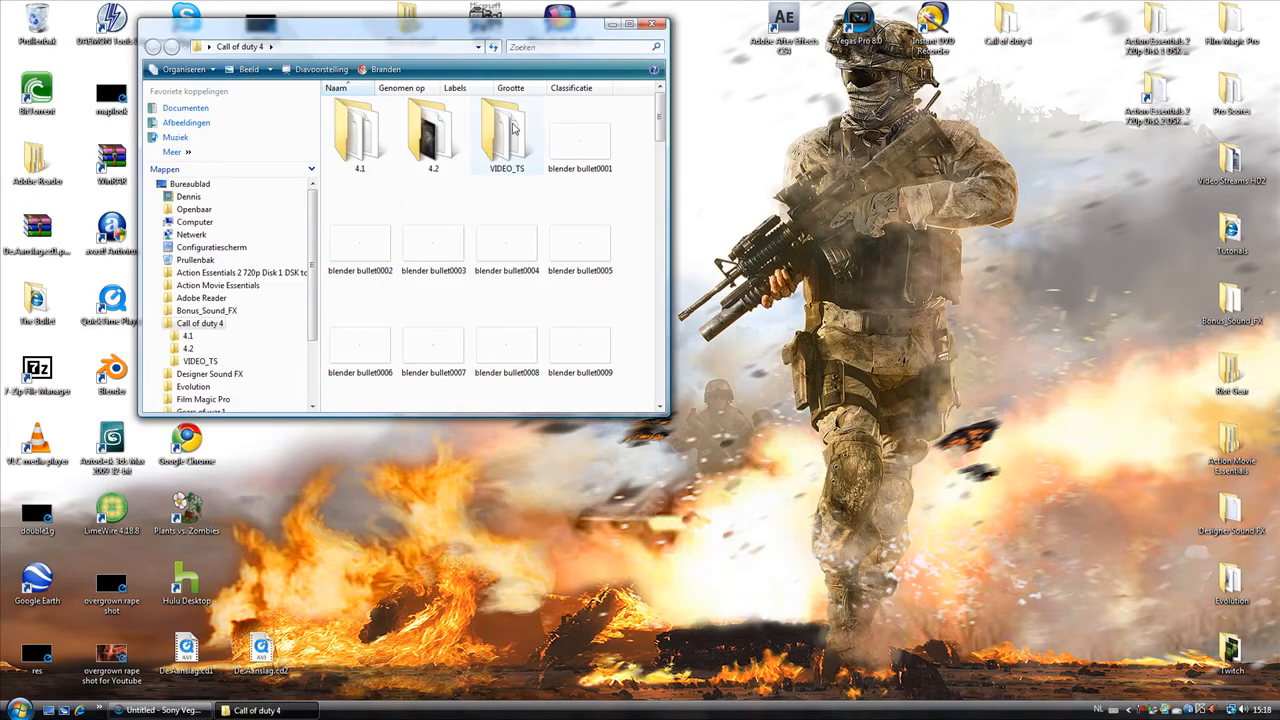
{"action": "double_click", "coordinate": [506, 135]}
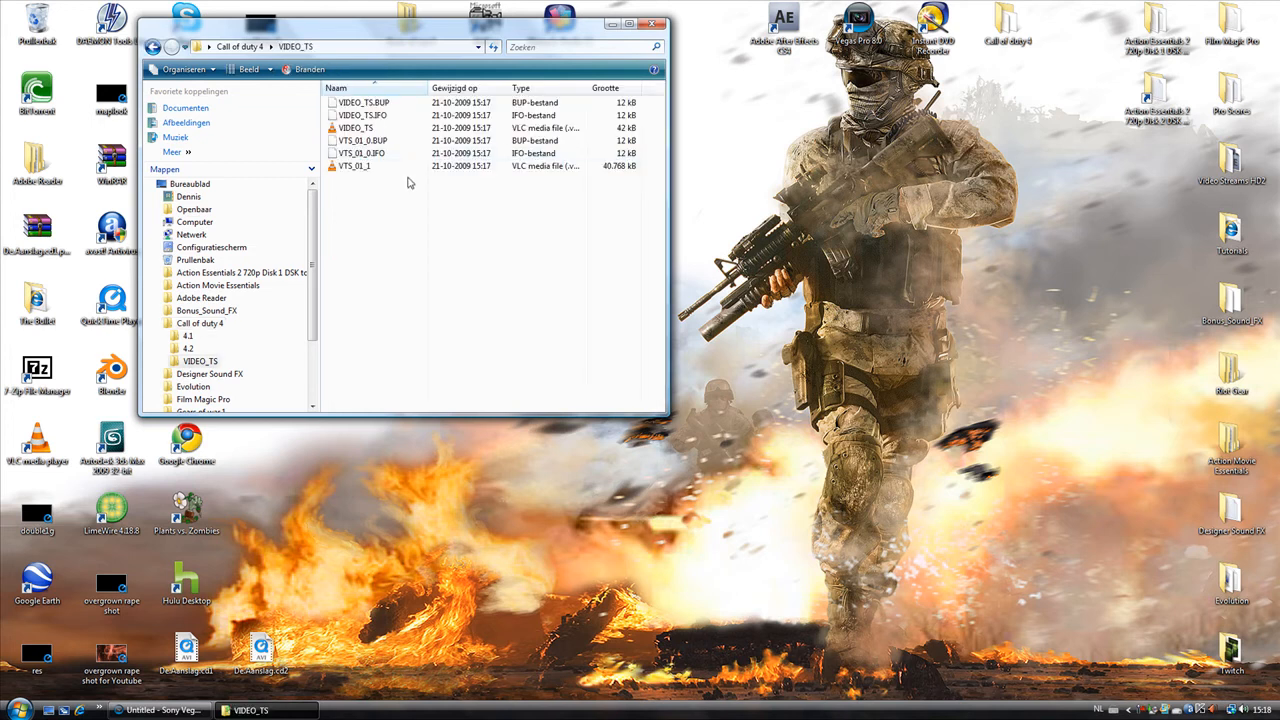
{"action": "left_click", "coordinate": [355, 165]}
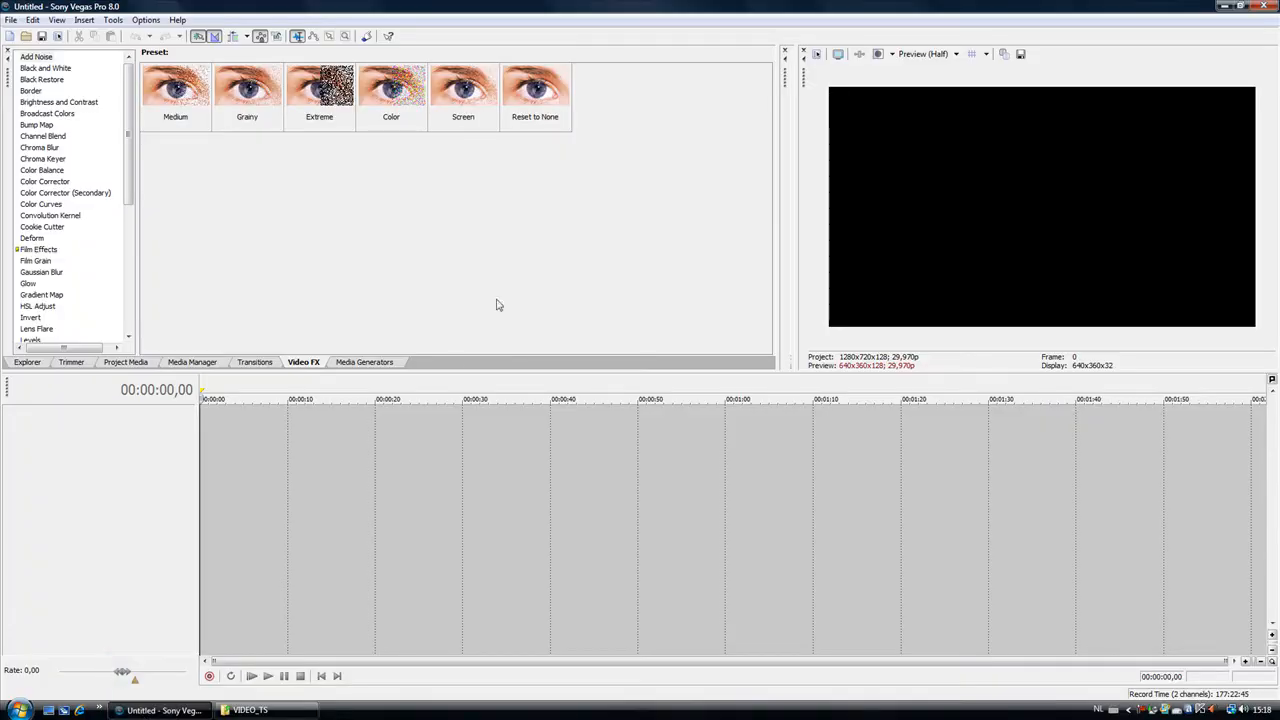
{"action": "mouse_move", "coordinate": [258, 437]}
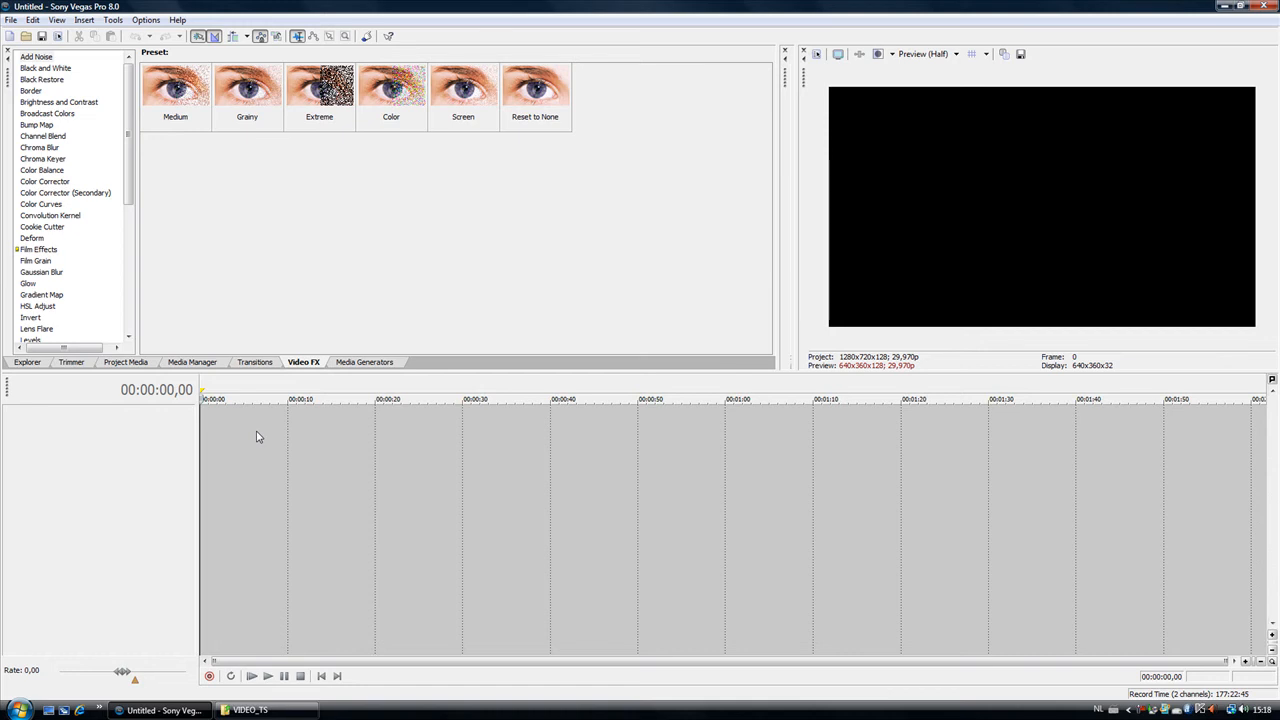
{"action": "mouse_move", "coordinate": [263, 434]}
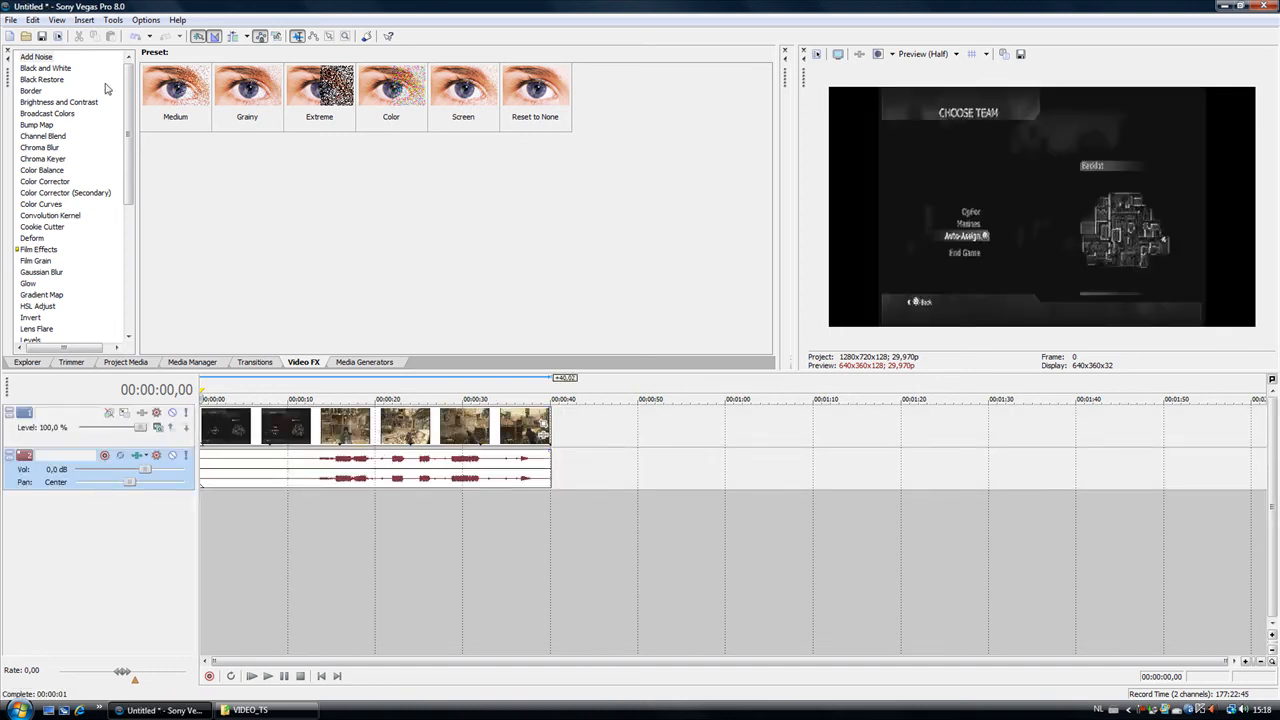
Step: Open the File > Import Media dialog and close it without importing
{"action": "left_click", "coordinate": [10, 19]}
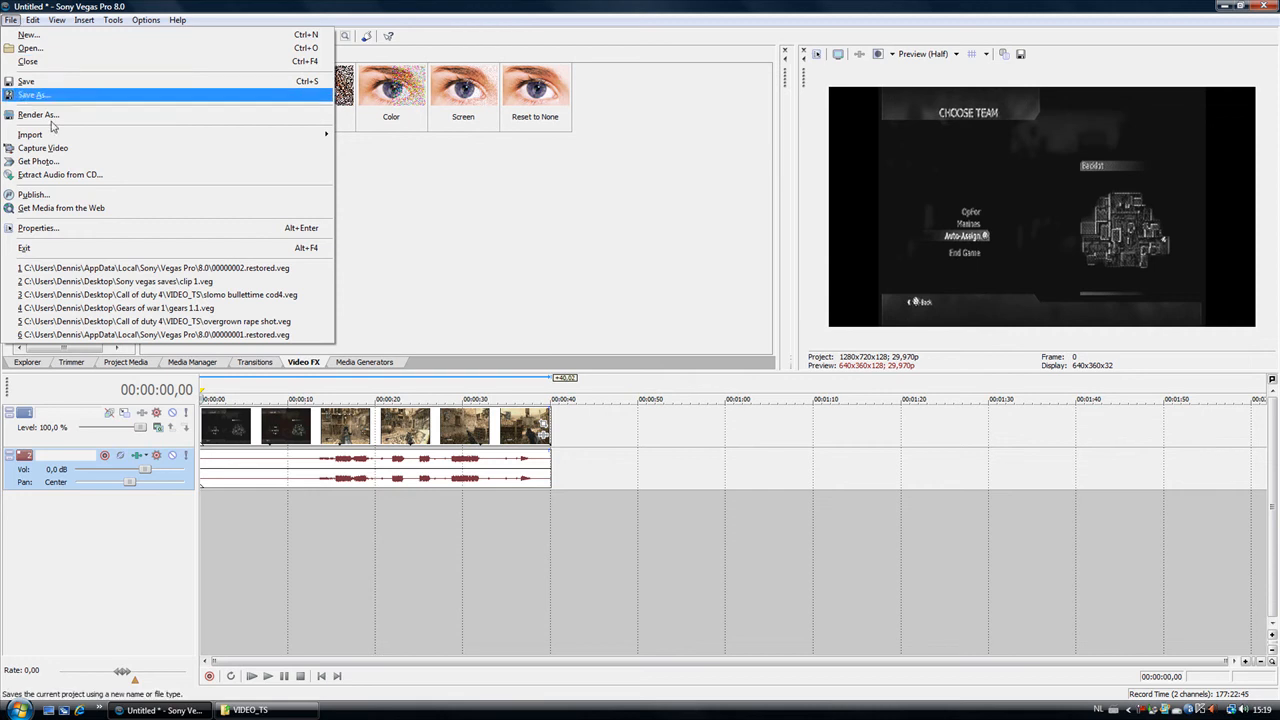
{"action": "mouse_move", "coordinate": [30, 134]}
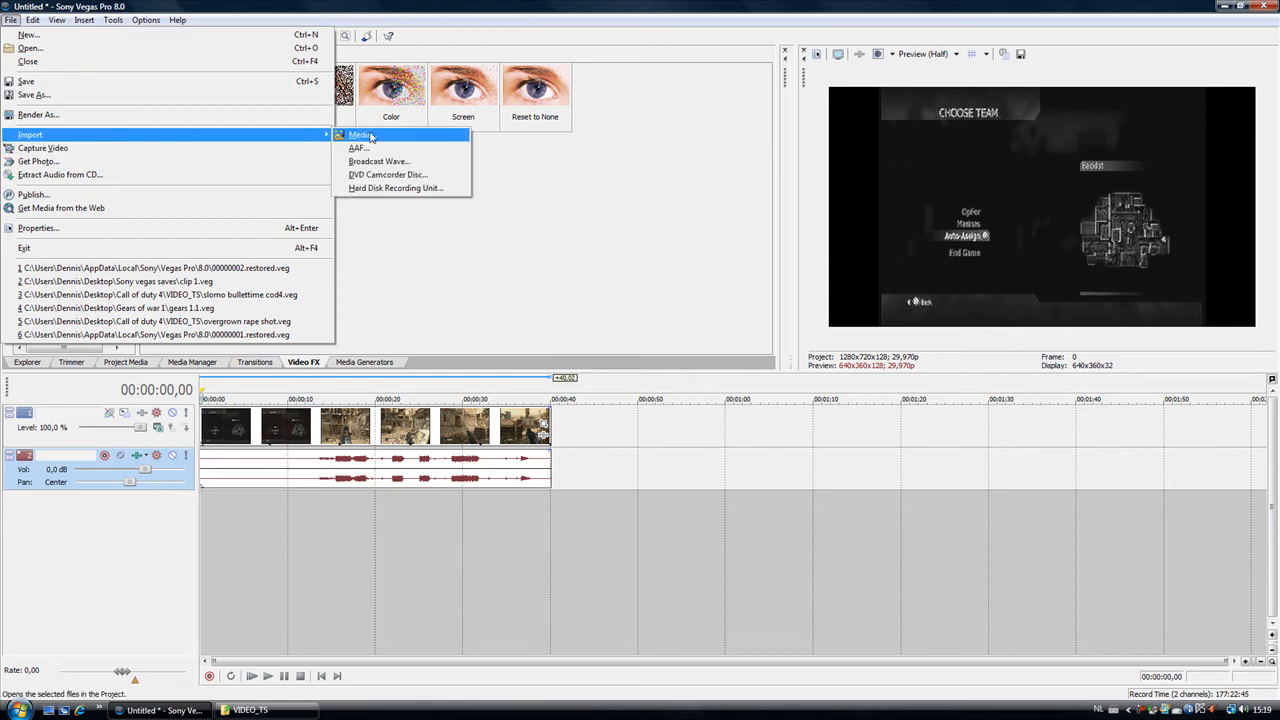
{"action": "left_click", "coordinate": [357, 135]}
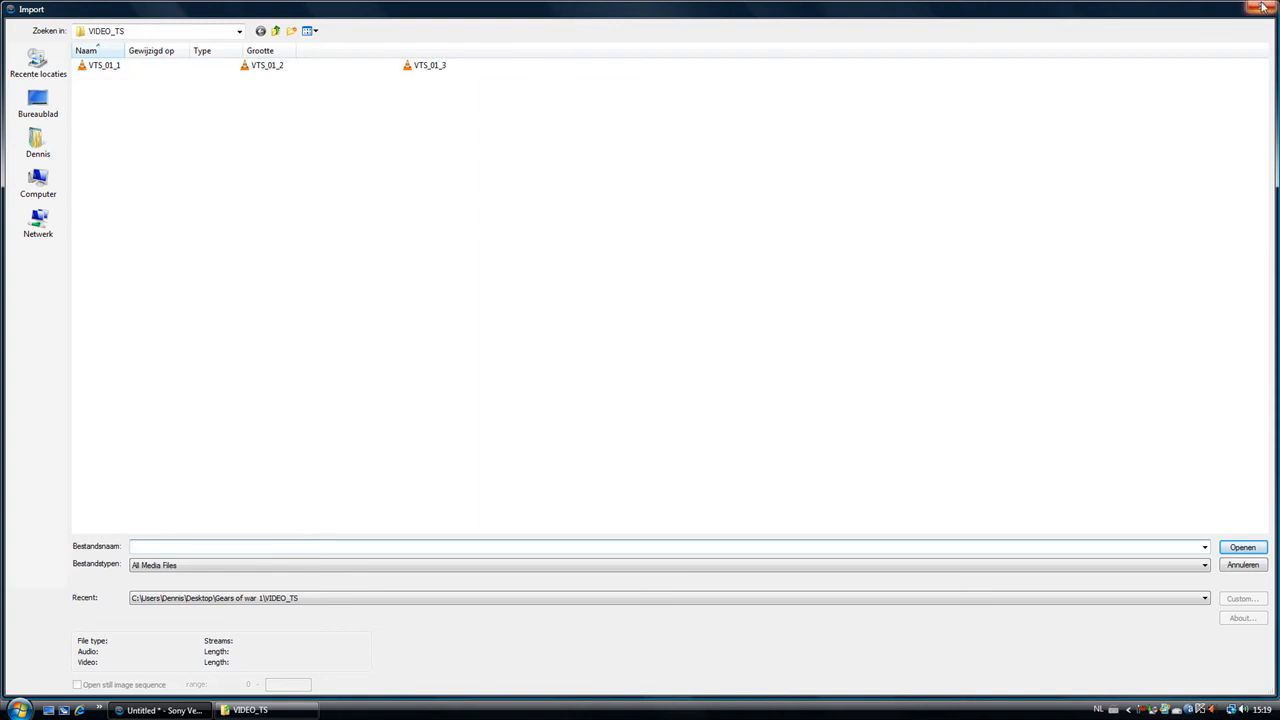
{"action": "left_click", "coordinate": [1242, 547]}
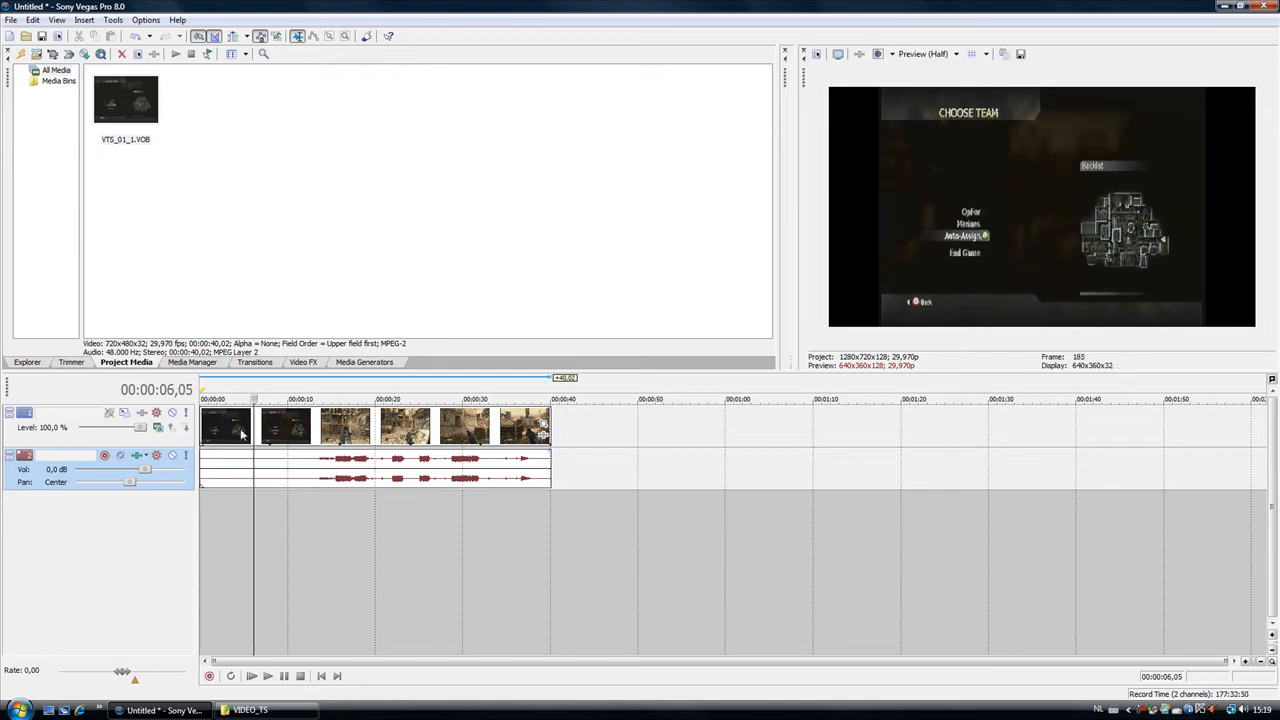
{"action": "mouse_move", "coordinate": [1010, 20]}
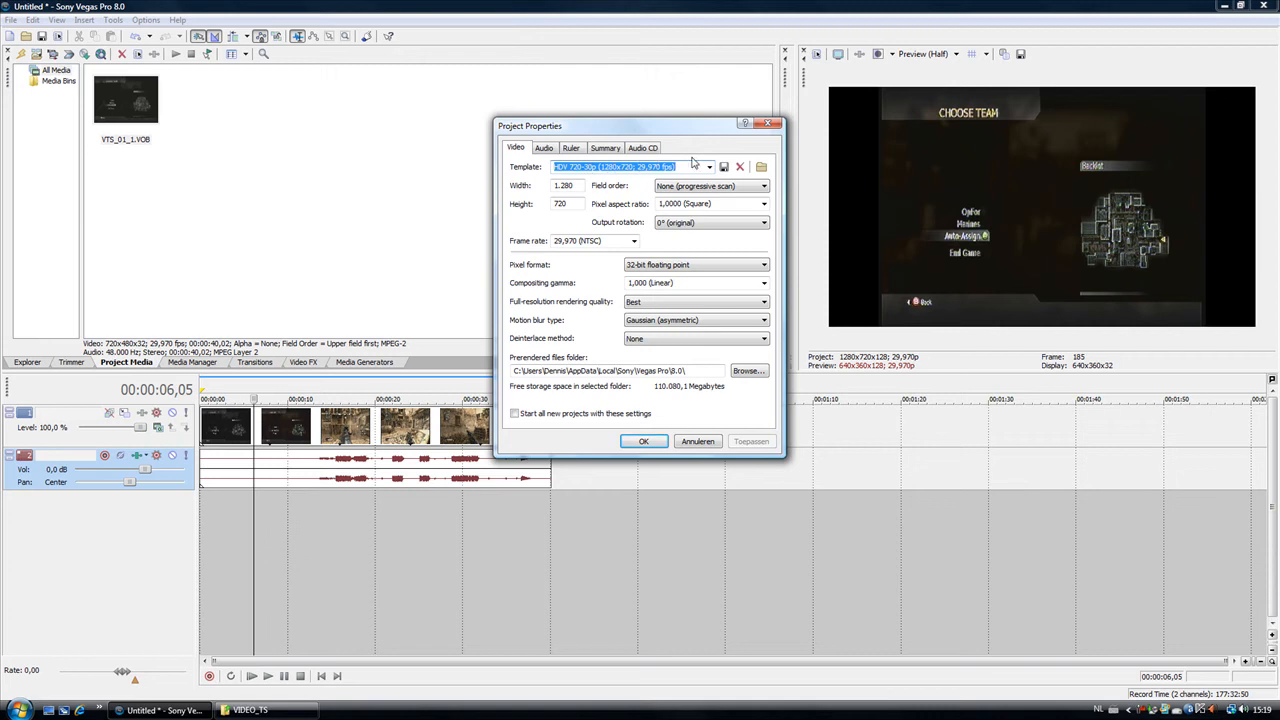
{"action": "mouse_move", "coordinate": [813, 247]}
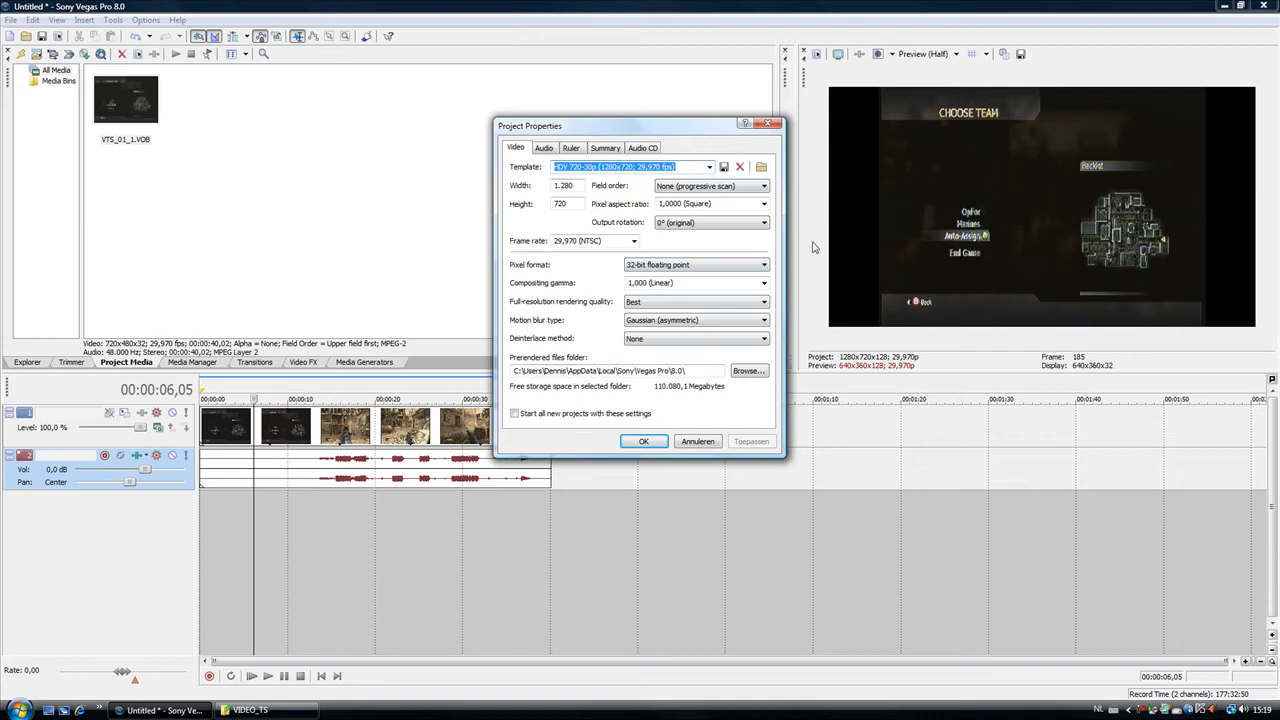
{"action": "mouse_move", "coordinate": [610, 445]}
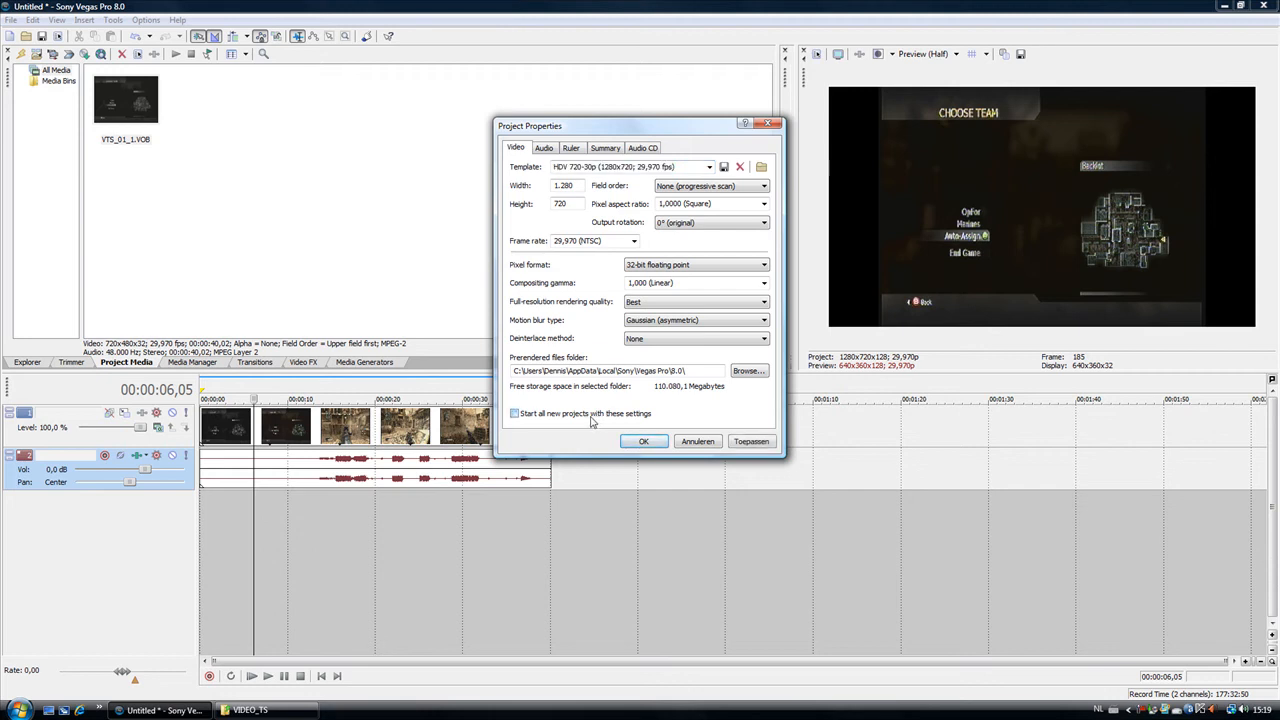
Step: Keep the HDV 720-30p 1280x720 project settings as default for new projects
{"action": "left_click", "coordinate": [643, 441]}
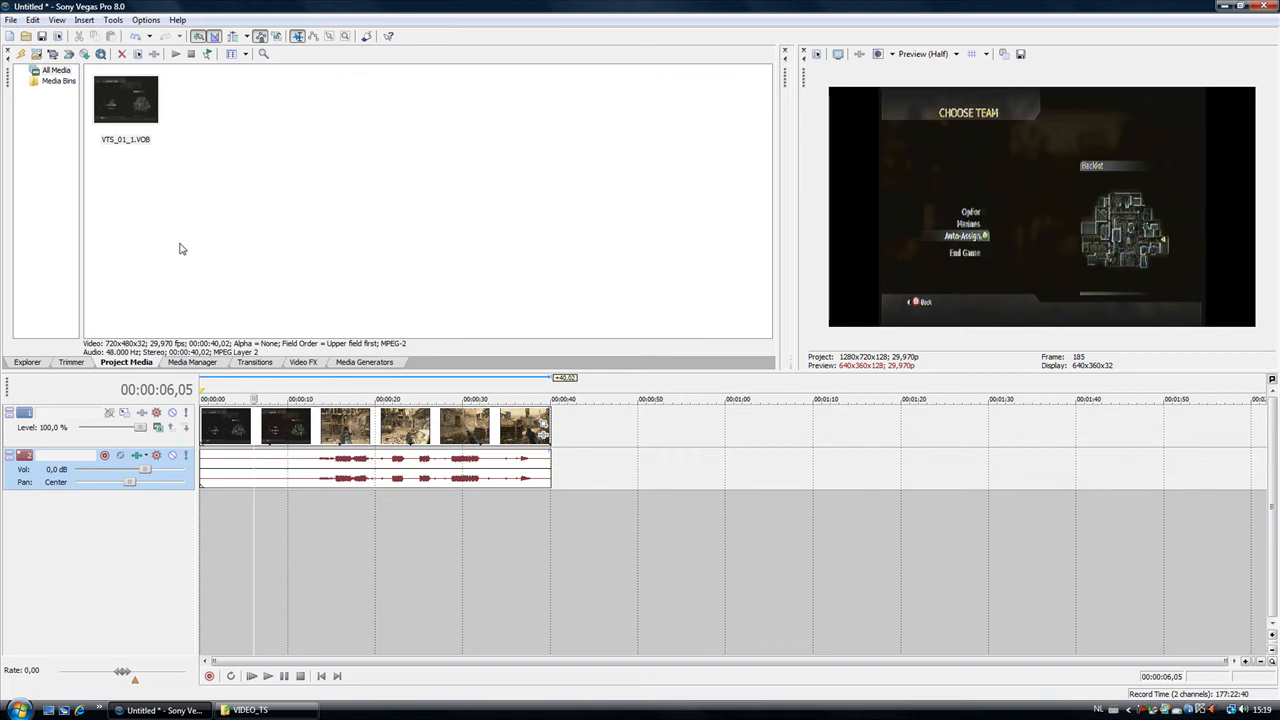
Step: Switch through the Explorer and Trimmer panels to the Video FX list
{"action": "left_click", "coordinate": [27, 362]}
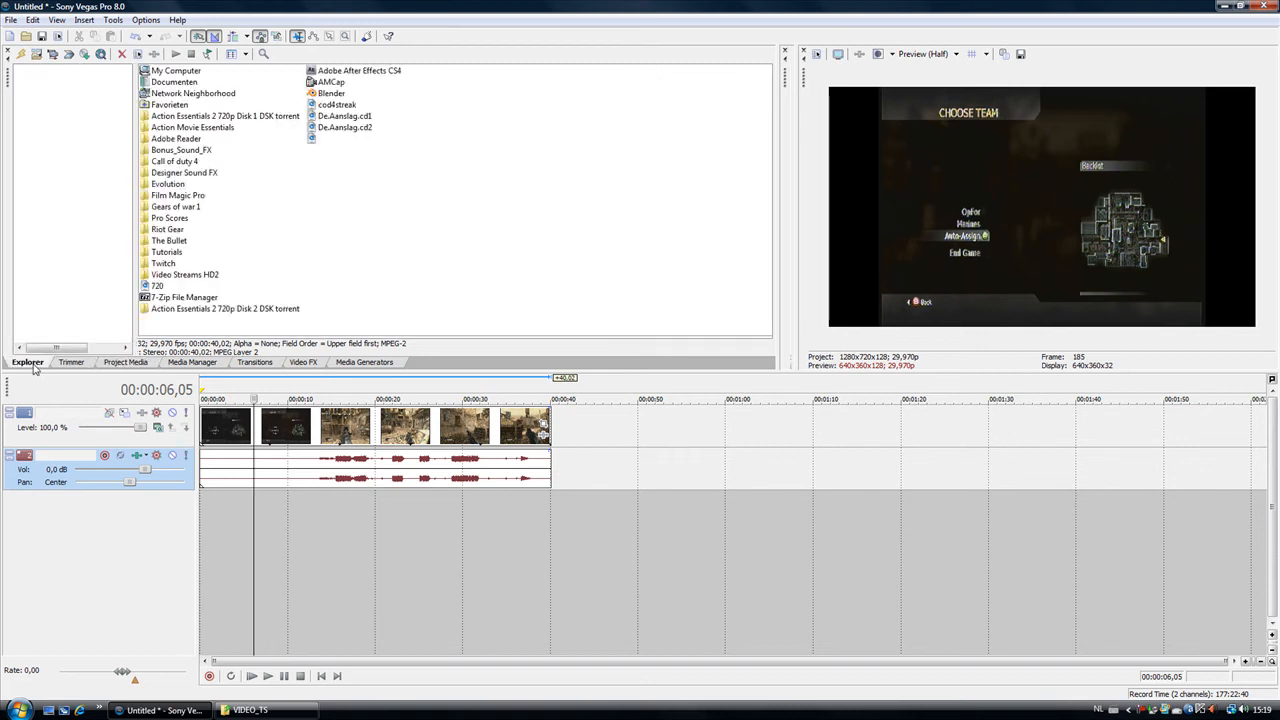
{"action": "left_click", "coordinate": [71, 362]}
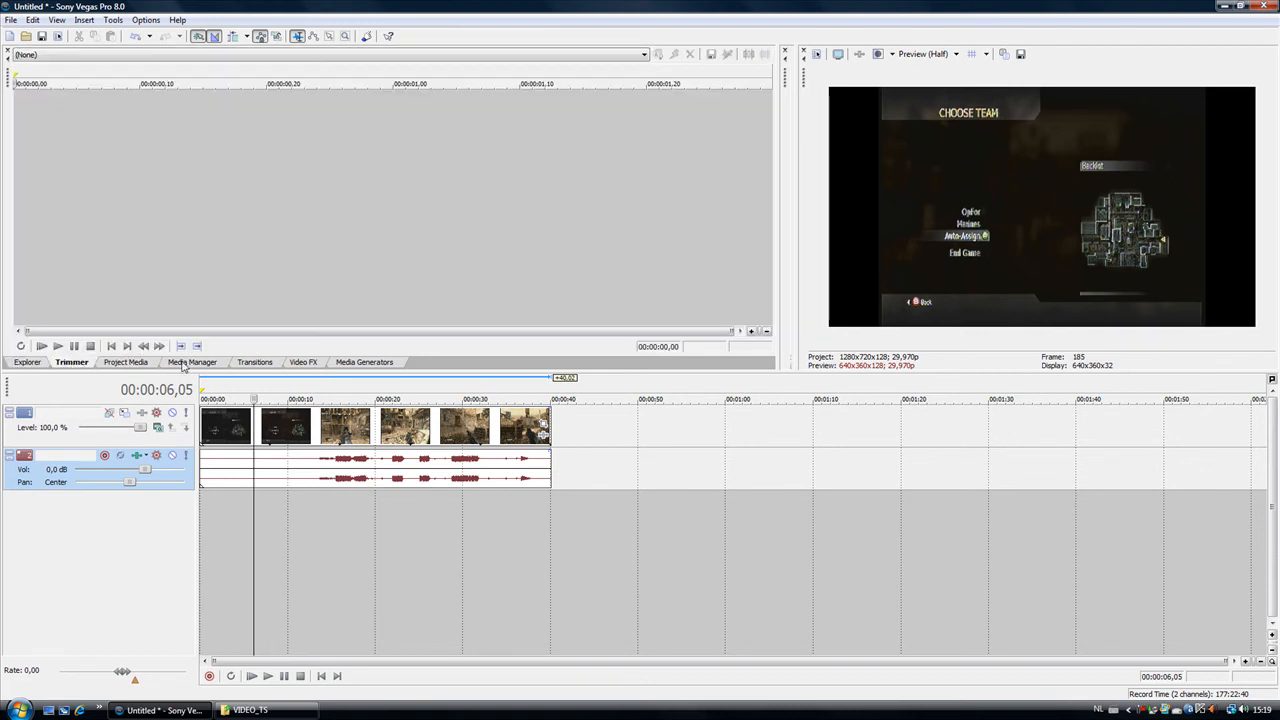
{"action": "left_click", "coordinate": [303, 362]}
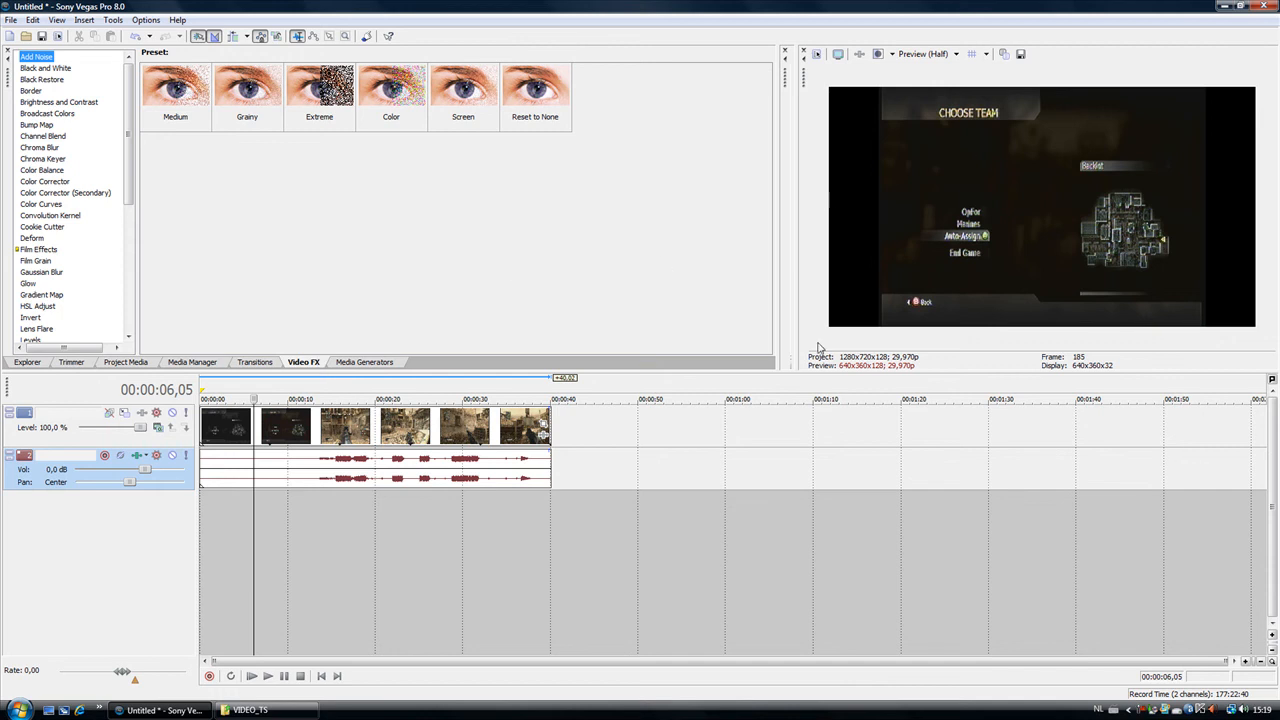
{"action": "mouse_move", "coordinate": [395, 450]}
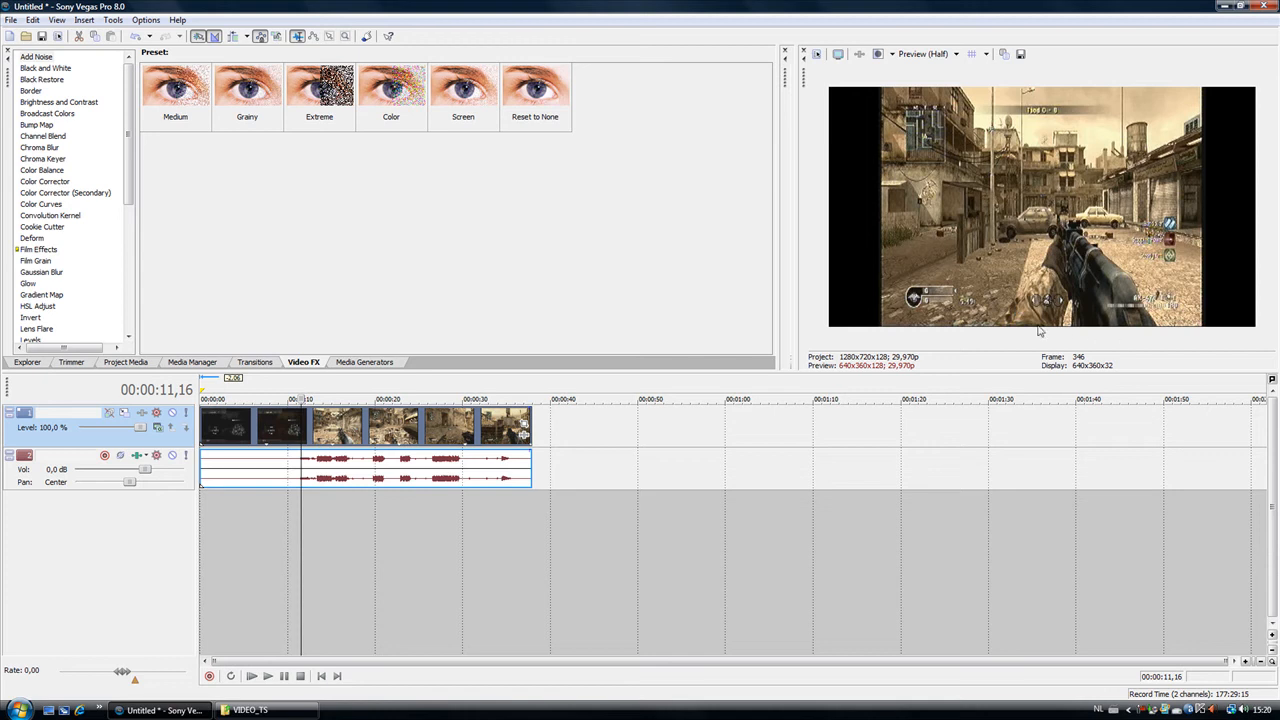
{"action": "mouse_move", "coordinate": [714, 419]}
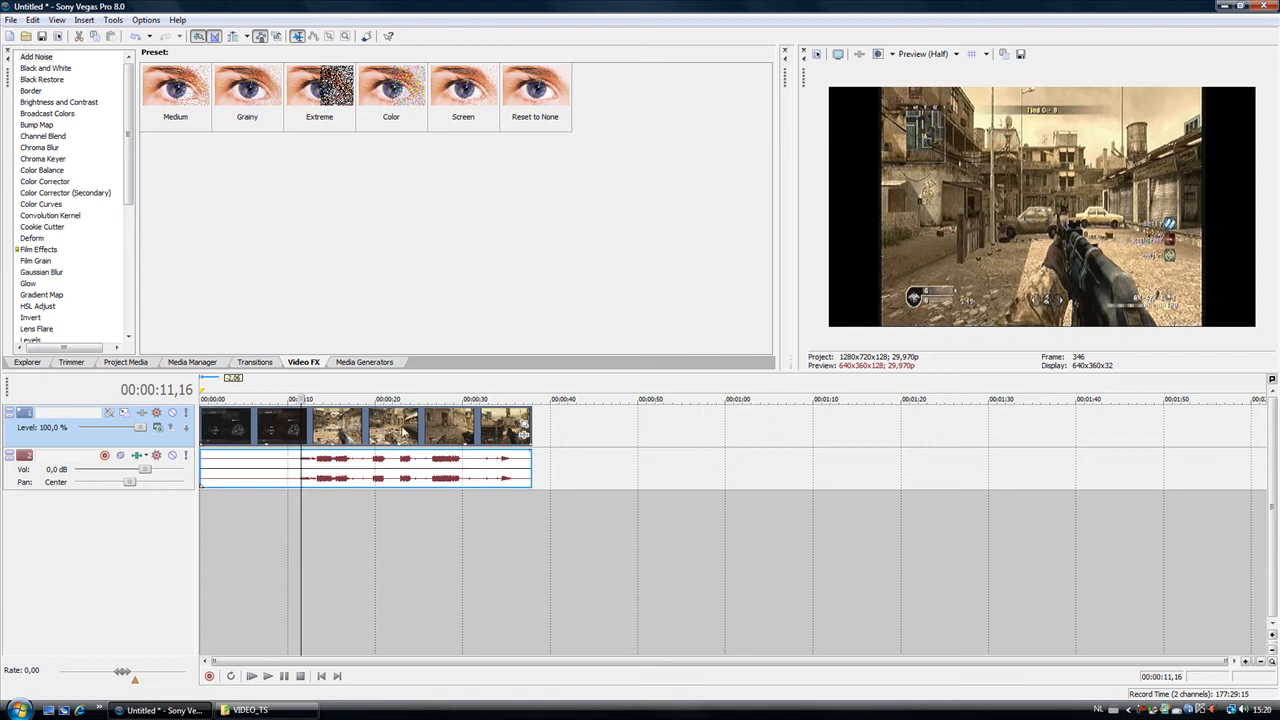
Step: In the VOB clip's Media properties, choose pixel aspect ratio 1.0000 (Square)
{"action": "right_click", "coordinate": [400, 430]}
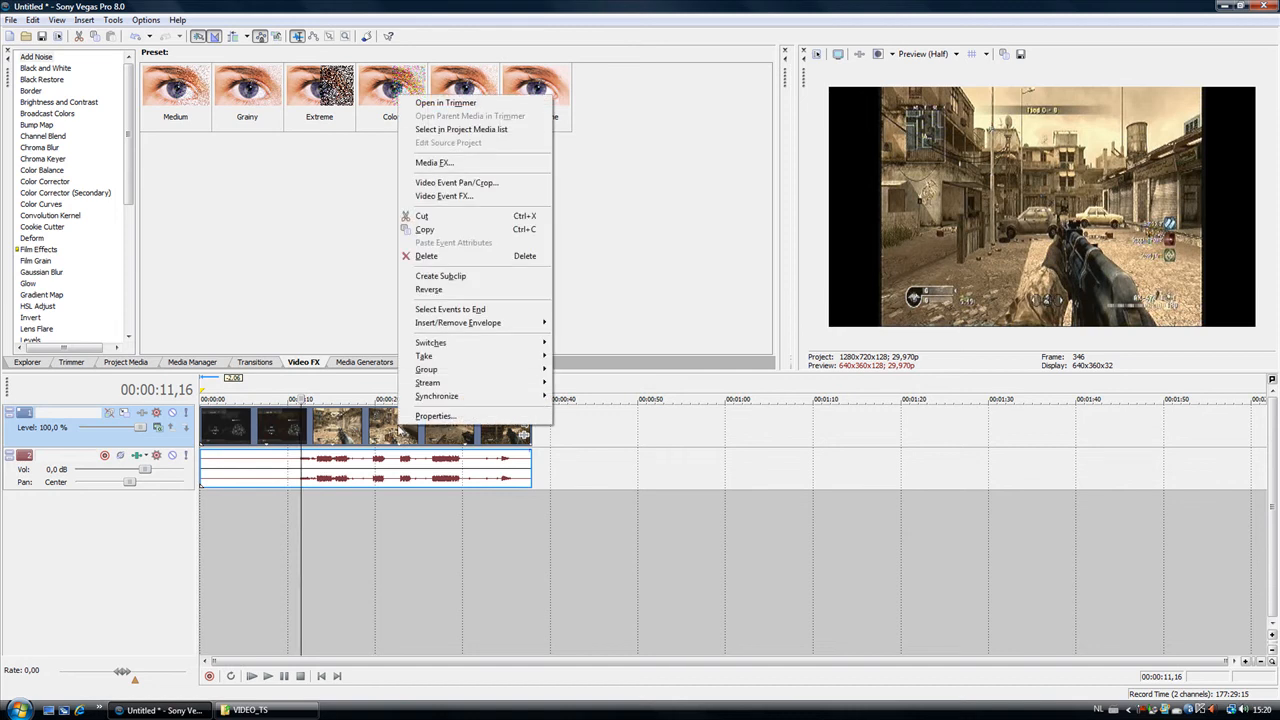
{"action": "mouse_move", "coordinate": [435, 416]}
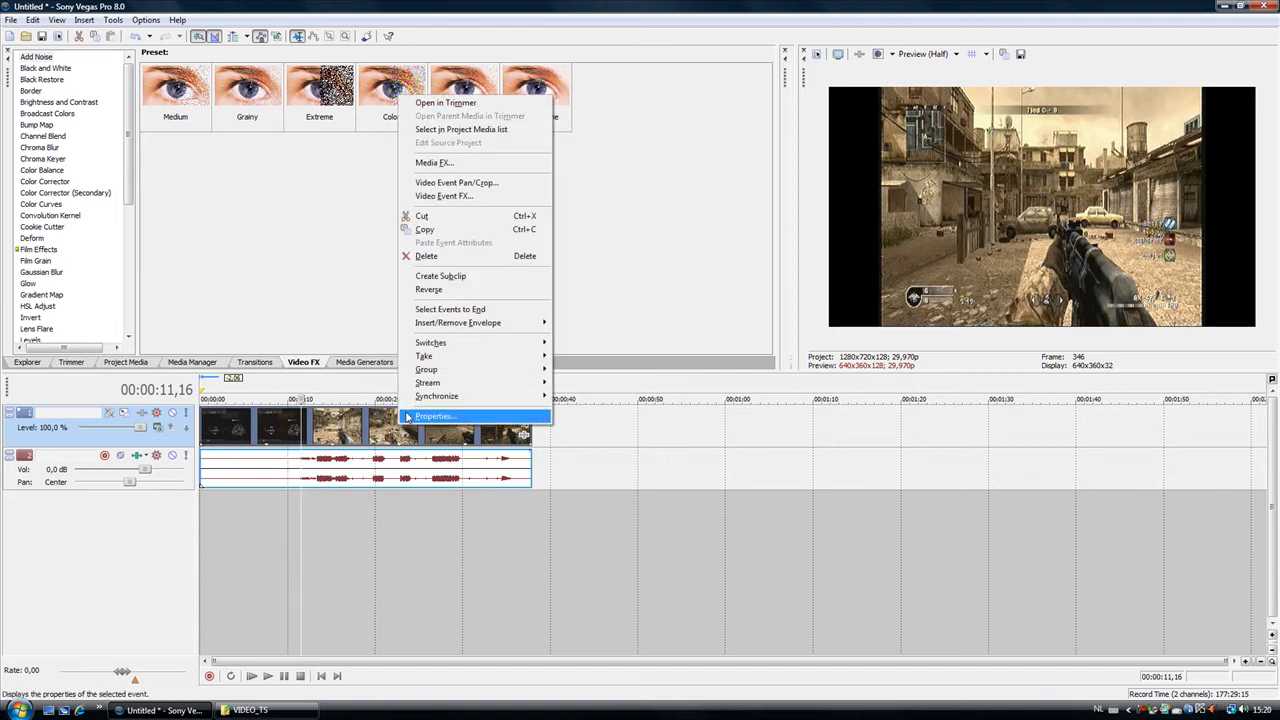
{"action": "left_click", "coordinate": [435, 415]}
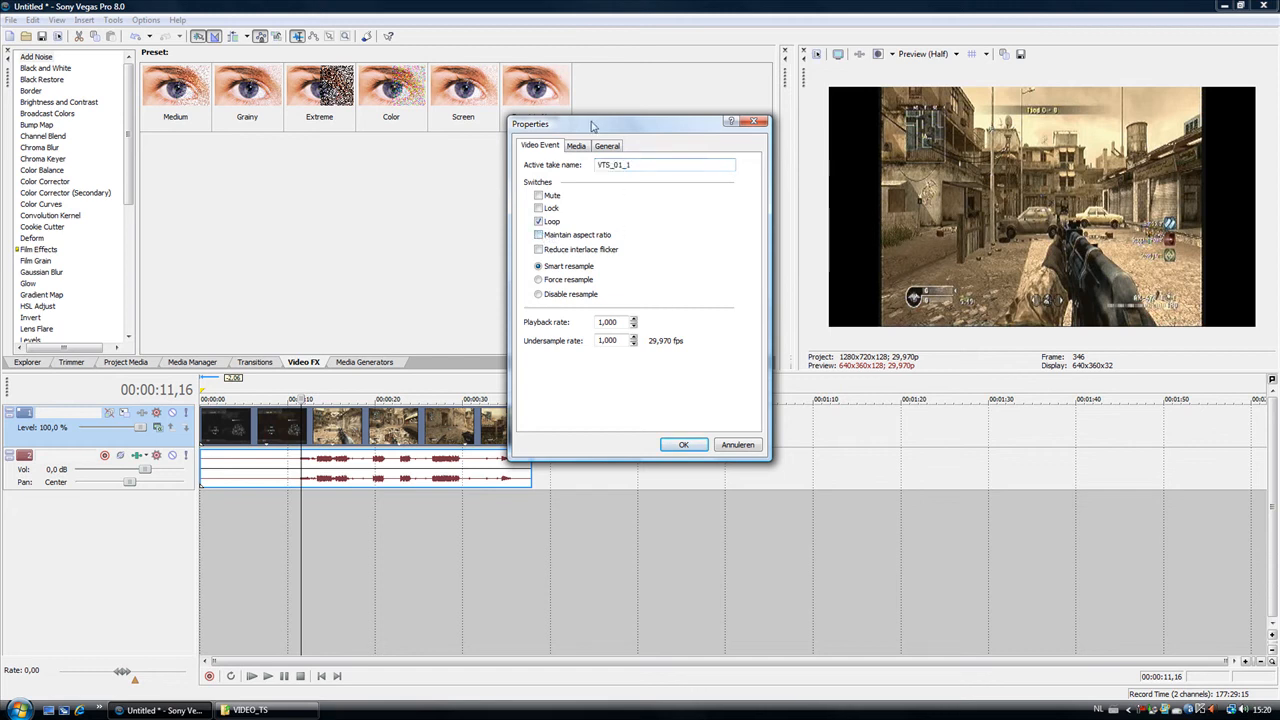
{"action": "left_click", "coordinate": [576, 145]}
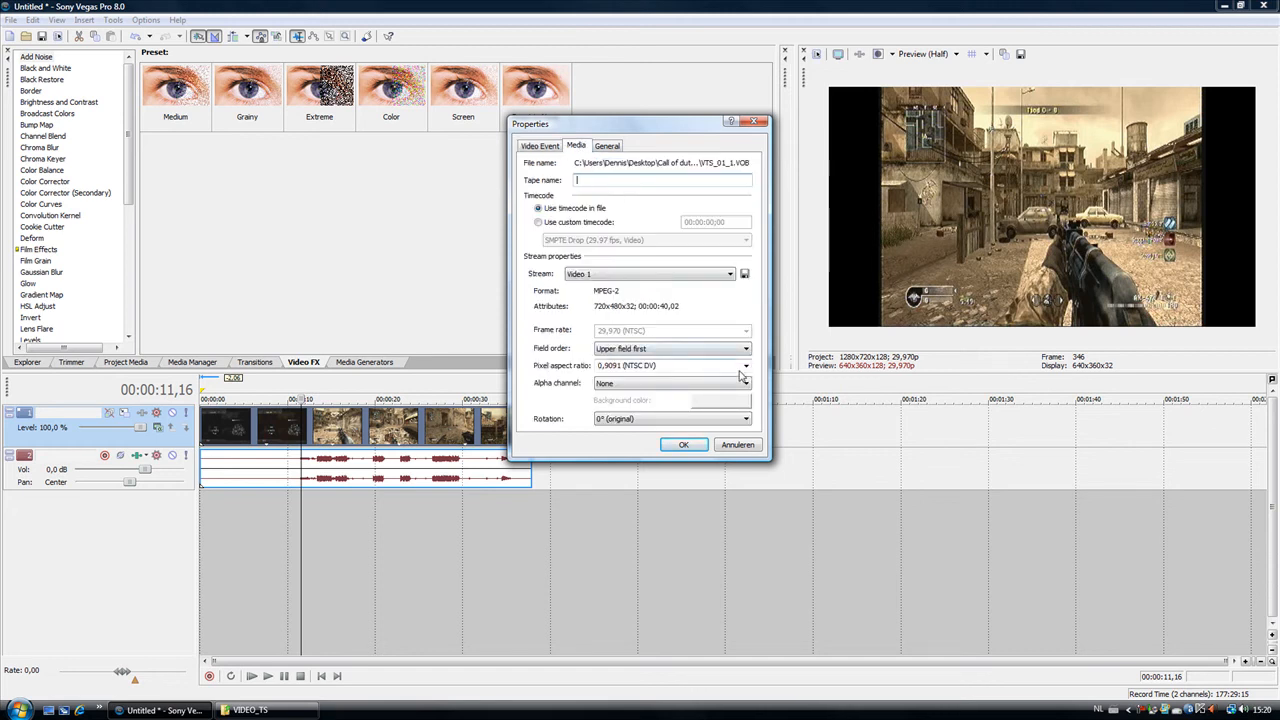
{"action": "left_click", "coordinate": [745, 365]}
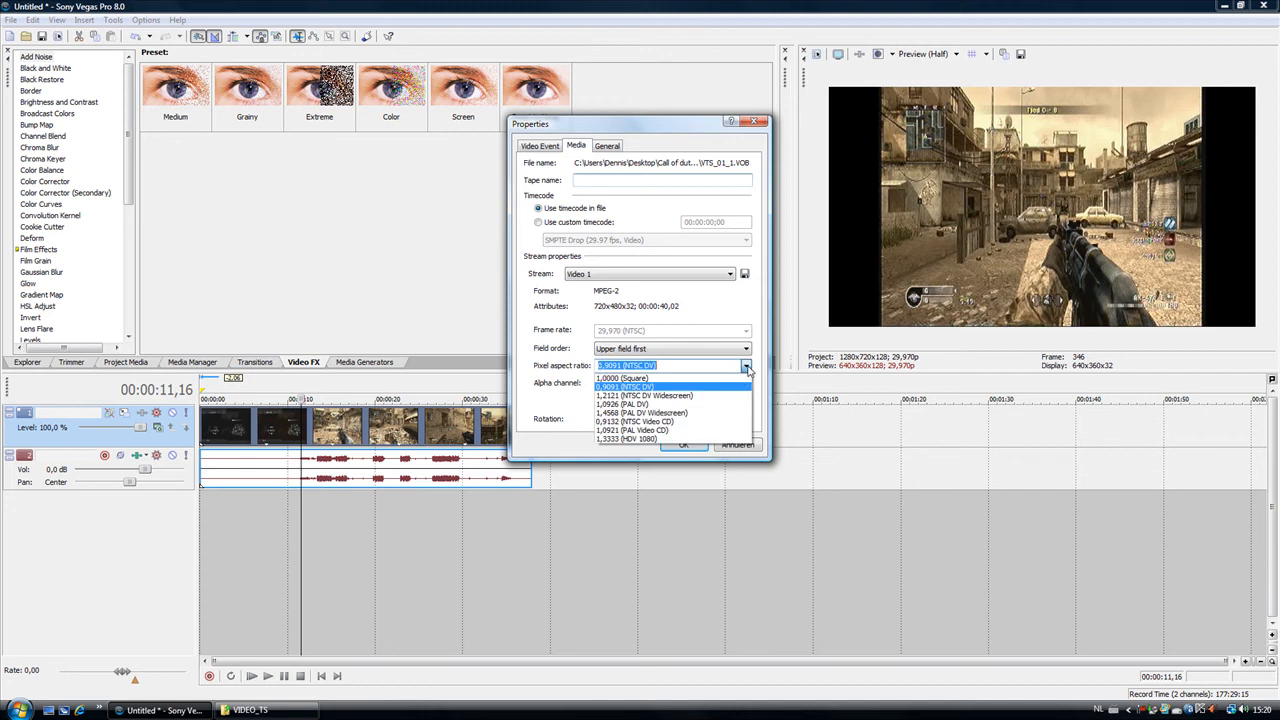
{"action": "left_click", "coordinate": [621, 378]}
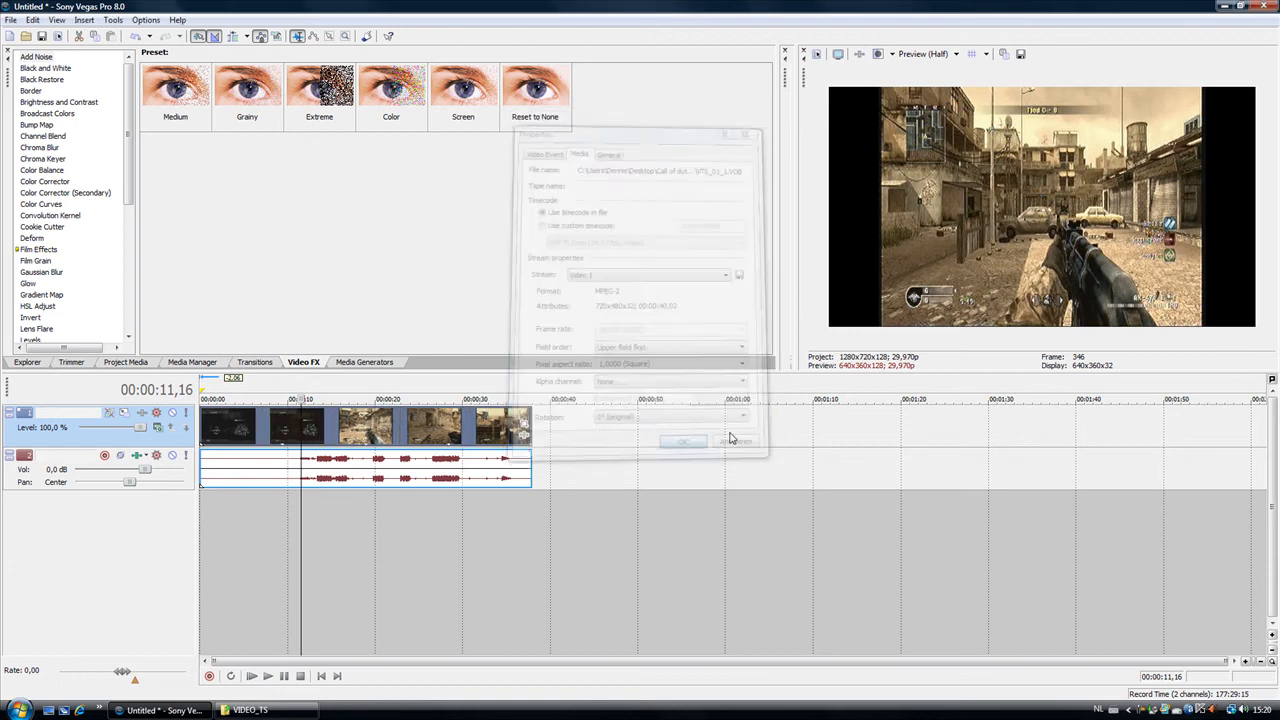
Step: Confirm square pixels, then frame the clip with the Youtube HD pan/crop preset, reapplying it after adjusting
{"action": "left_click", "coordinate": [683, 441]}
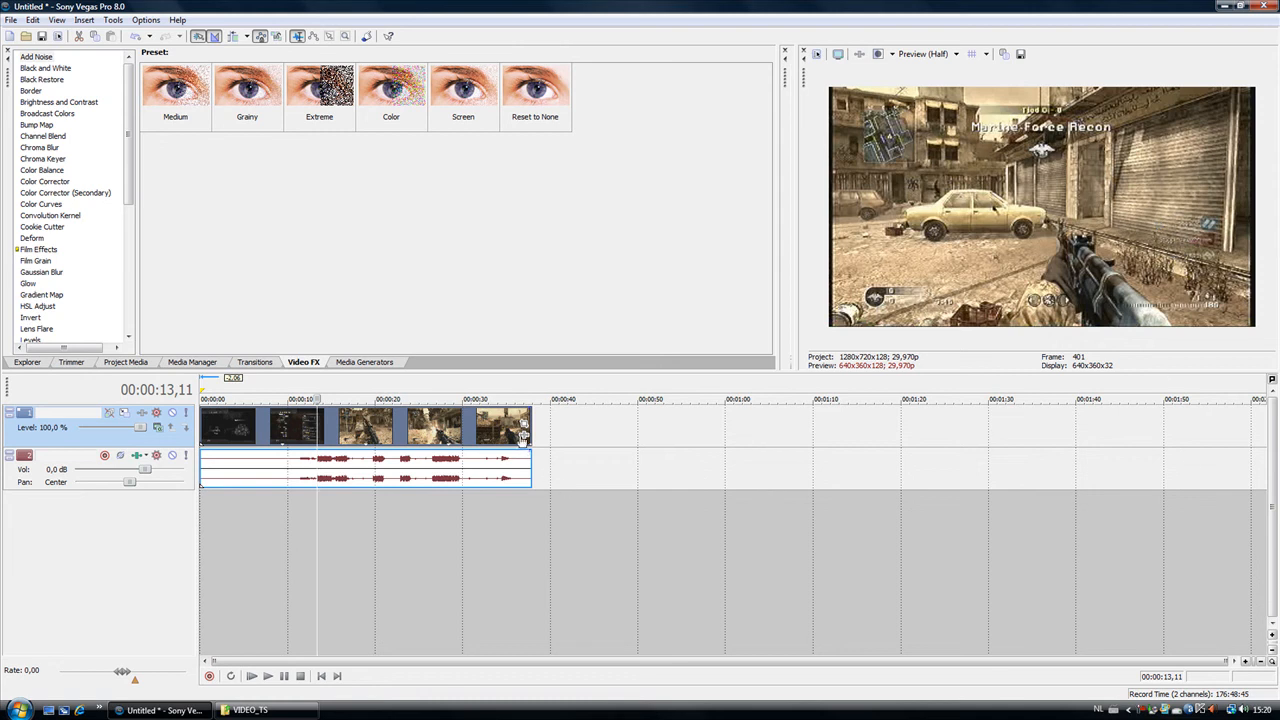
{"action": "mouse_move", "coordinate": [520, 430]}
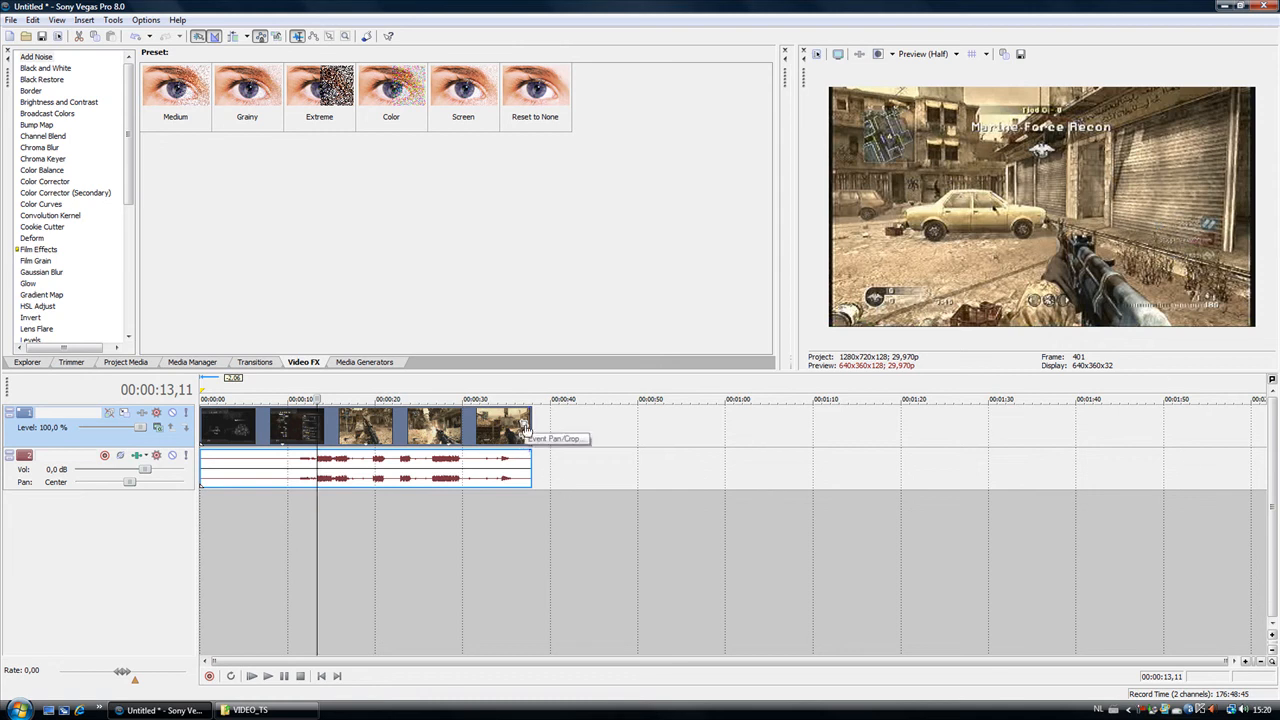
{"action": "left_click", "coordinate": [556, 438]}
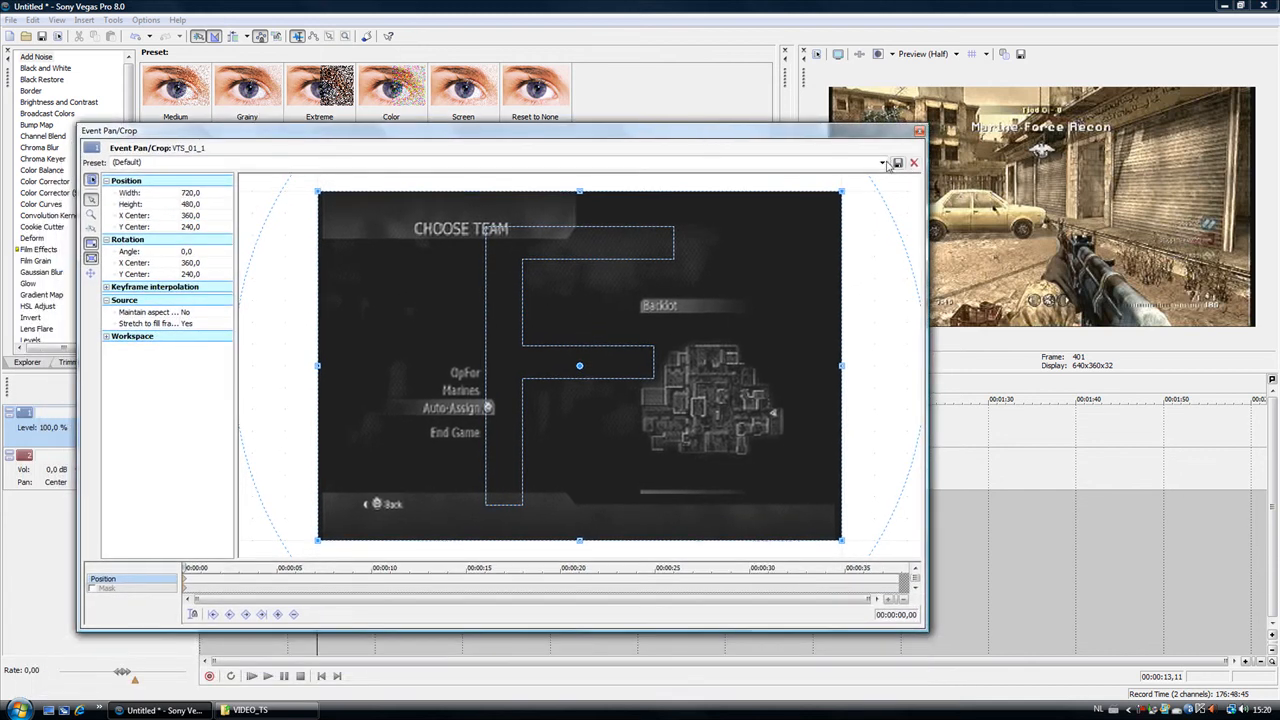
{"action": "left_click", "coordinate": [881, 162]}
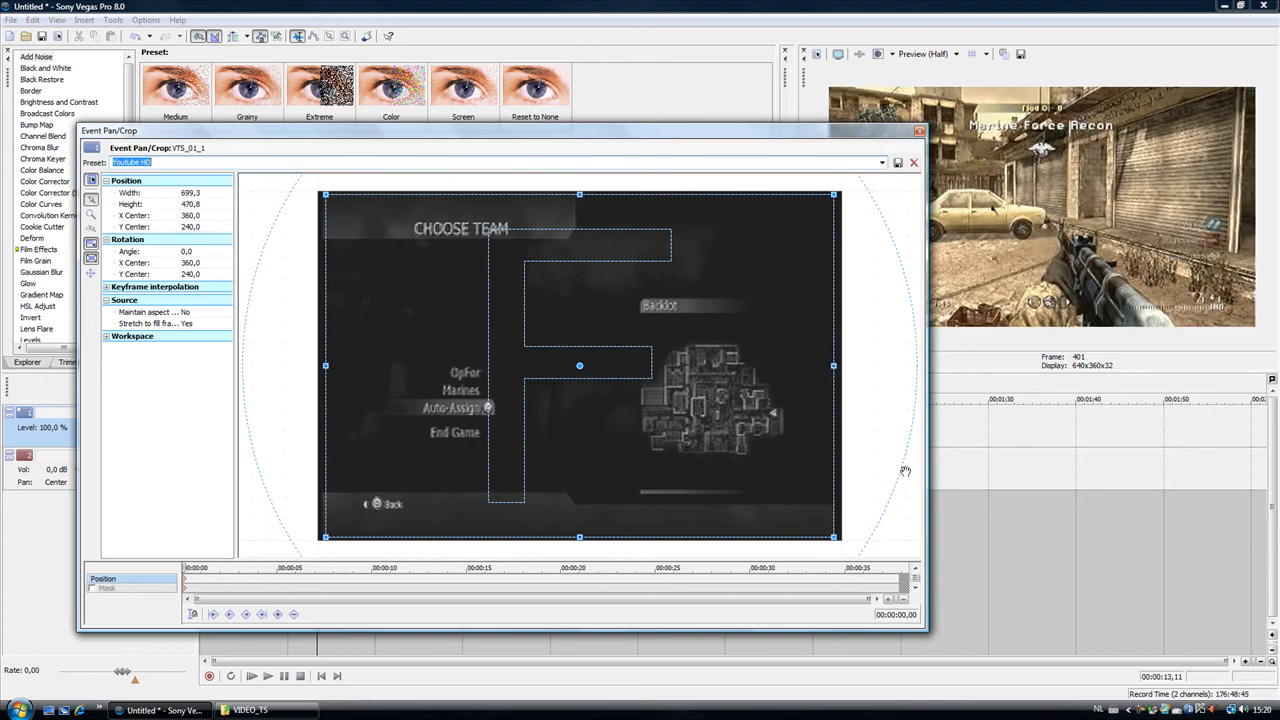
{"action": "mouse_move", "coordinate": [705, 531]}
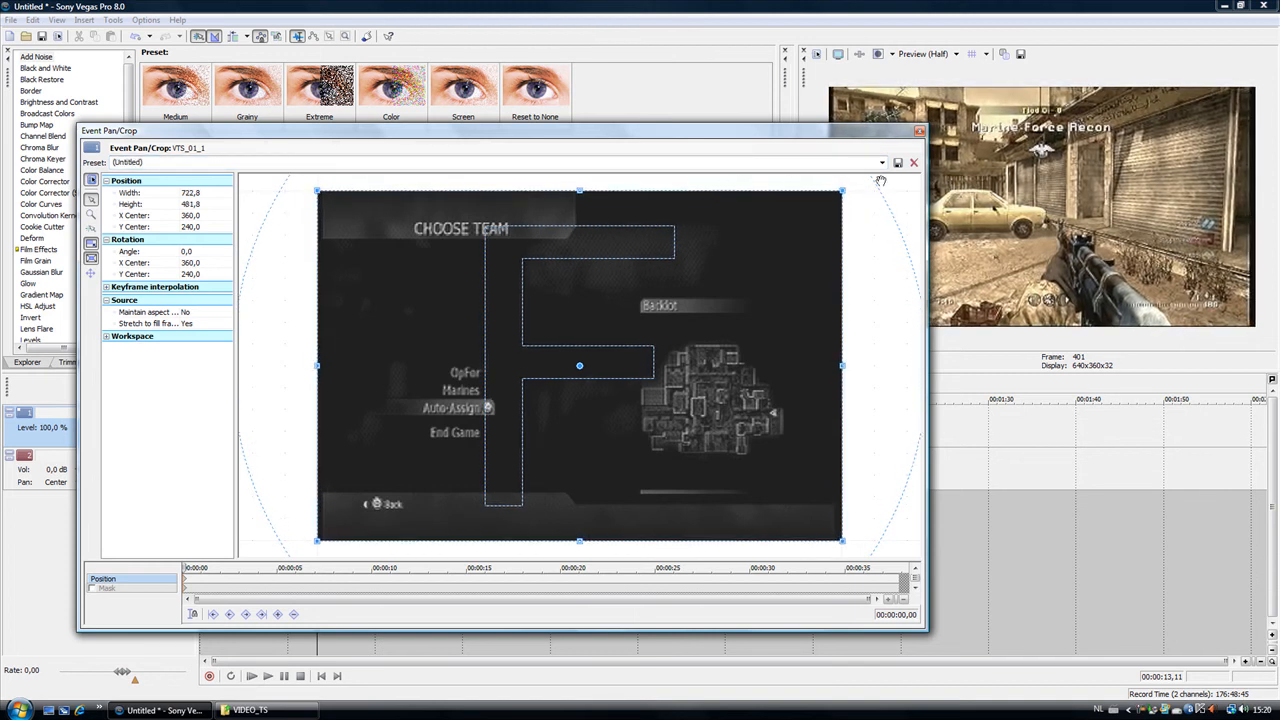
{"action": "left_click", "coordinate": [880, 162]}
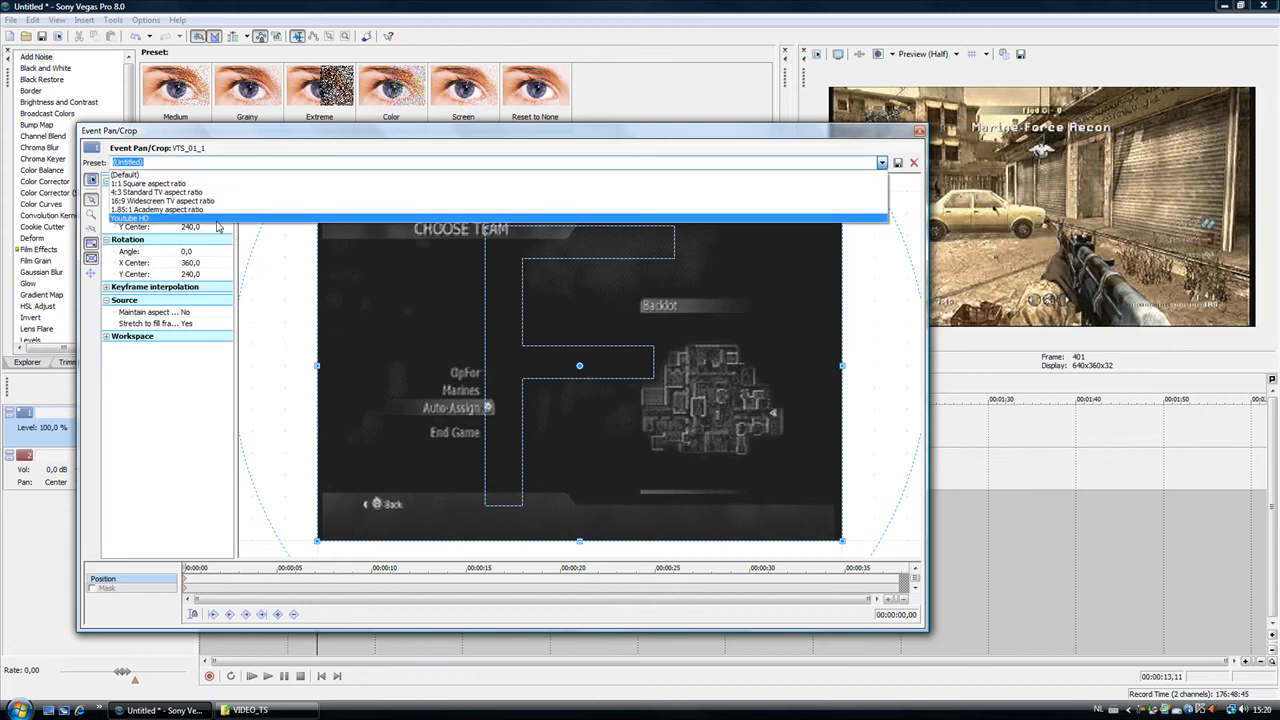
{"action": "left_click", "coordinate": [155, 218]}
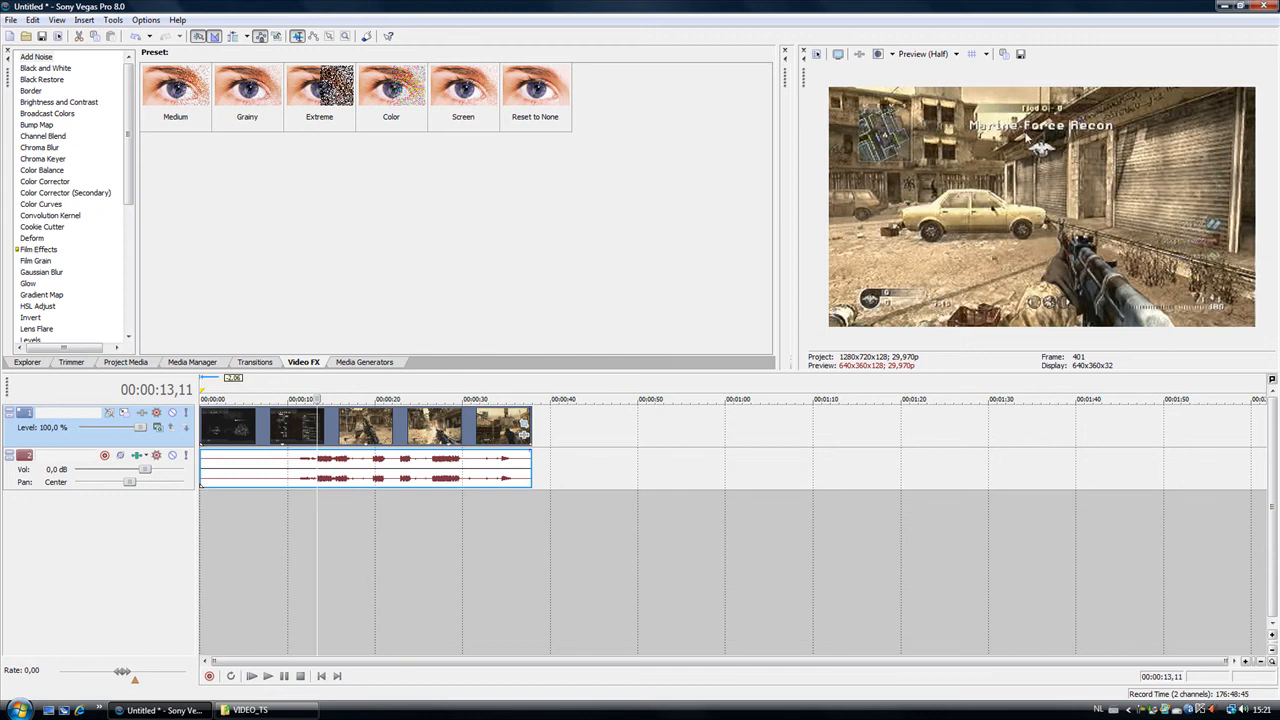
{"action": "mouse_move", "coordinate": [836, 198]}
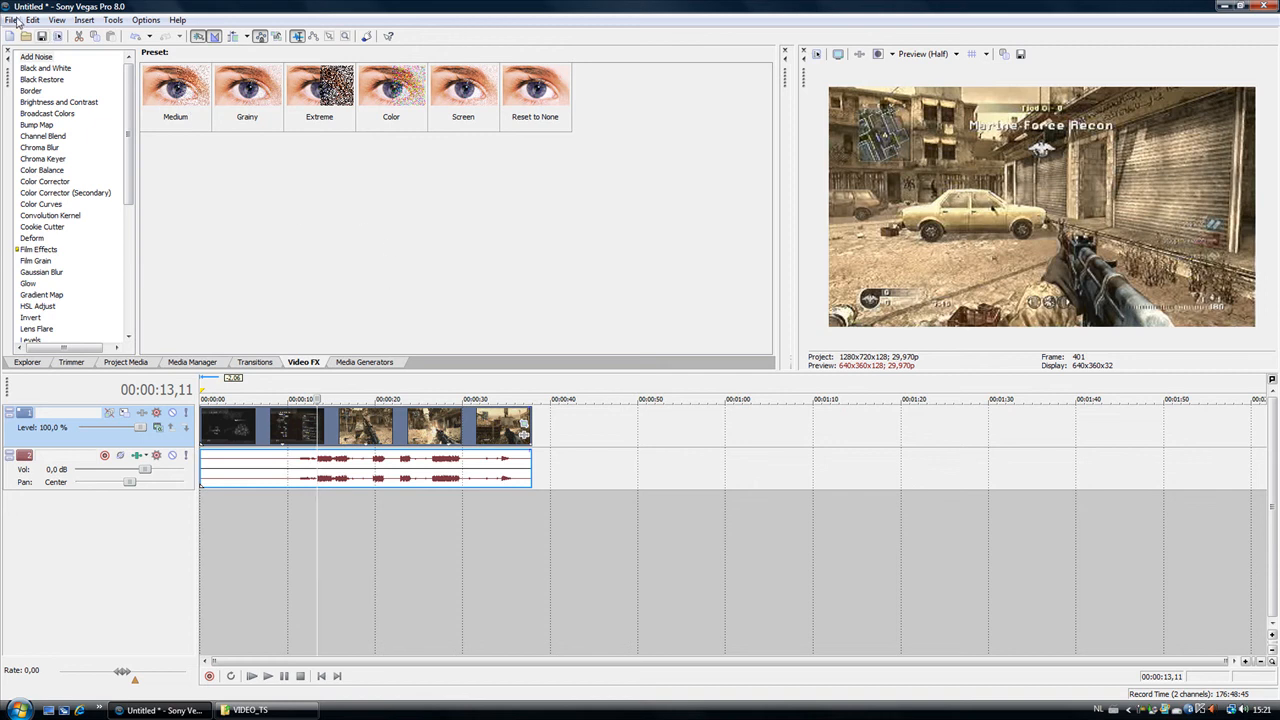
Step: Open the File menu to reach Render As
{"action": "left_click", "coordinate": [11, 20]}
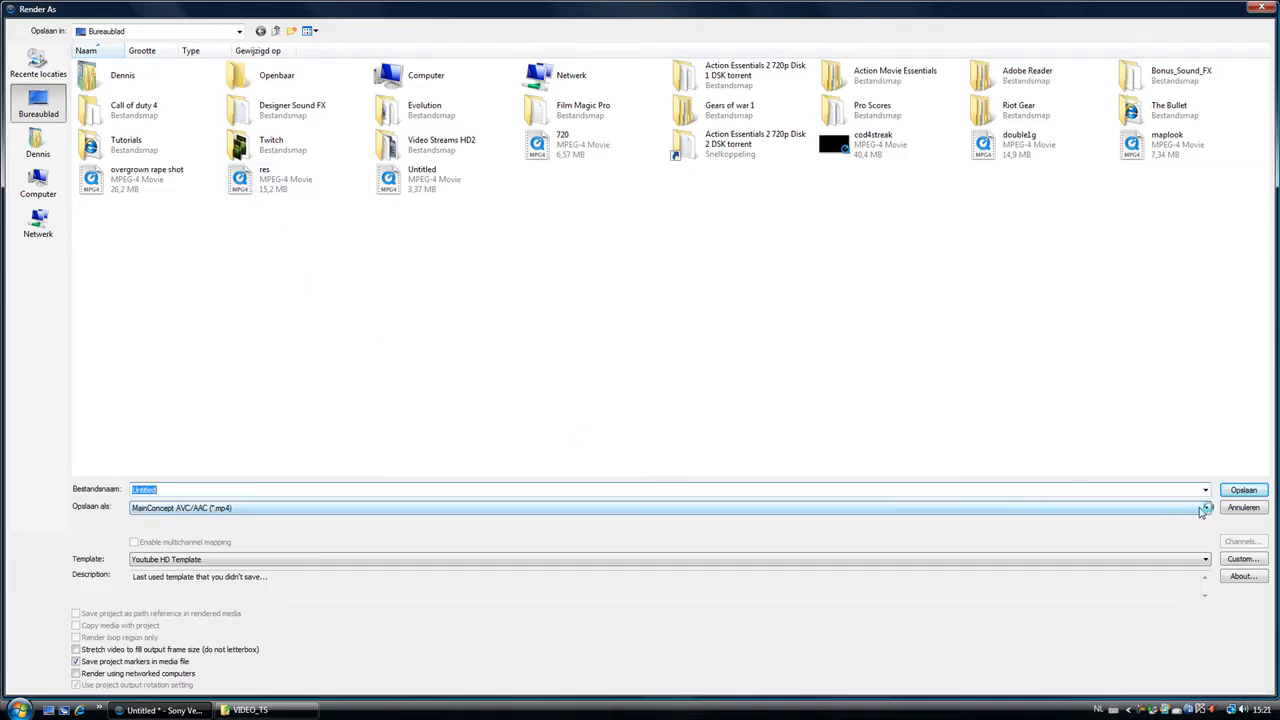
Step: Select Default Template and open its Custom Template settings (320x240, 512 Kbps)
{"action": "left_click", "coordinate": [1205, 507]}
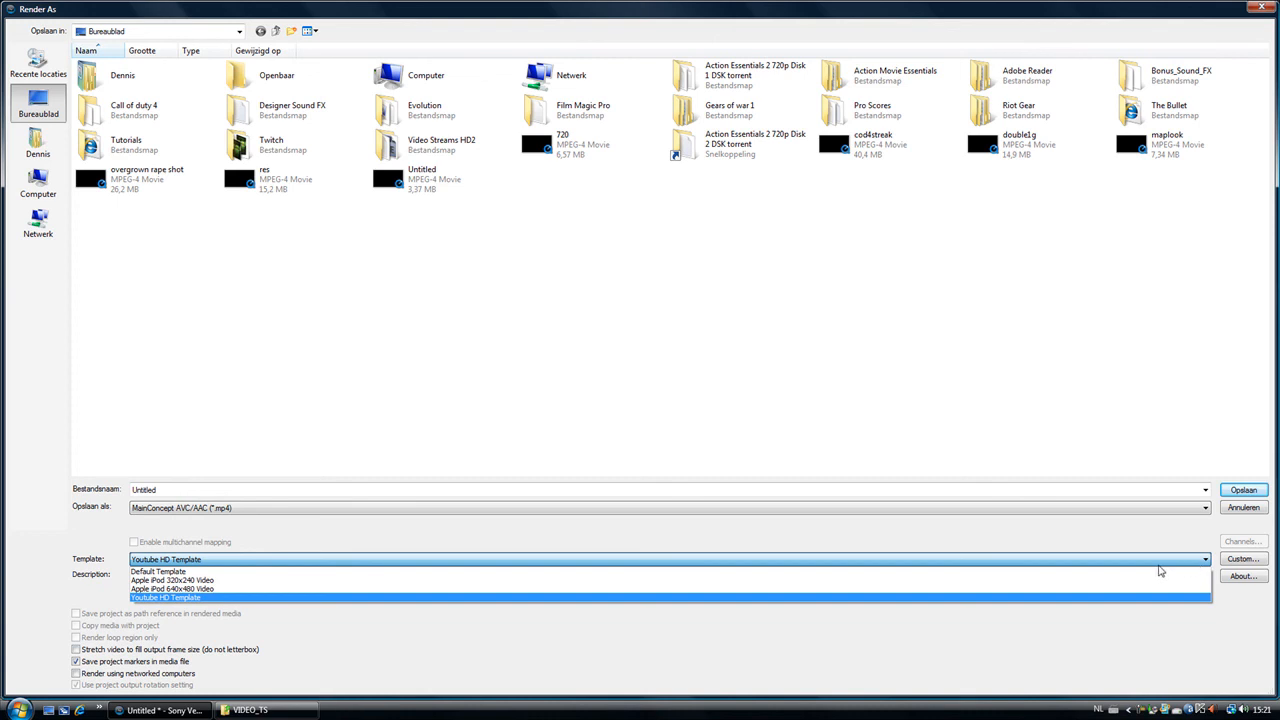
{"action": "left_click", "coordinate": [158, 571]}
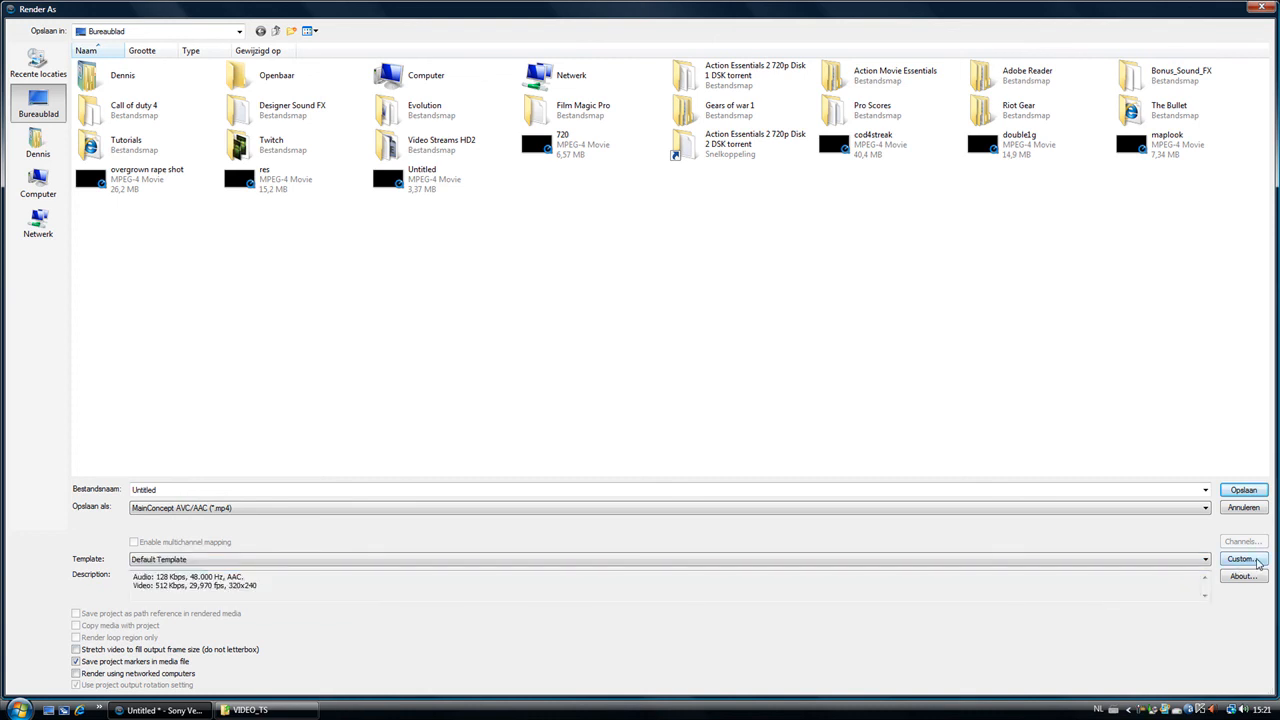
{"action": "left_click", "coordinate": [1243, 559]}
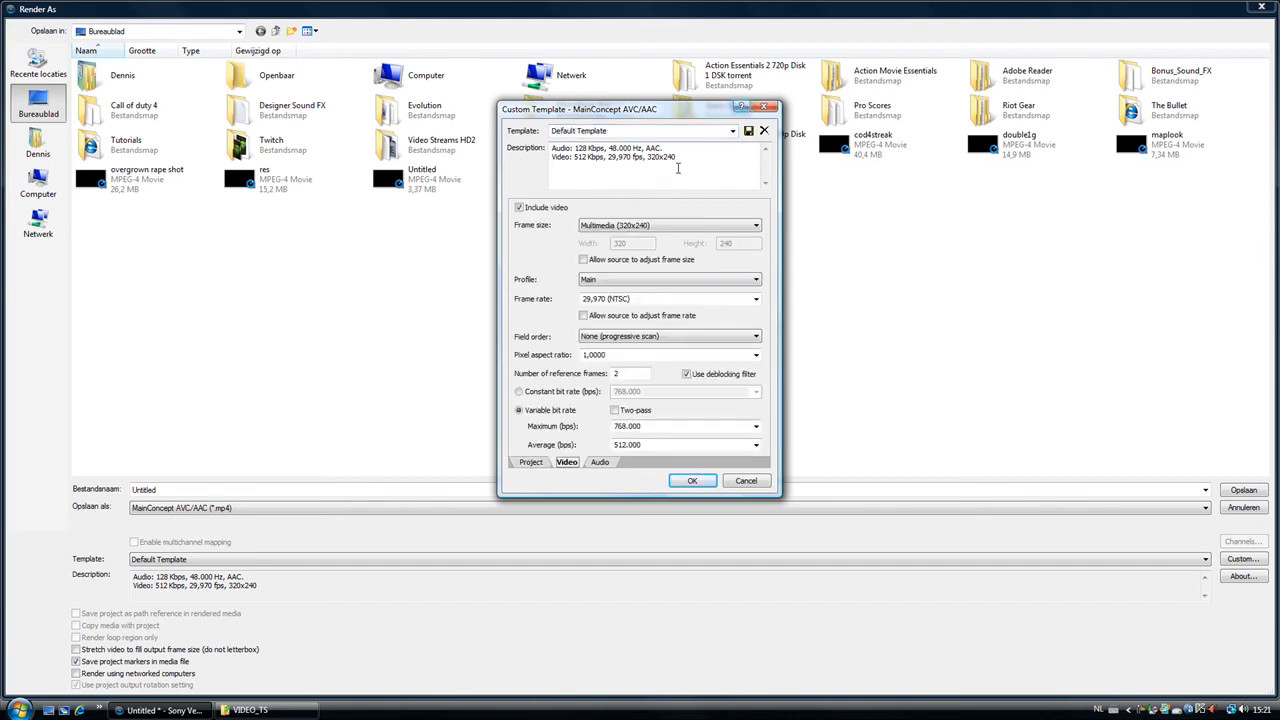
Step: Load Youtube HD Template and set width 1280, Main profile, 29.970 fps, progressive scan
{"action": "left_click", "coordinate": [732, 131]}
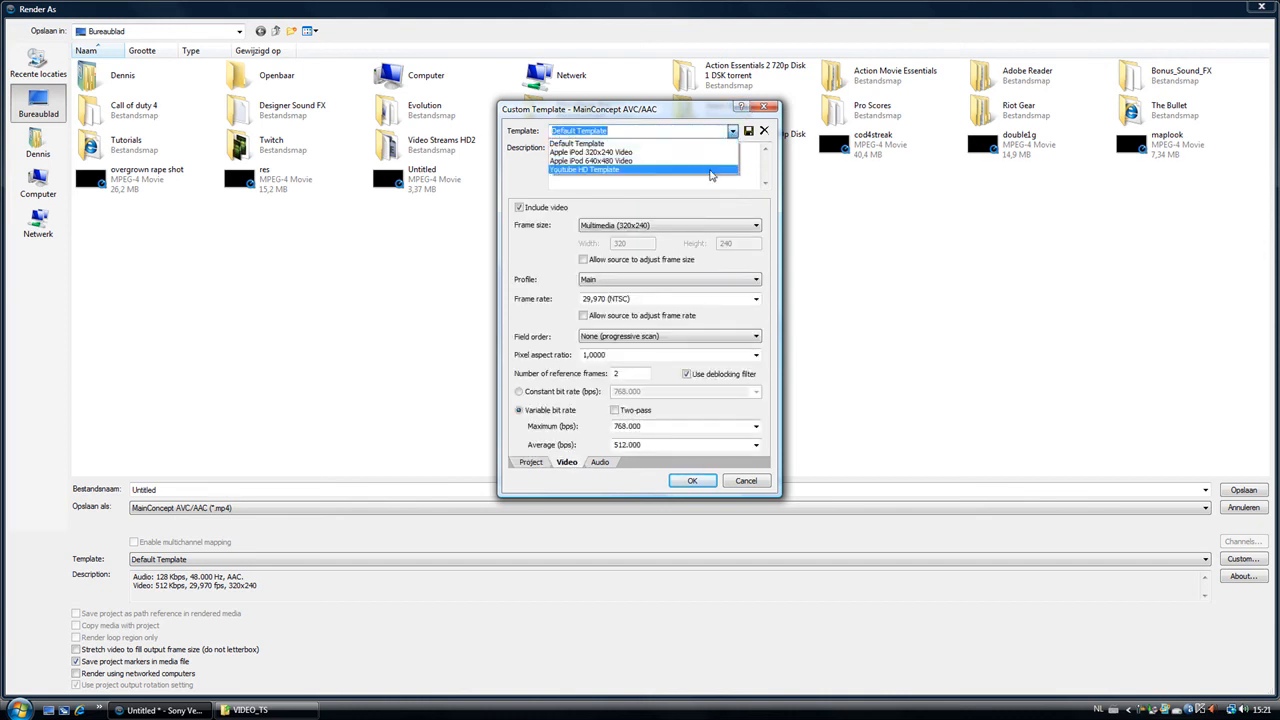
{"action": "left_click", "coordinate": [584, 169]}
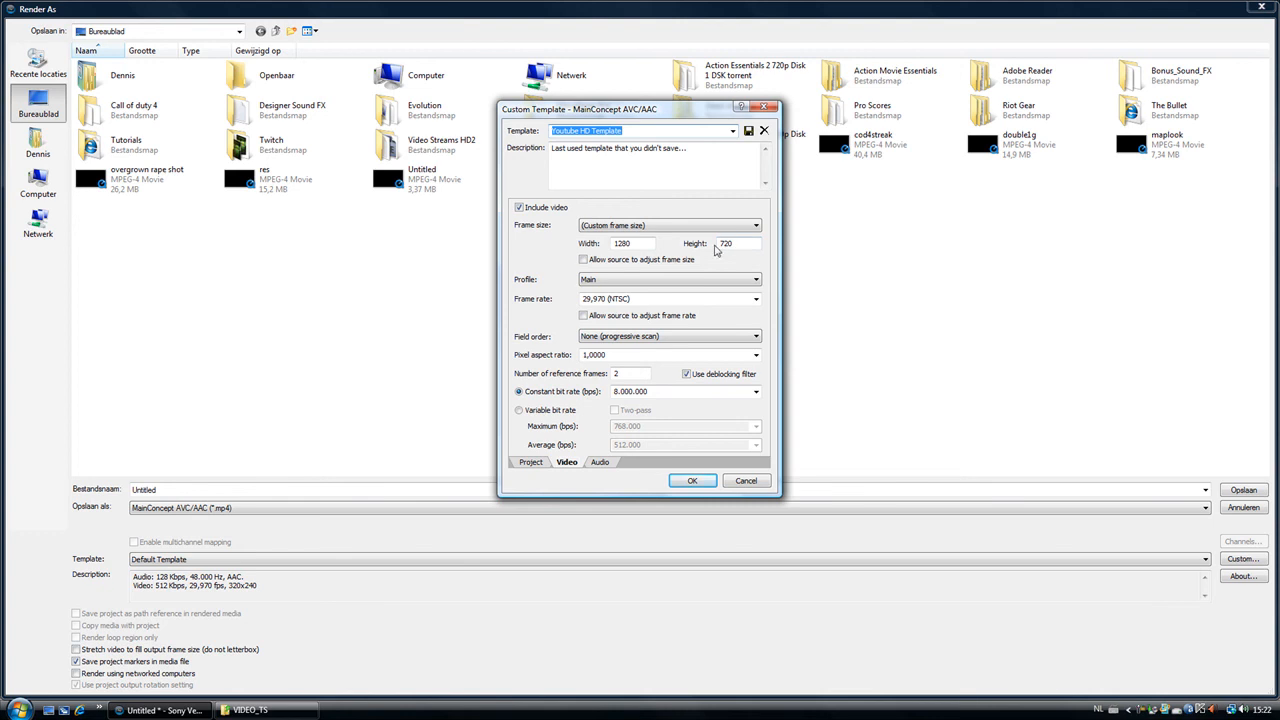
{"action": "left_click", "coordinate": [630, 243]}
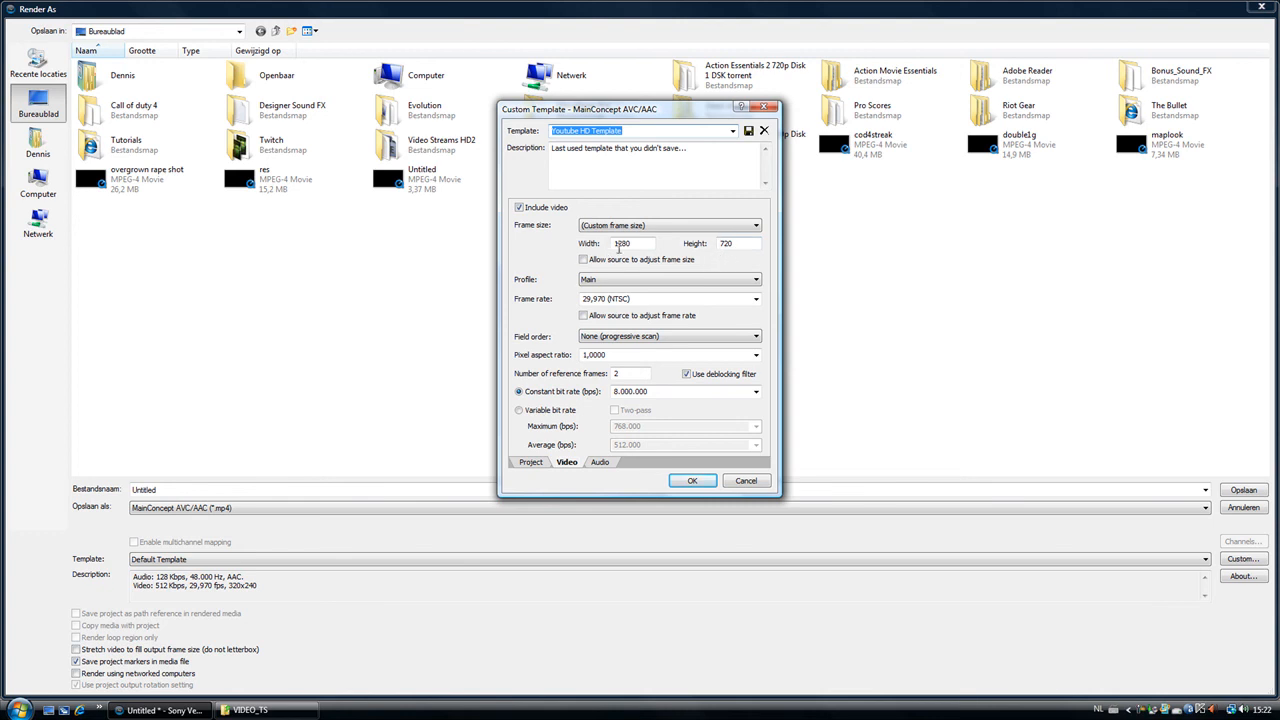
{"action": "type", "text": "1280"}
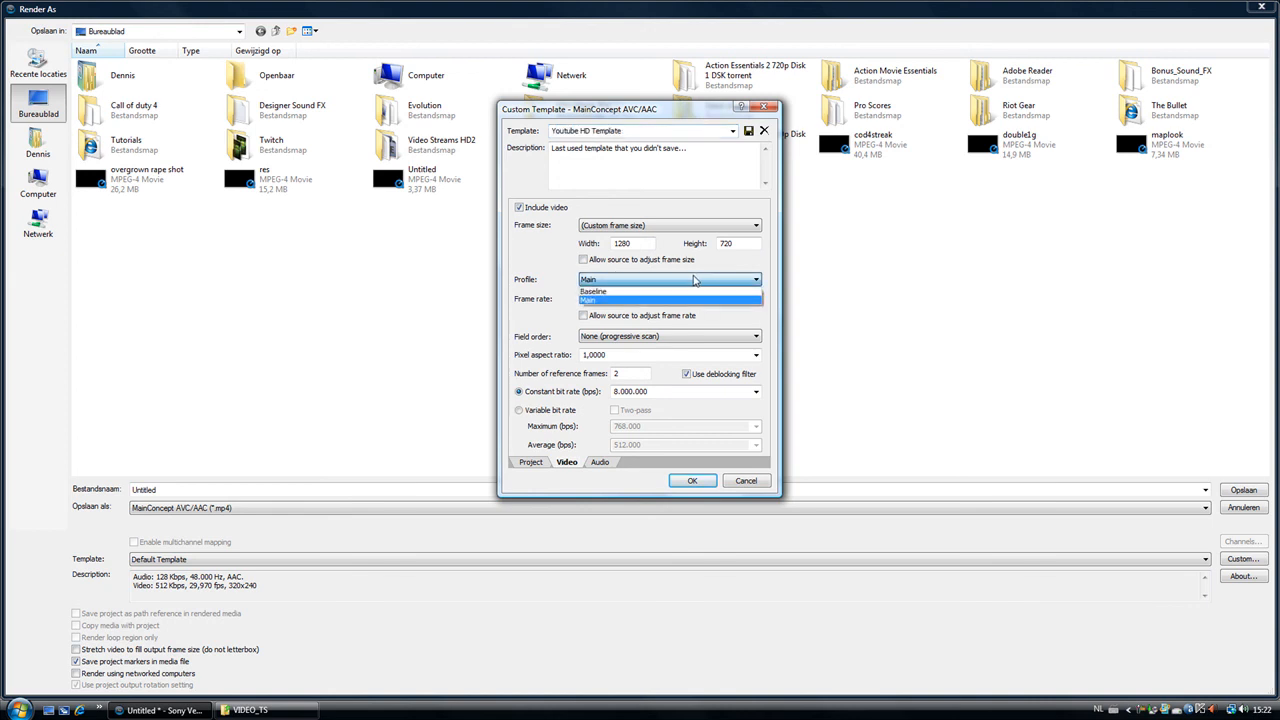
{"action": "left_click", "coordinate": [588, 300]}
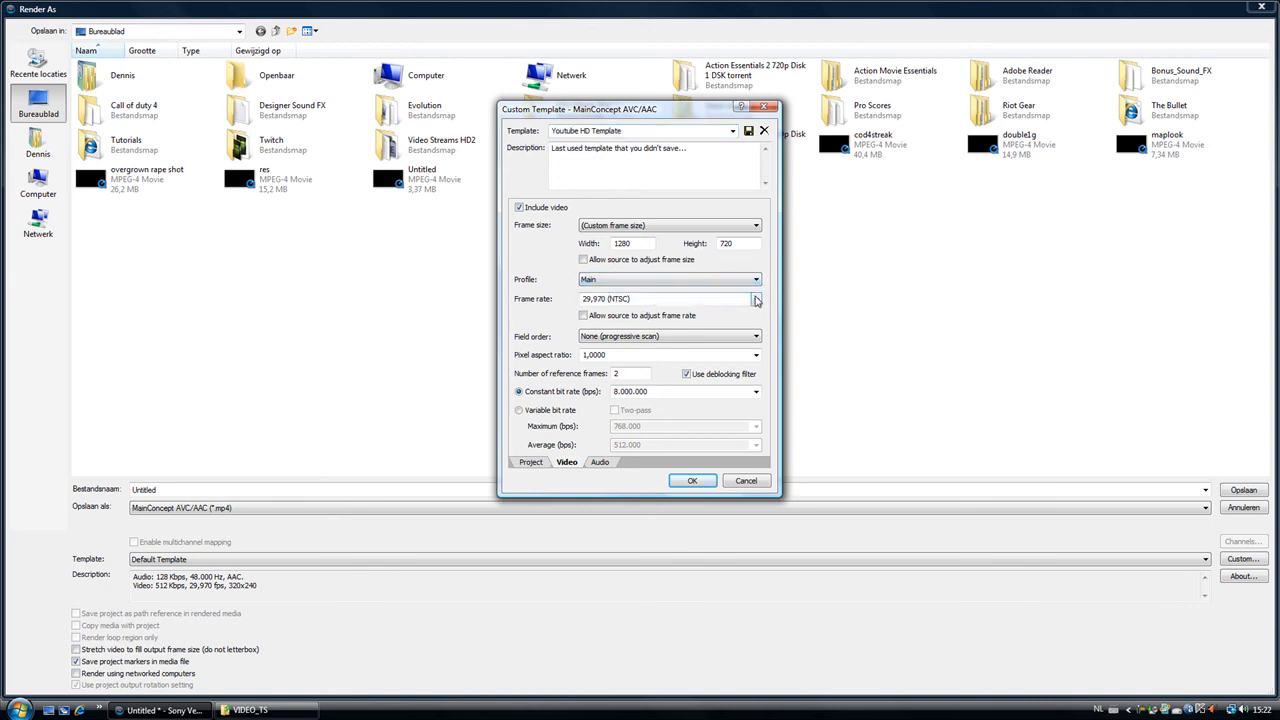
{"action": "left_click", "coordinate": [755, 298]}
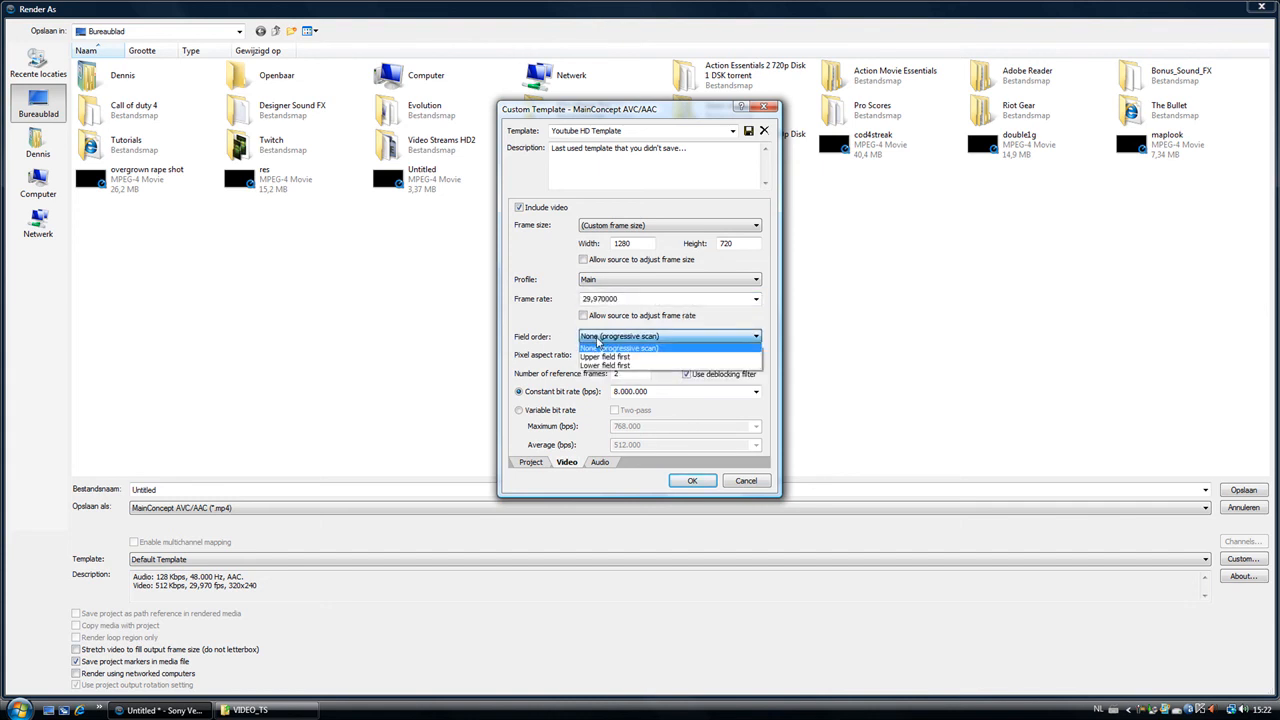
{"action": "left_click", "coordinate": [620, 348]}
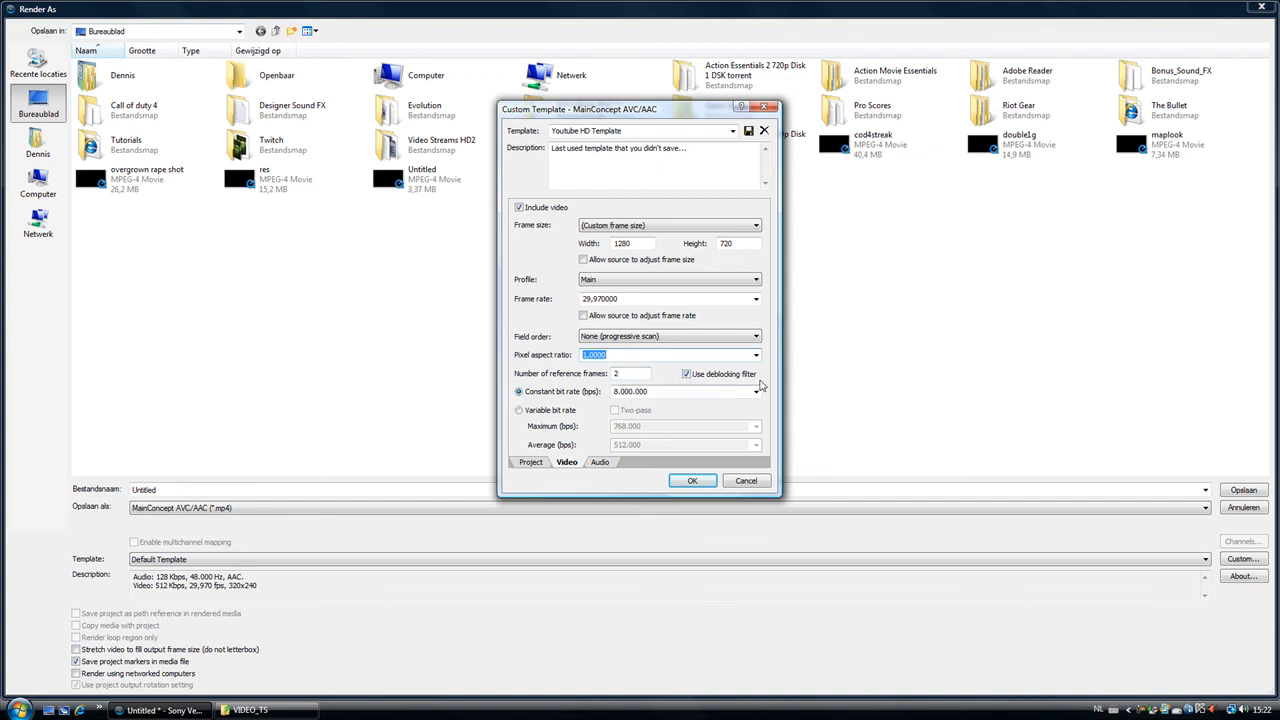
{"action": "left_click", "coordinate": [756, 391]}
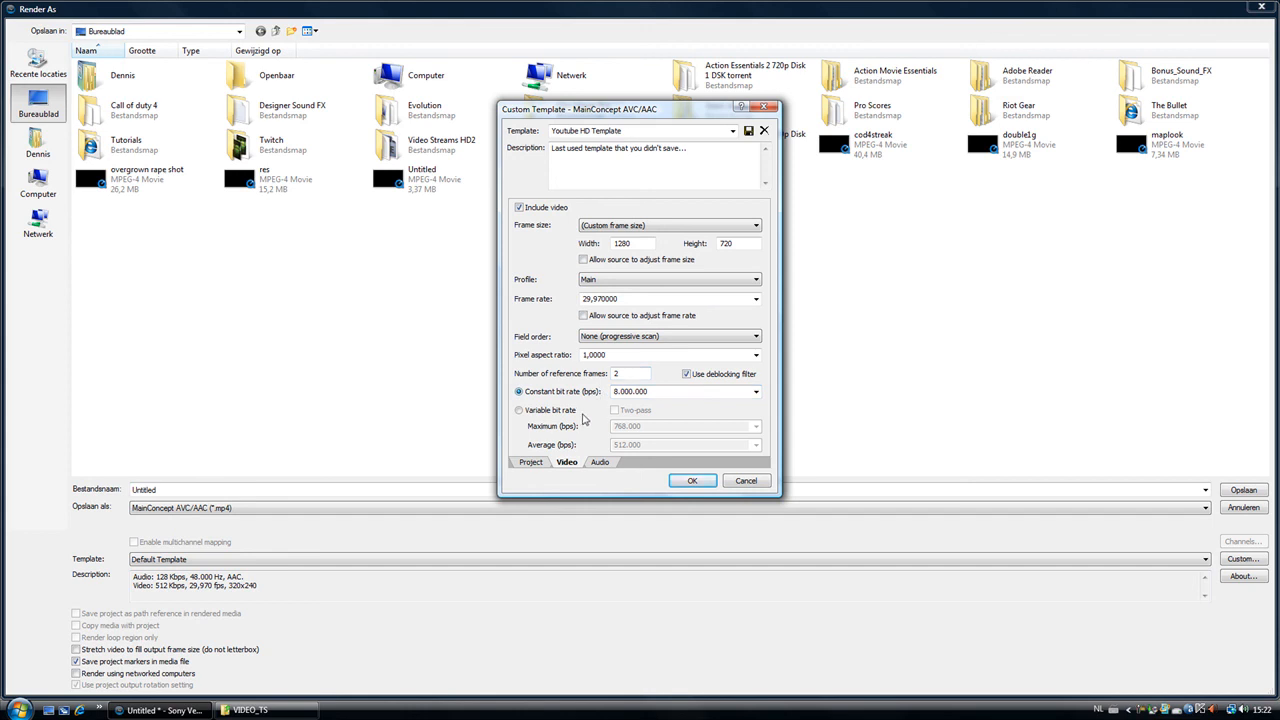
{"action": "mouse_move", "coordinate": [589, 420]}
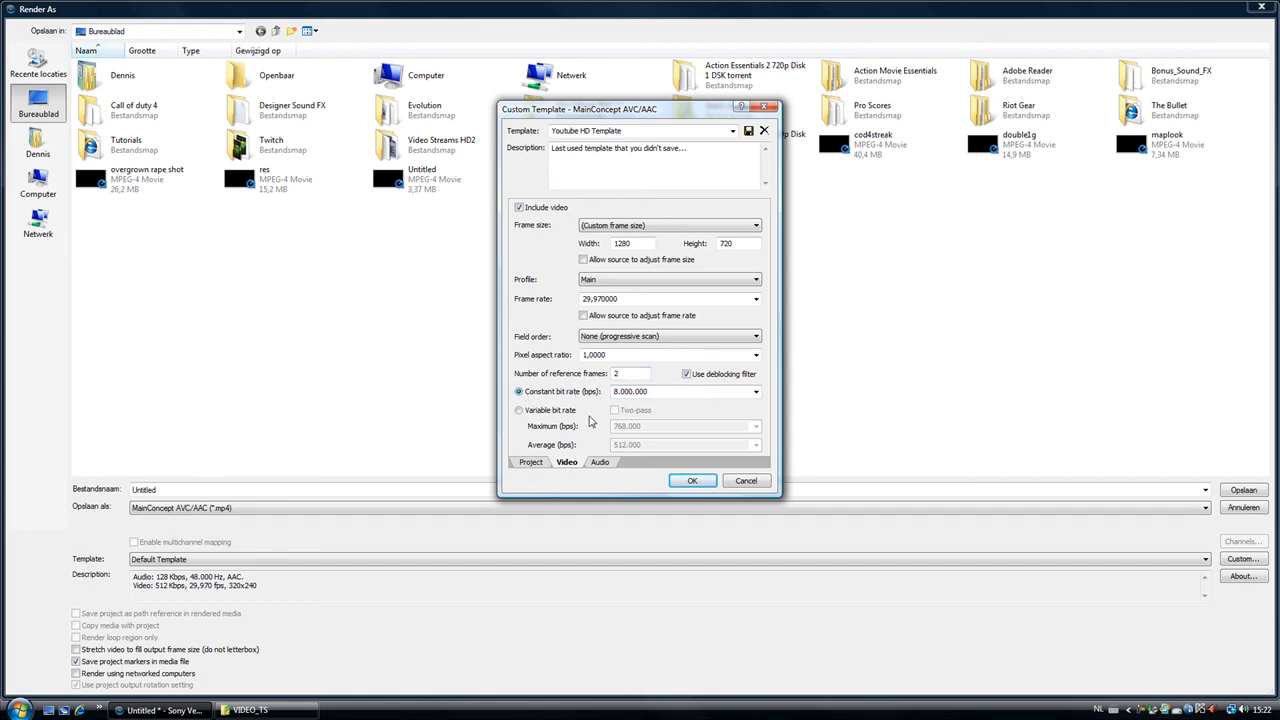
Step: On the Audio tab, keep sample rate 44.100 Hz and bit rate 128.000 bps
{"action": "left_click", "coordinate": [600, 462]}
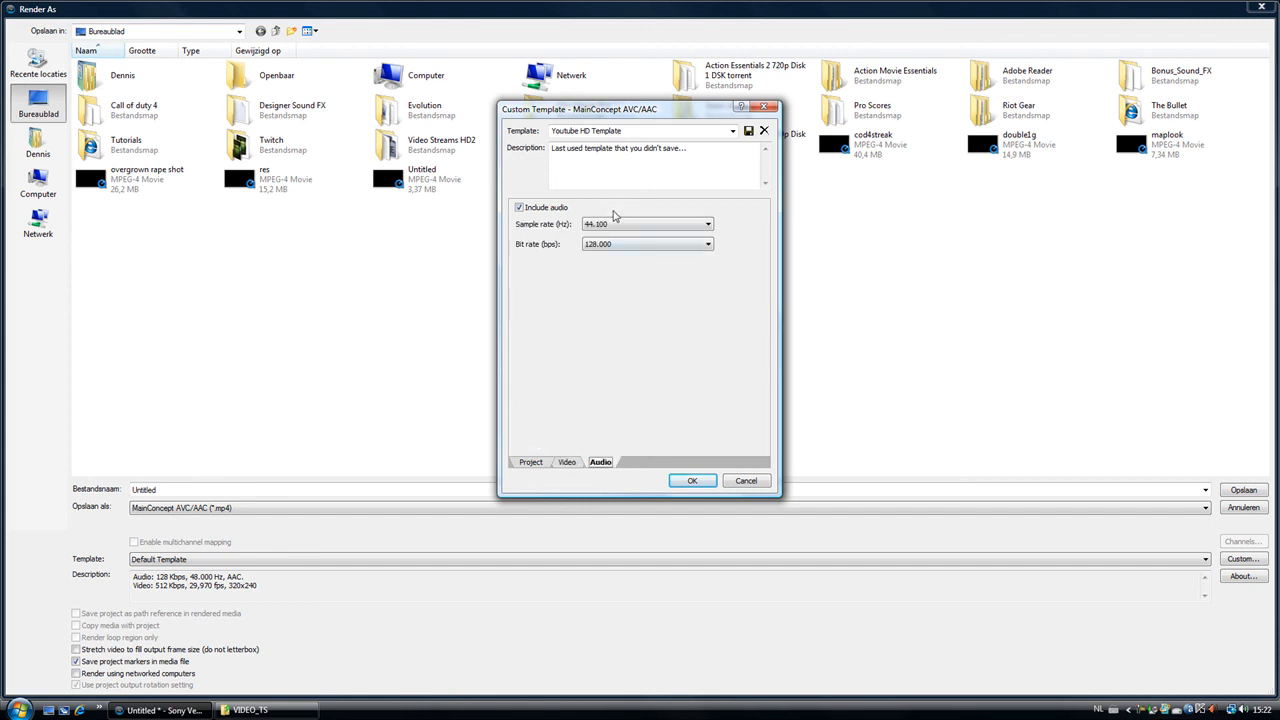
{"action": "left_click", "coordinate": [645, 223]}
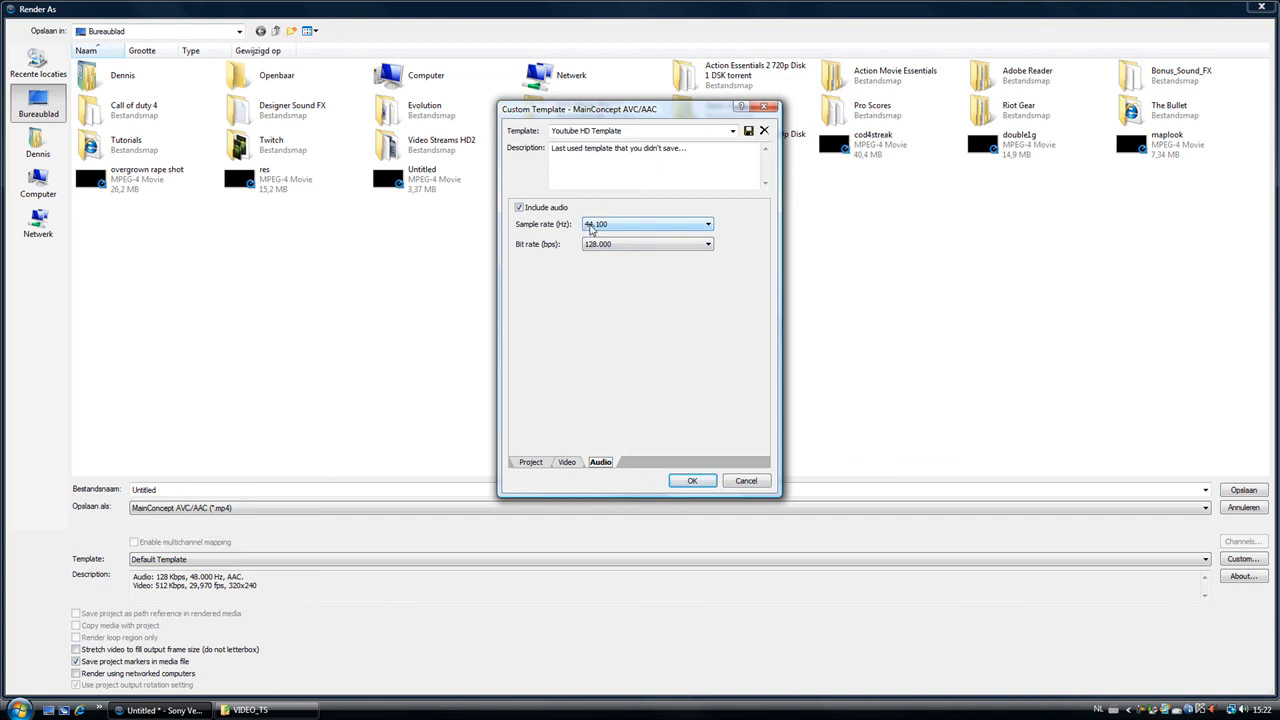
{"action": "mouse_move", "coordinate": [710, 232]}
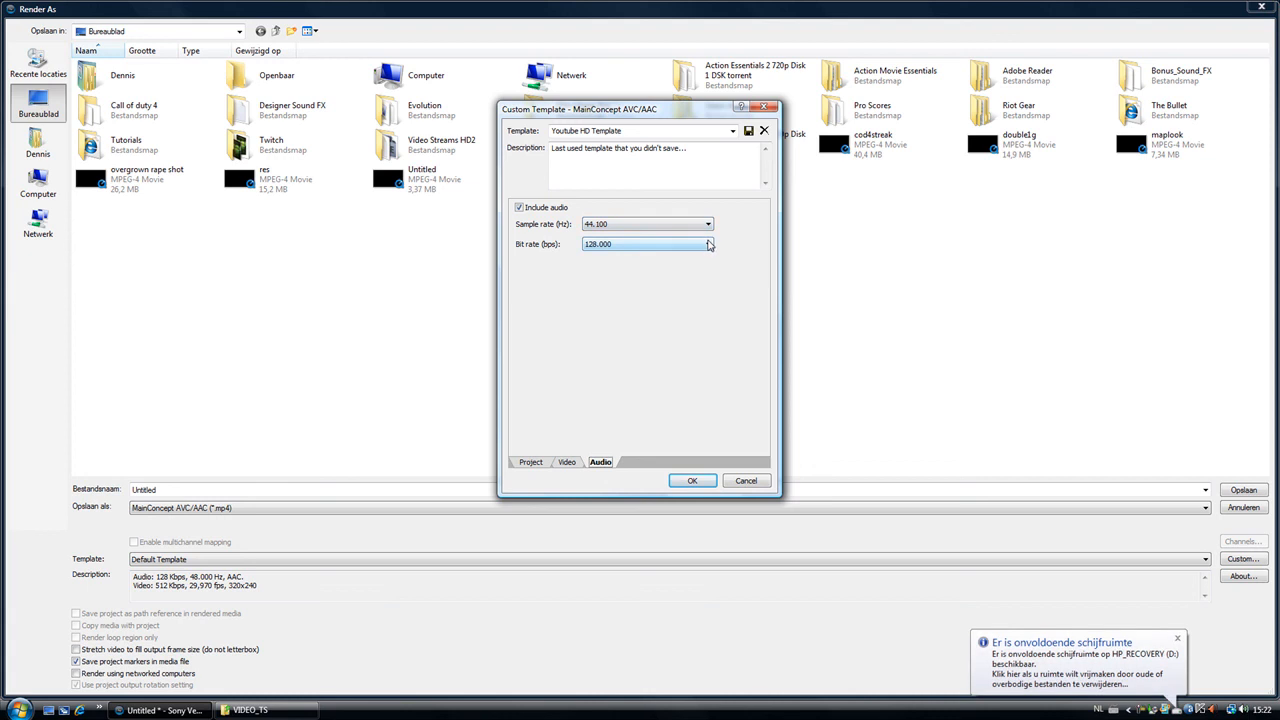
{"action": "left_click", "coordinate": [708, 244]}
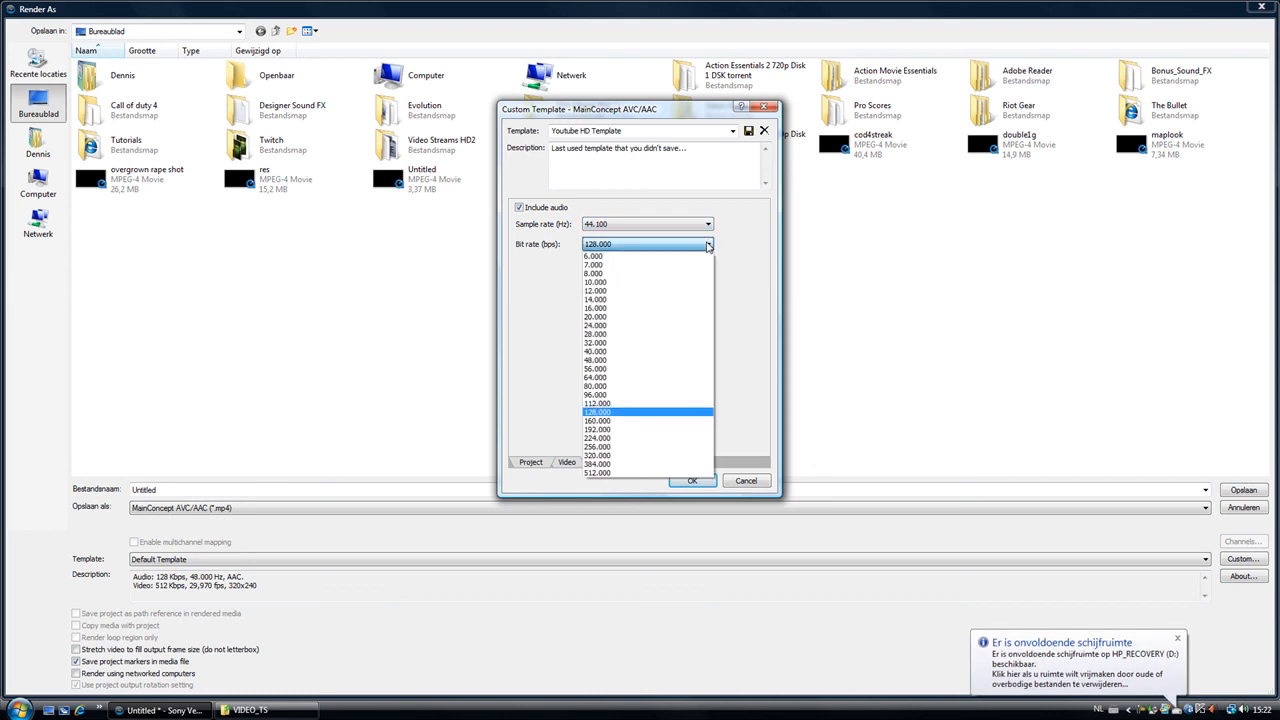
{"action": "left_click", "coordinate": [597, 411]}
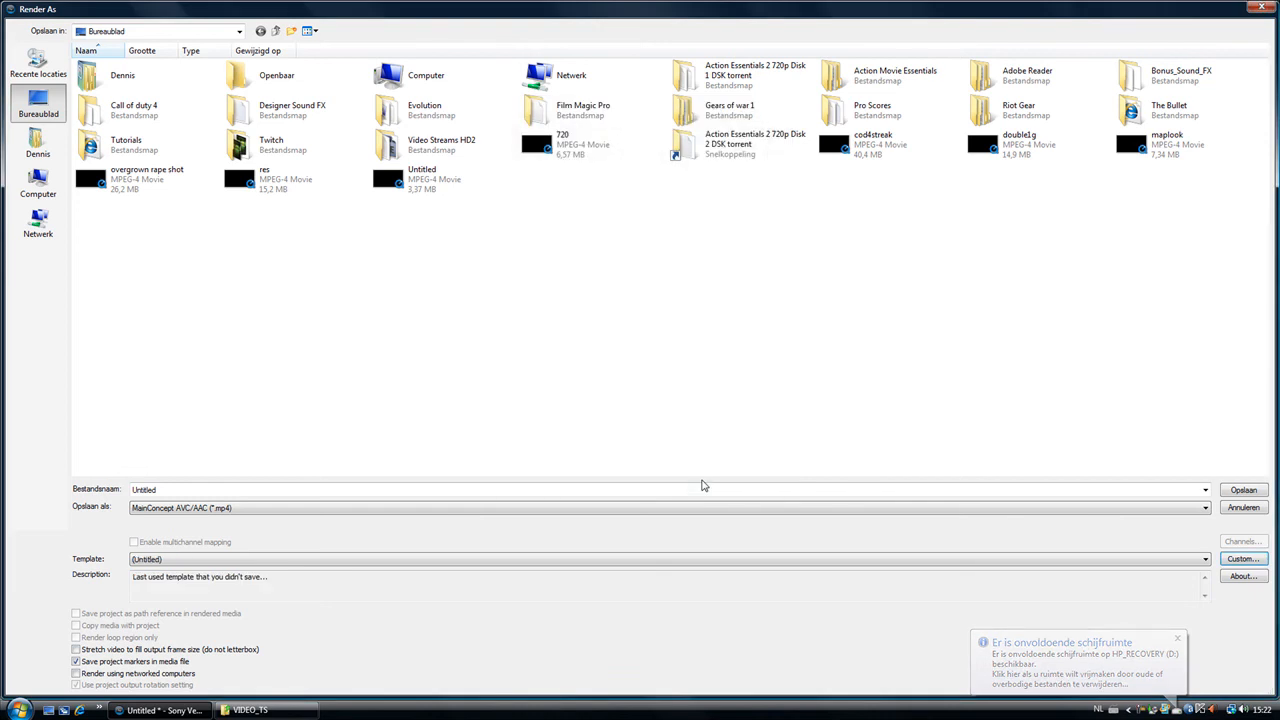
Step: Select Youtube HD Template from the Template list and type 'HD test' as the file name
{"action": "left_click", "coordinate": [1204, 559]}
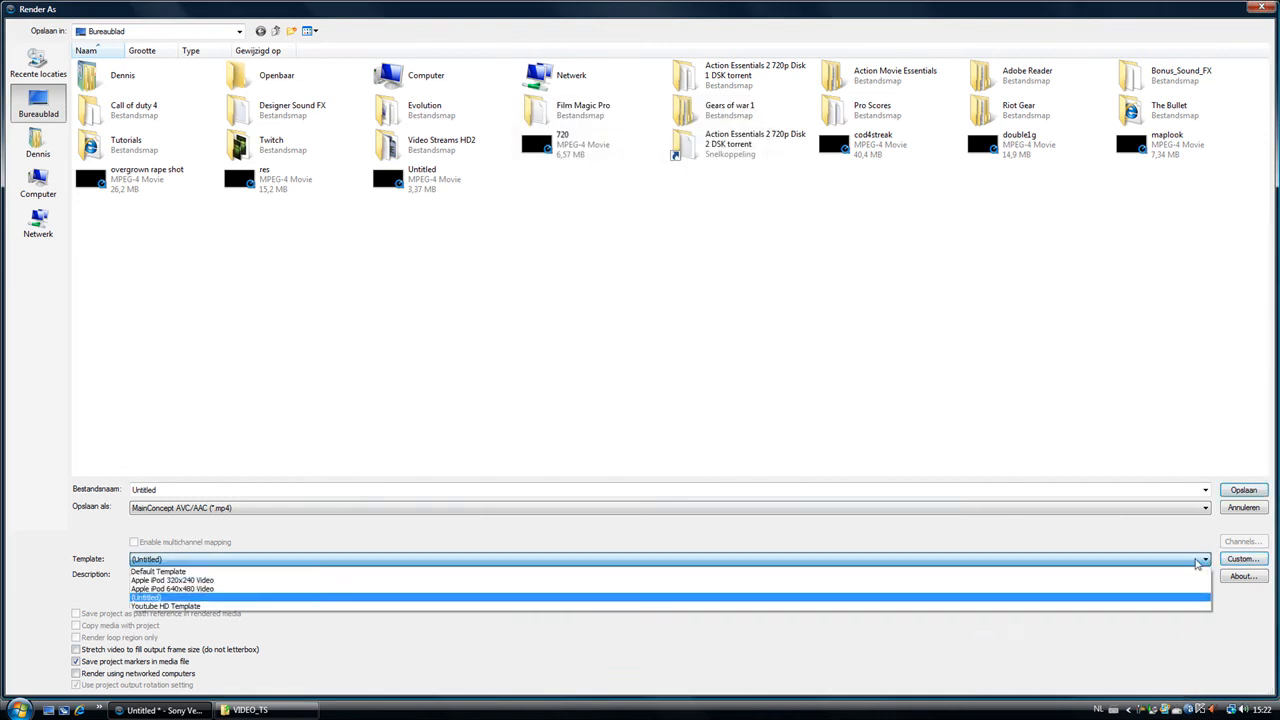
{"action": "left_click", "coordinate": [165, 606]}
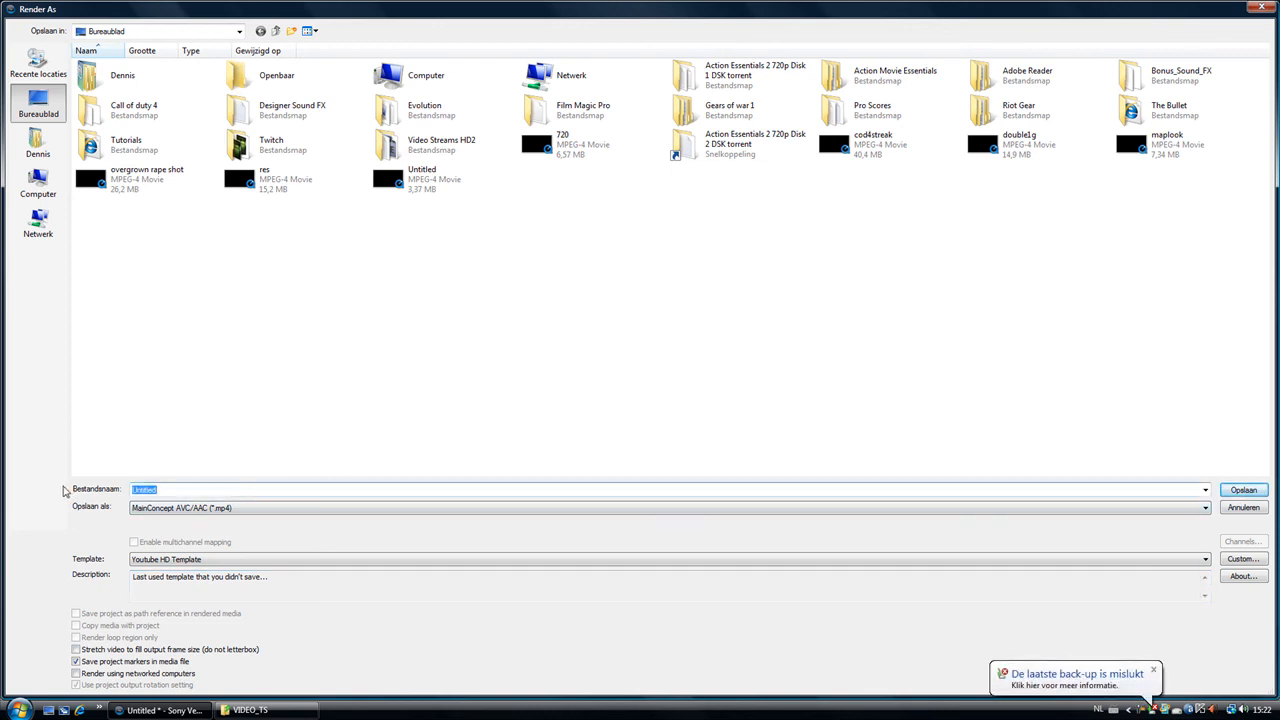
{"action": "type", "text": "HD t"}
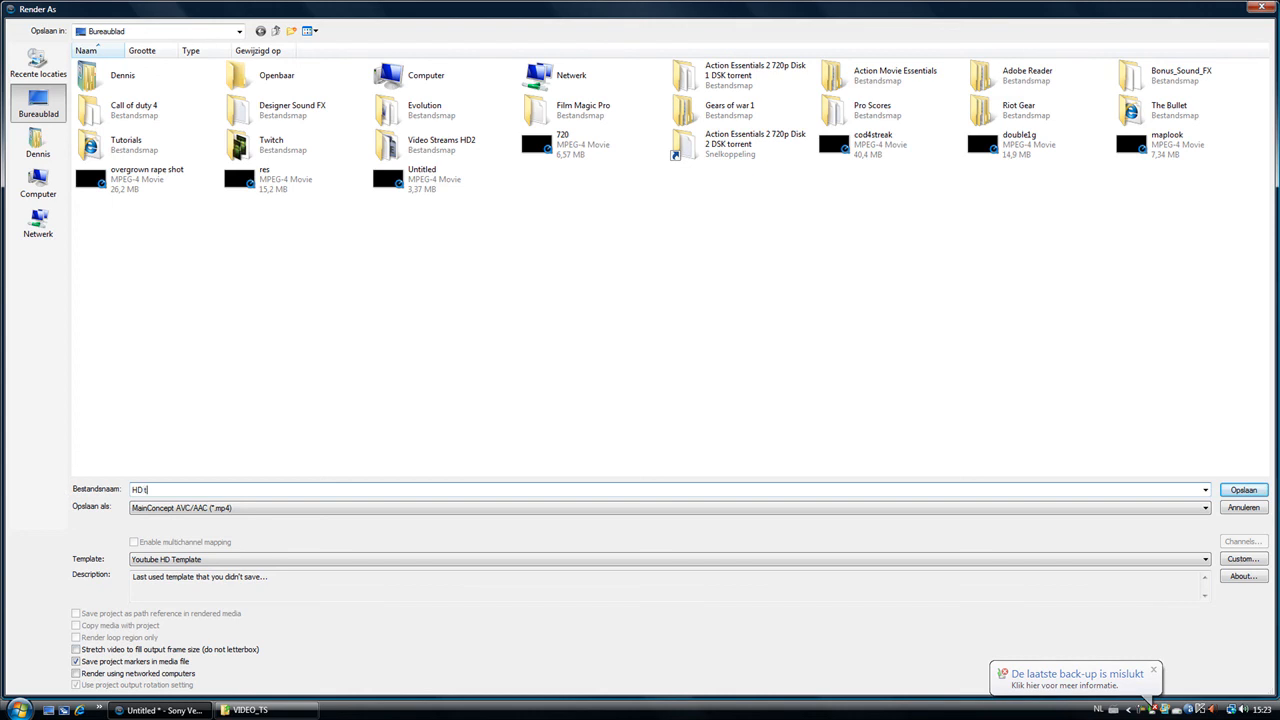
{"action": "type", "text": "est"}
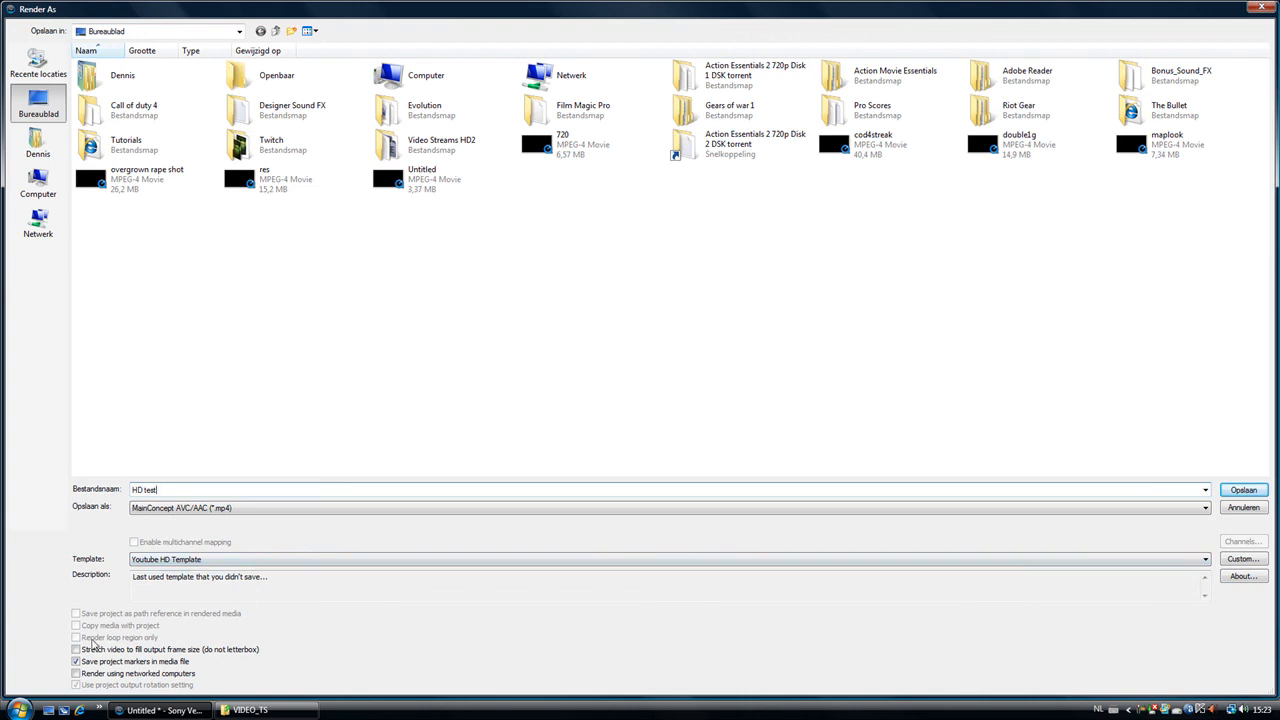
{"action": "mouse_move", "coordinate": [58, 643]}
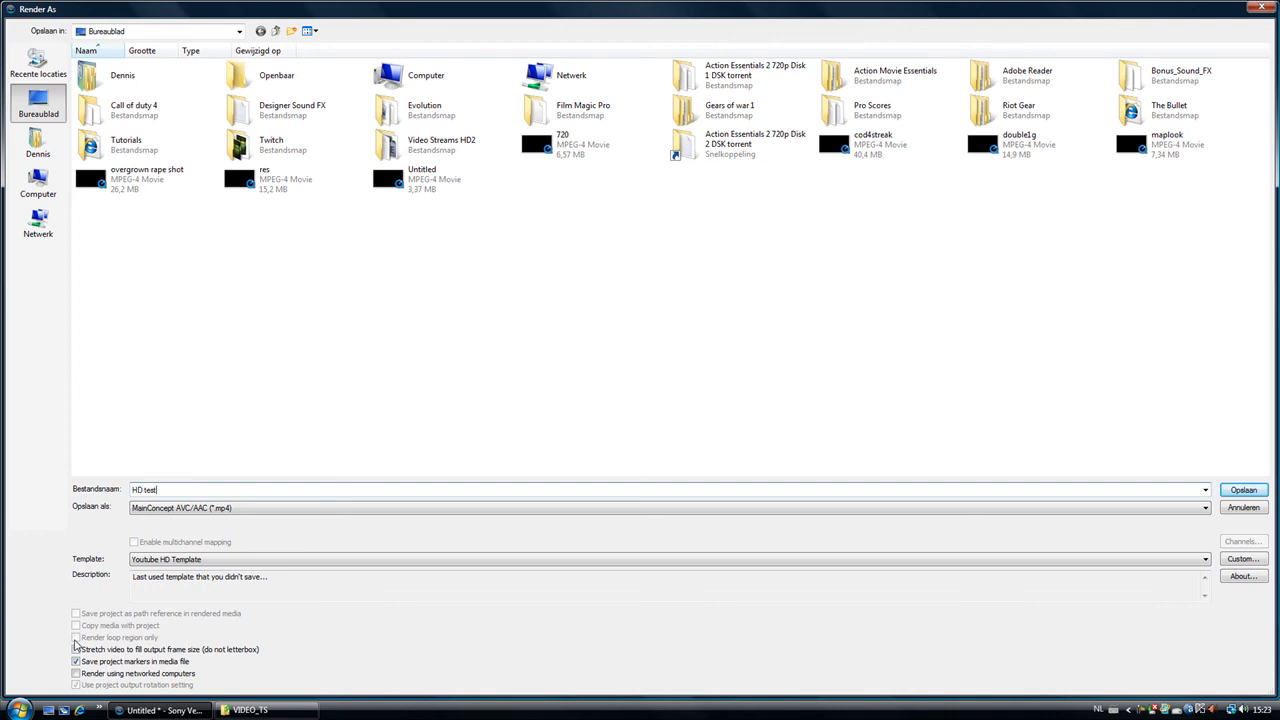
{"action": "mouse_move", "coordinate": [115, 640]}
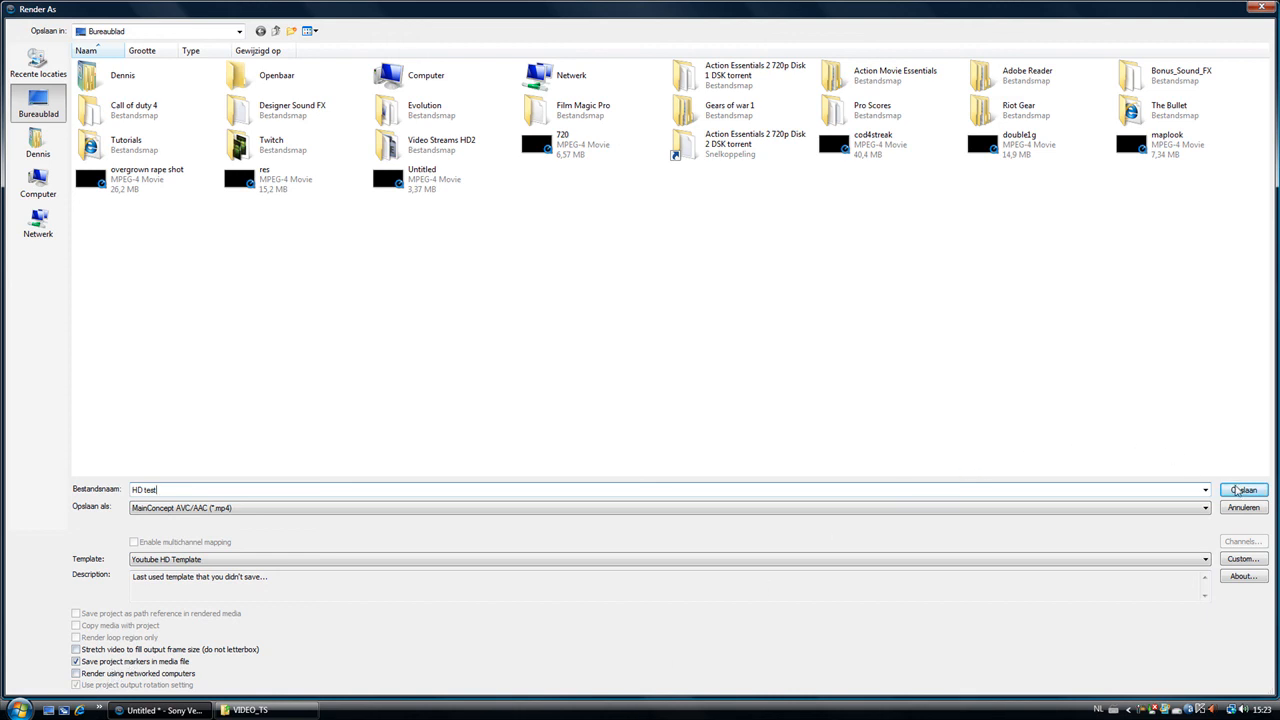
Step: Click Opslaan to start rendering HD test.mp4
{"action": "left_click", "coordinate": [1243, 489]}
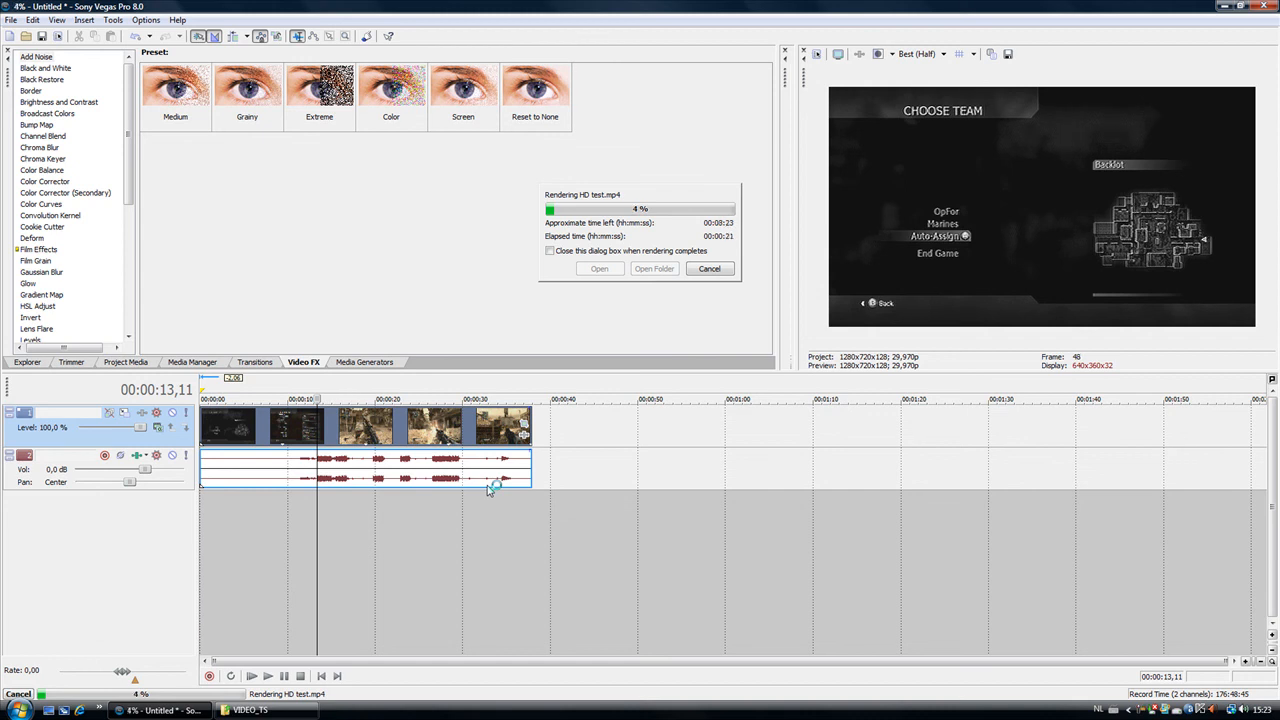
{"action": "mouse_move", "coordinate": [383, 625]}
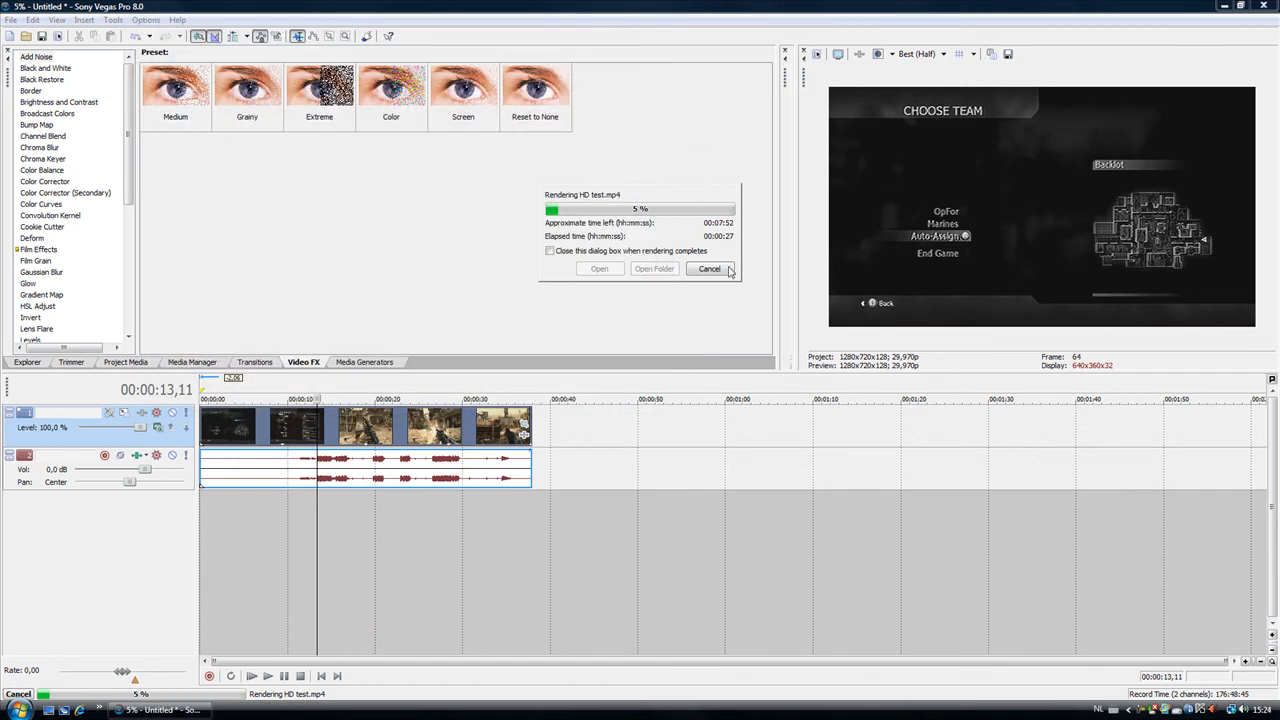
{"action": "mouse_move", "coordinate": [688, 312]}
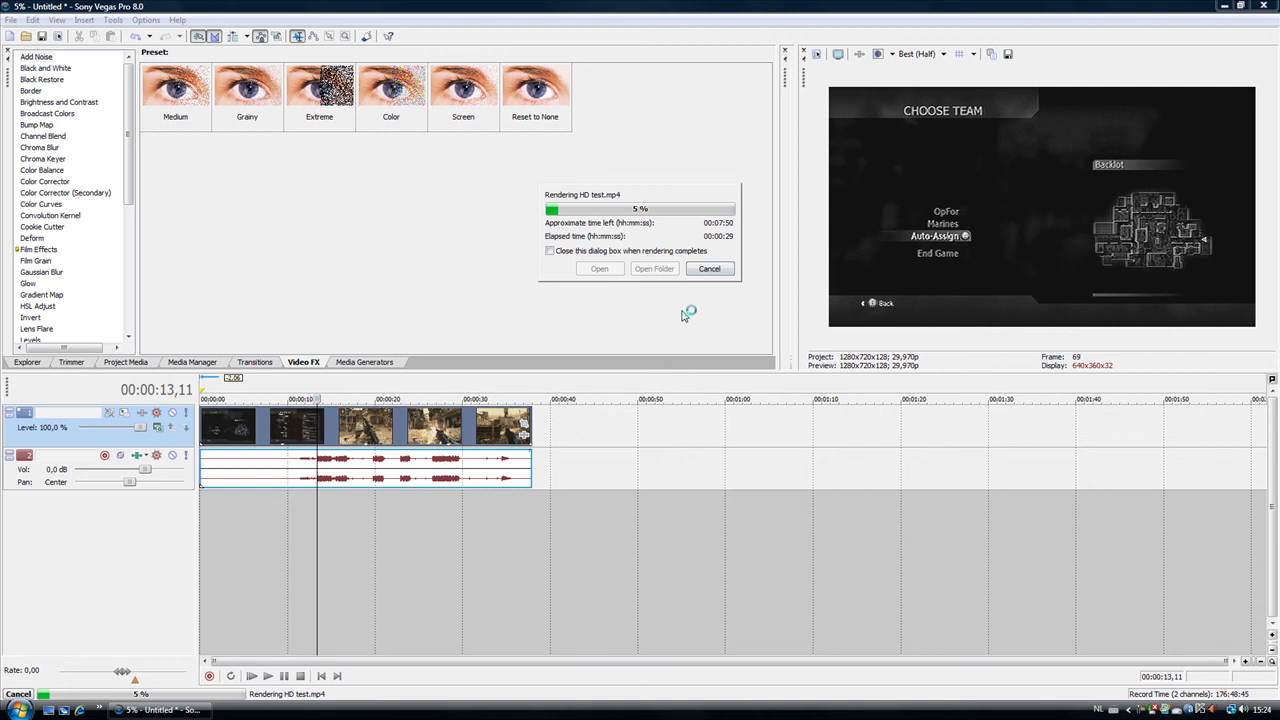